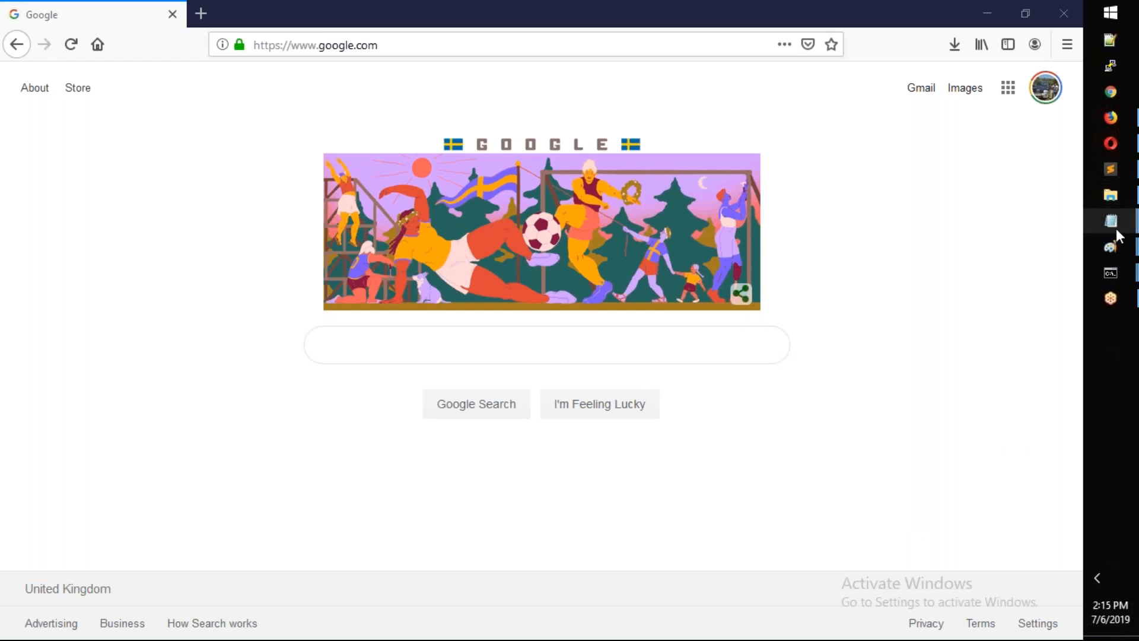
# Bring up the DNS course notes in Notepad and highlight the first topic line.
pyautogui.click(1110, 222)
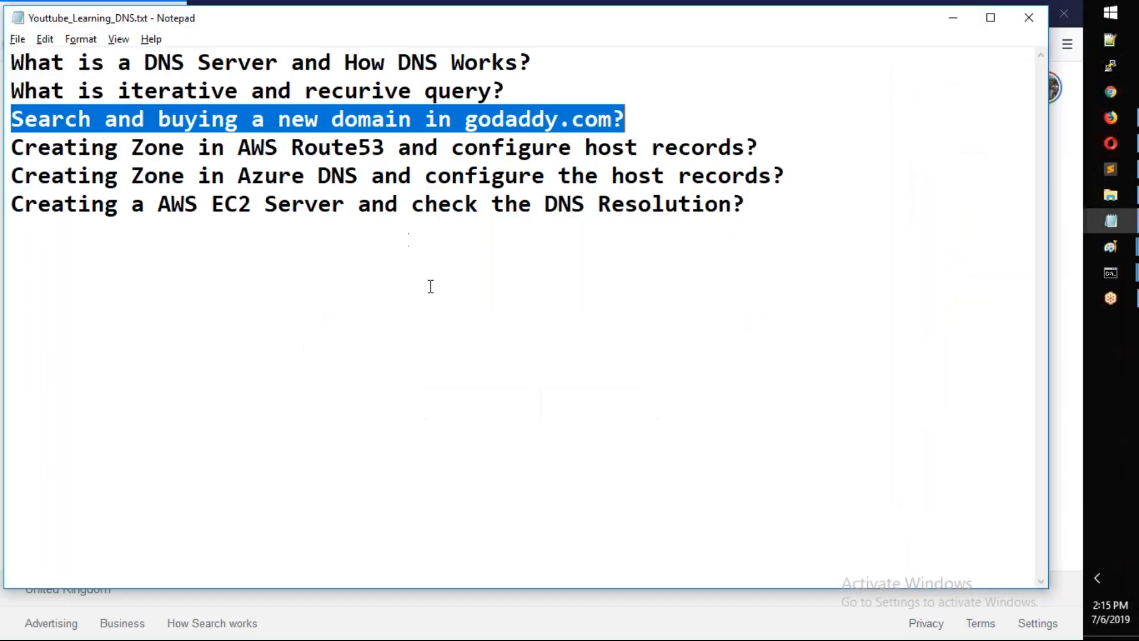
pyautogui.click(29, 62)
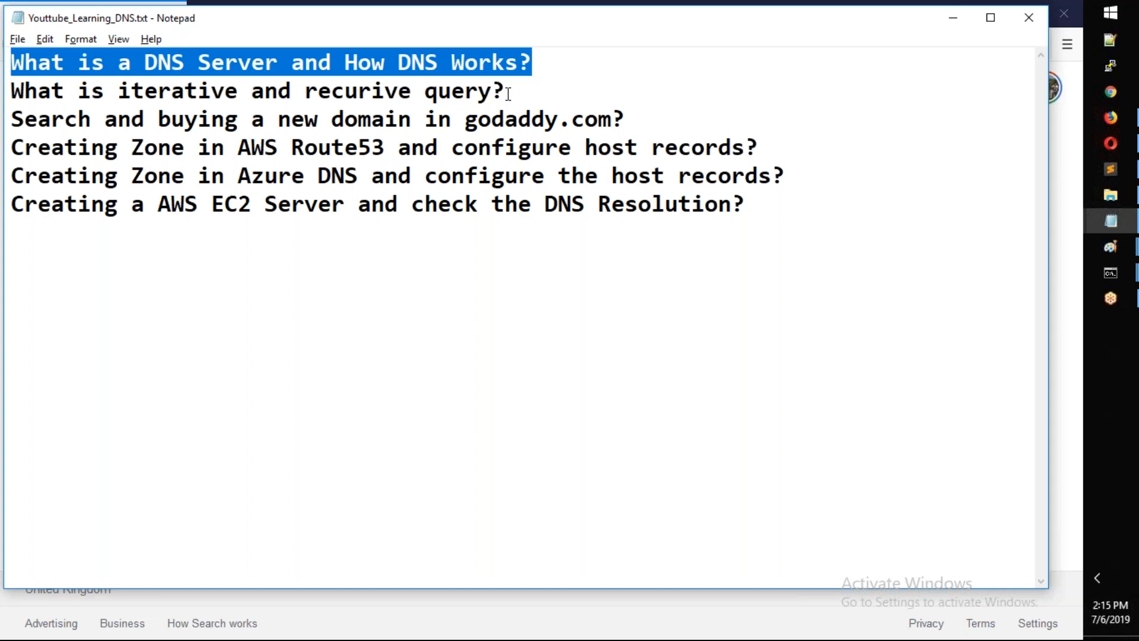
pyautogui.moveTo(117, 90); pyautogui.dragTo(504, 90)
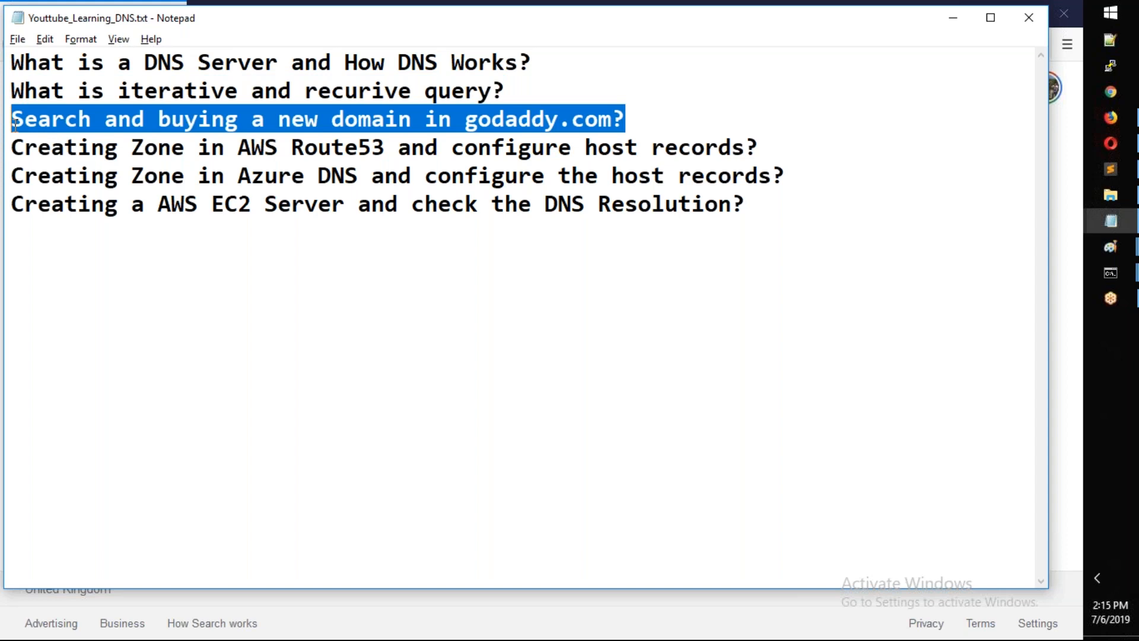
pyautogui.moveTo(332, 19)
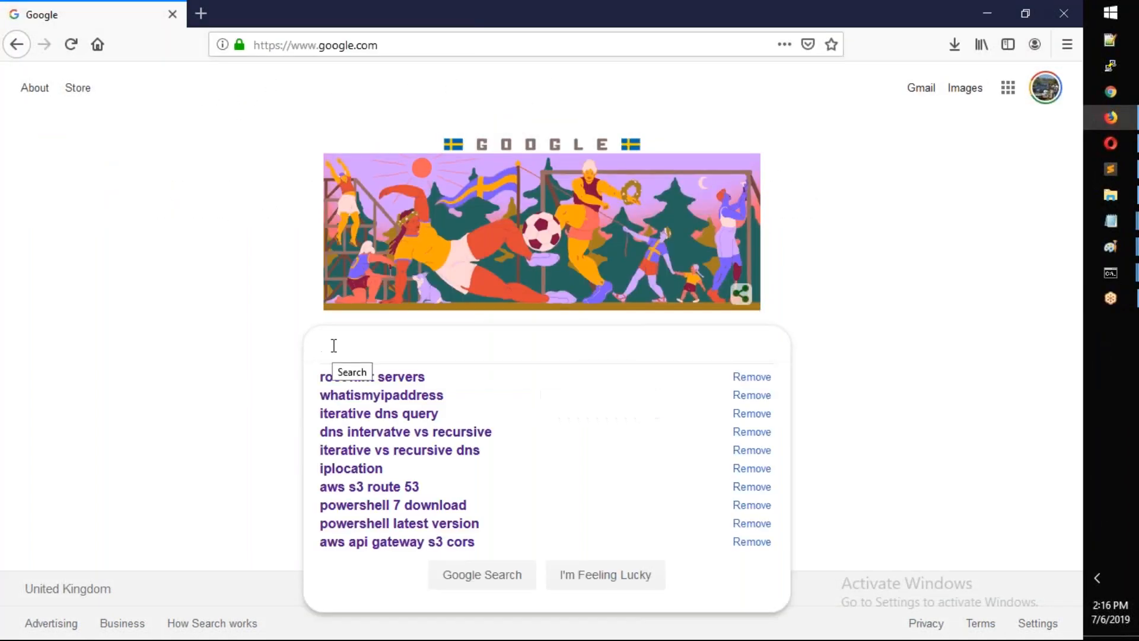
# Search Google for 'godaddy INDIA' and go to the GoDaddy IN result.
pyautogui.write('GODADD')
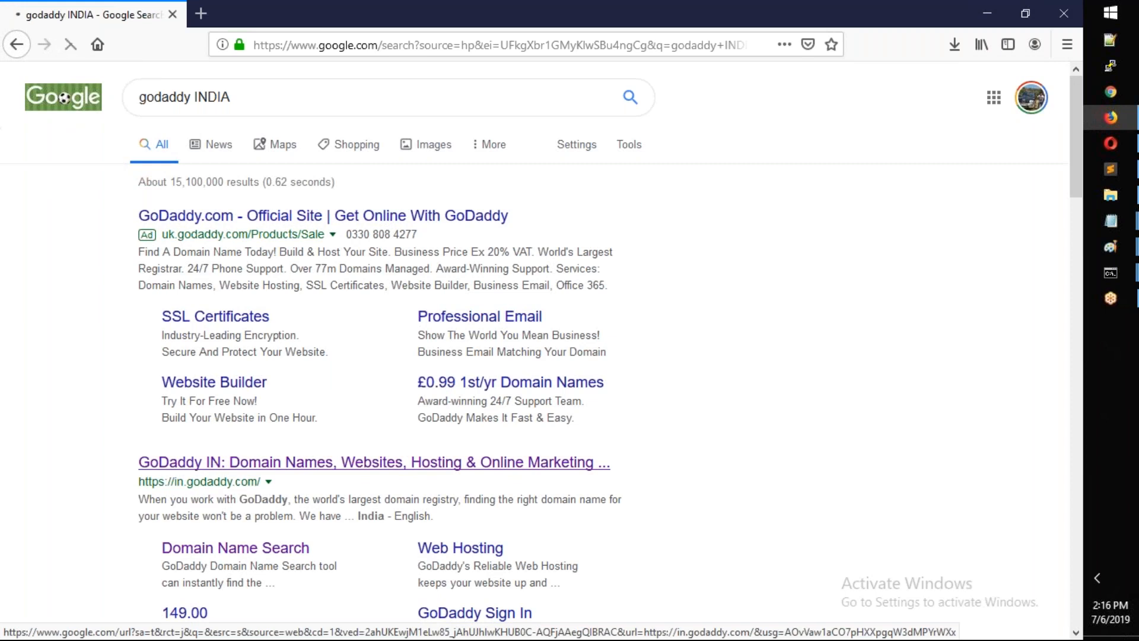
pyautogui.click(373, 462)
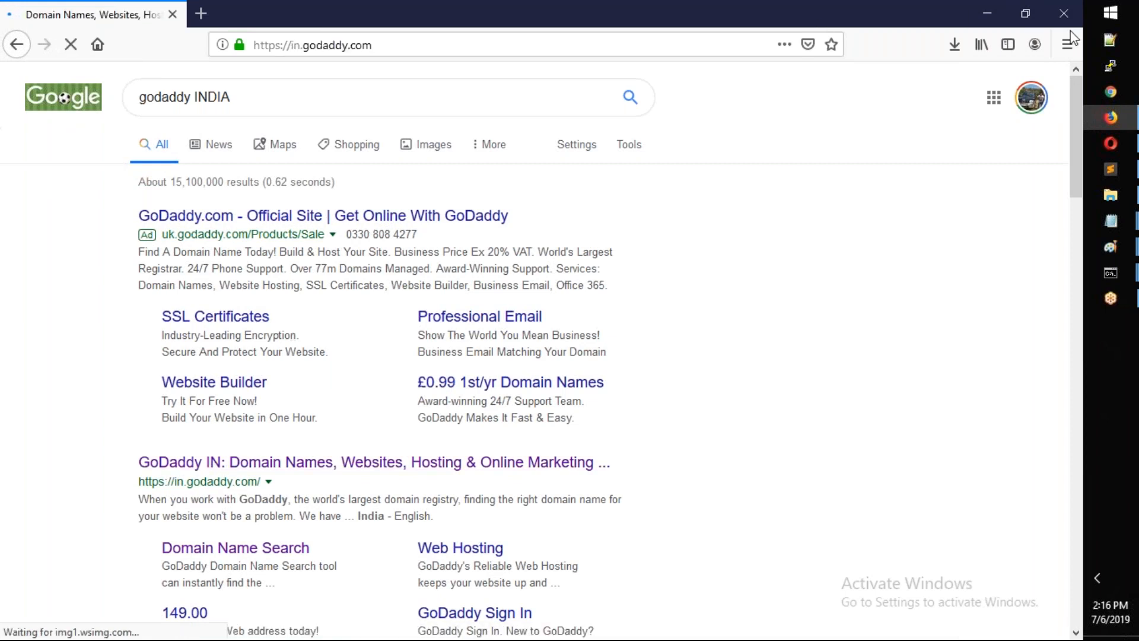
pyautogui.click(373, 462)
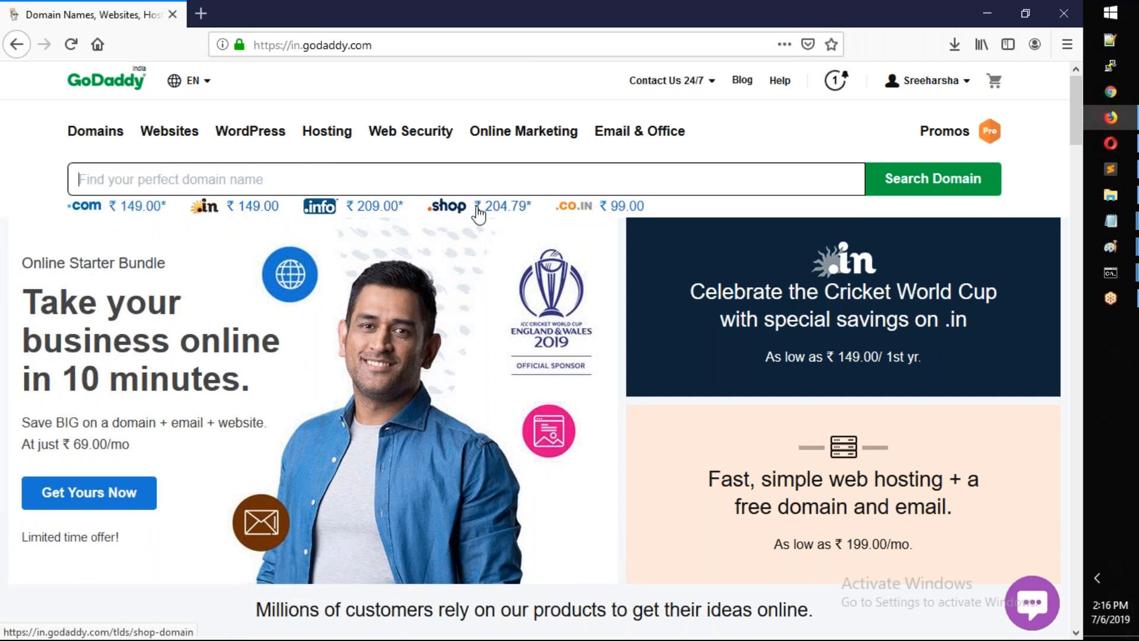
# Search GoDaddy for sreementor.com, which shows as available at ₹149.00.
pyautogui.click(465, 180)
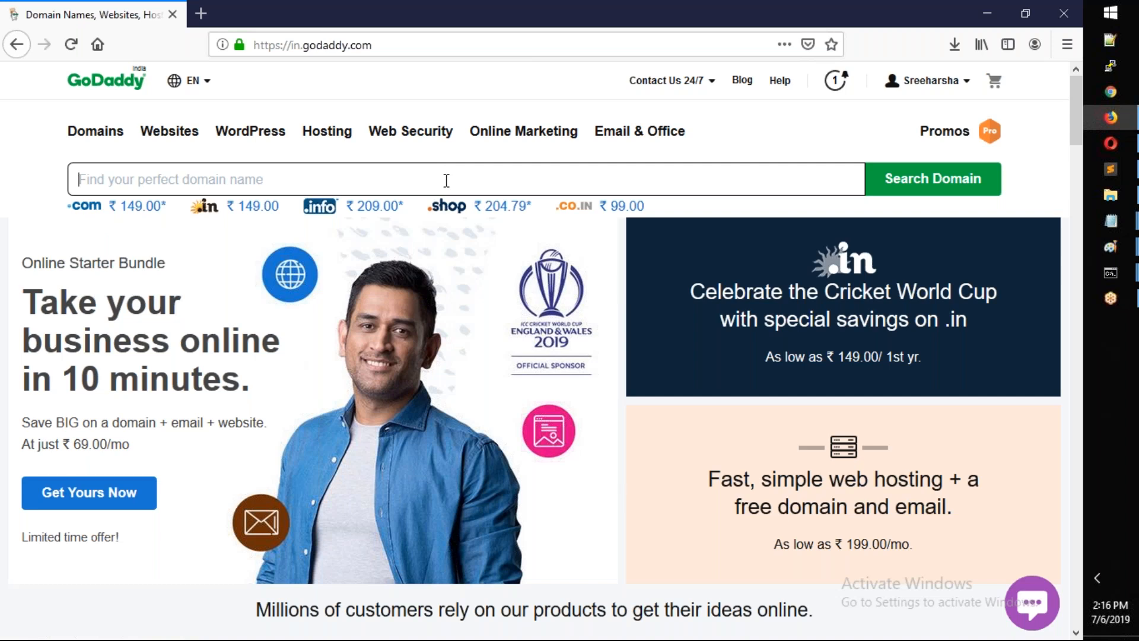
pyautogui.write('sreementor.com')
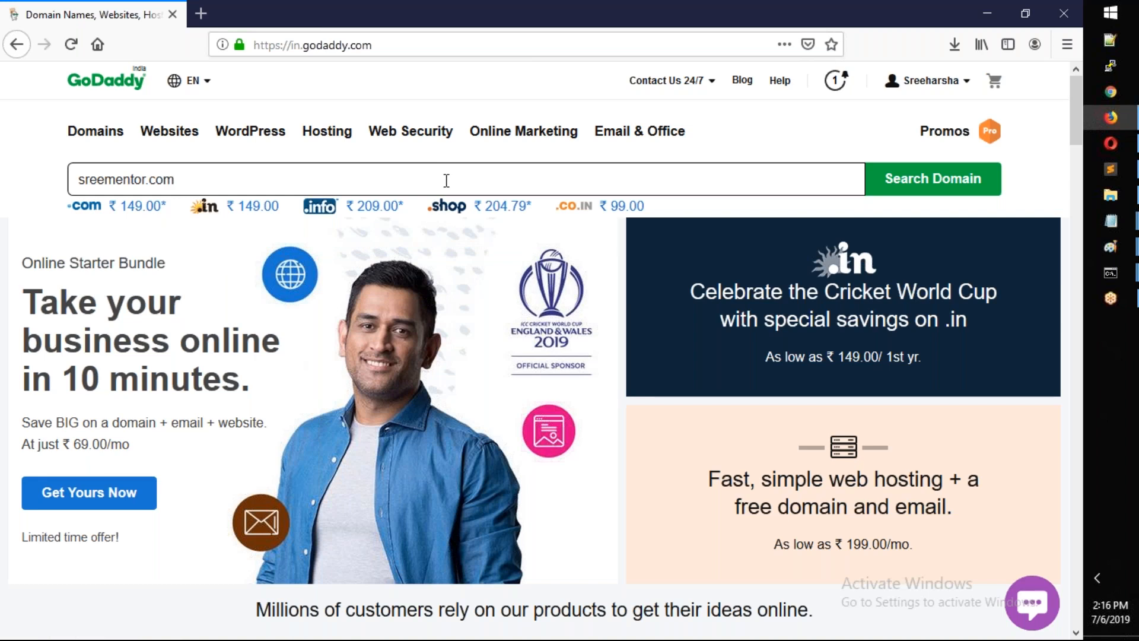
pyautogui.click(932, 178)
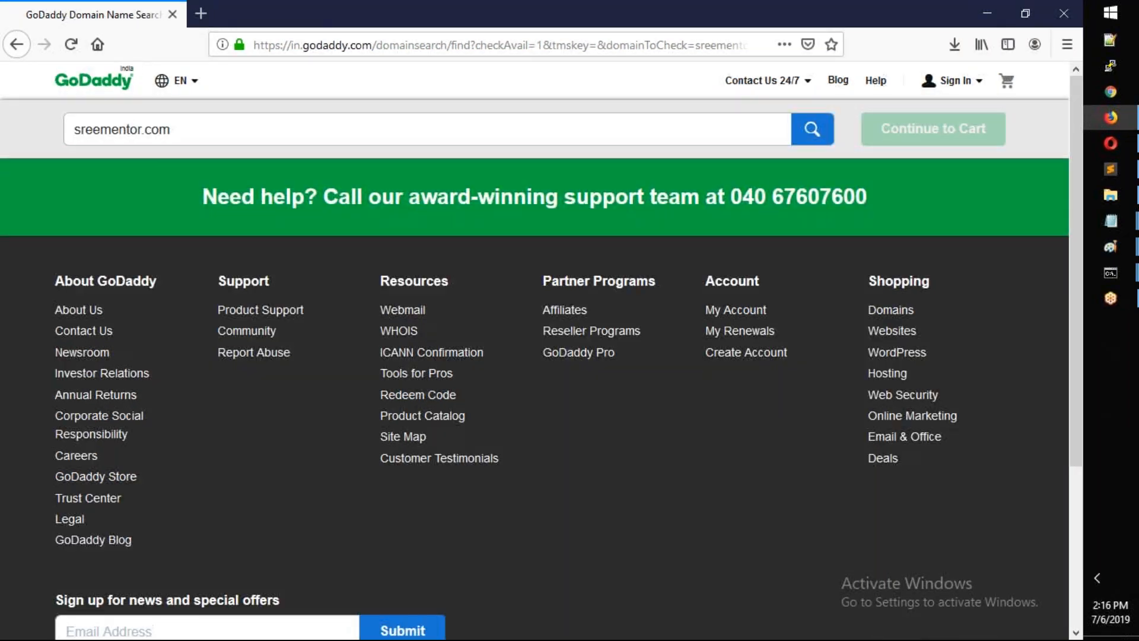
pyautogui.click(811, 129)
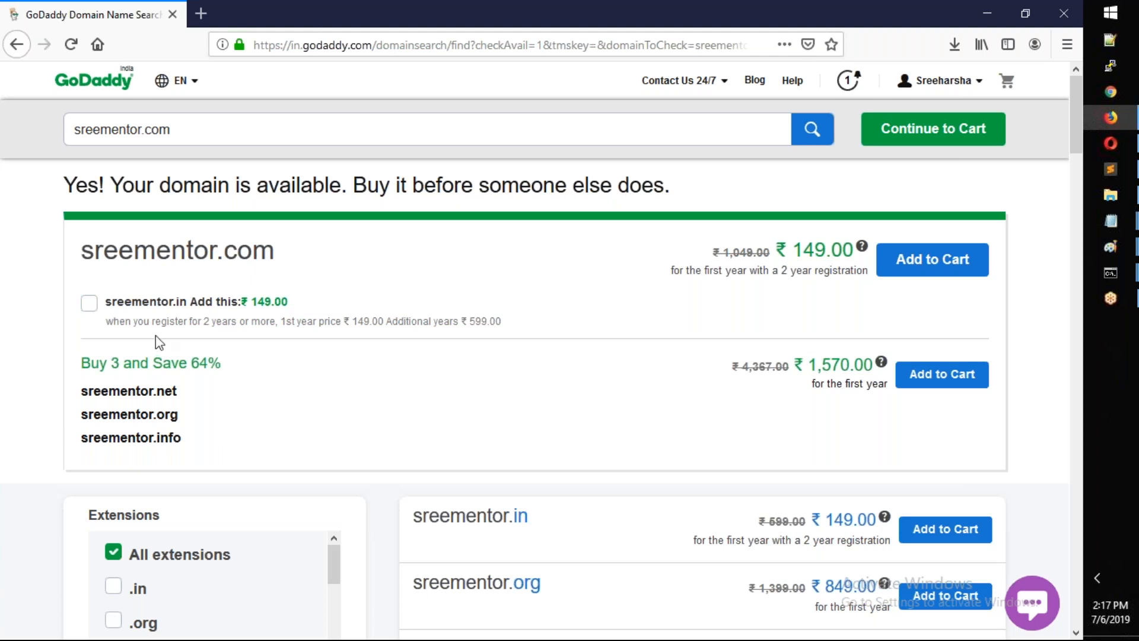
pyautogui.scroll(-3)
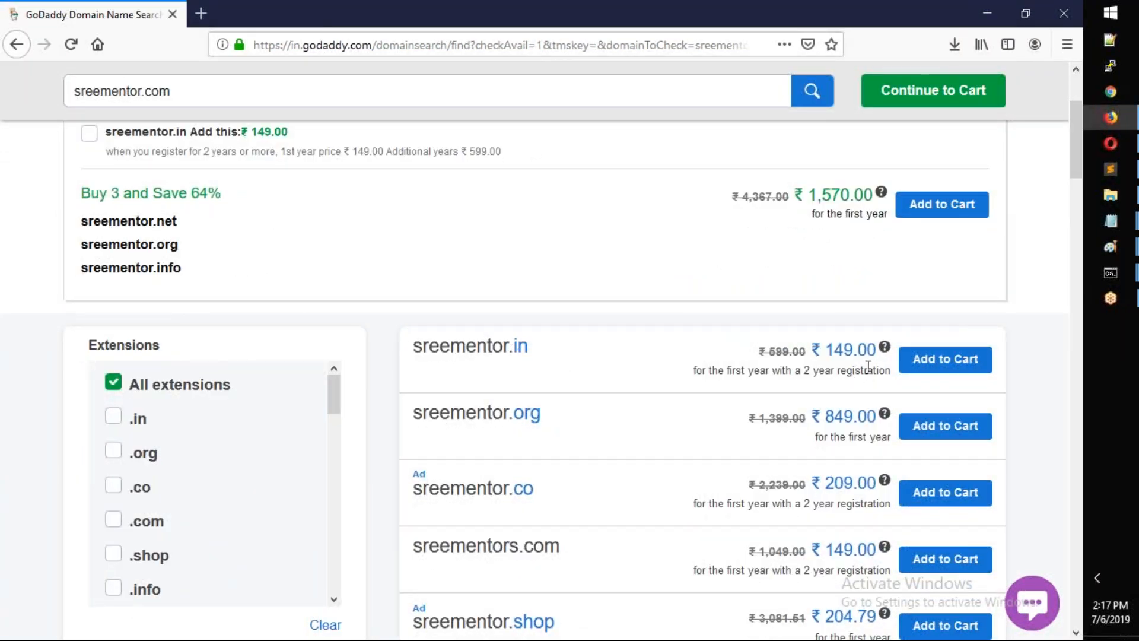
pyautogui.scroll(-3)
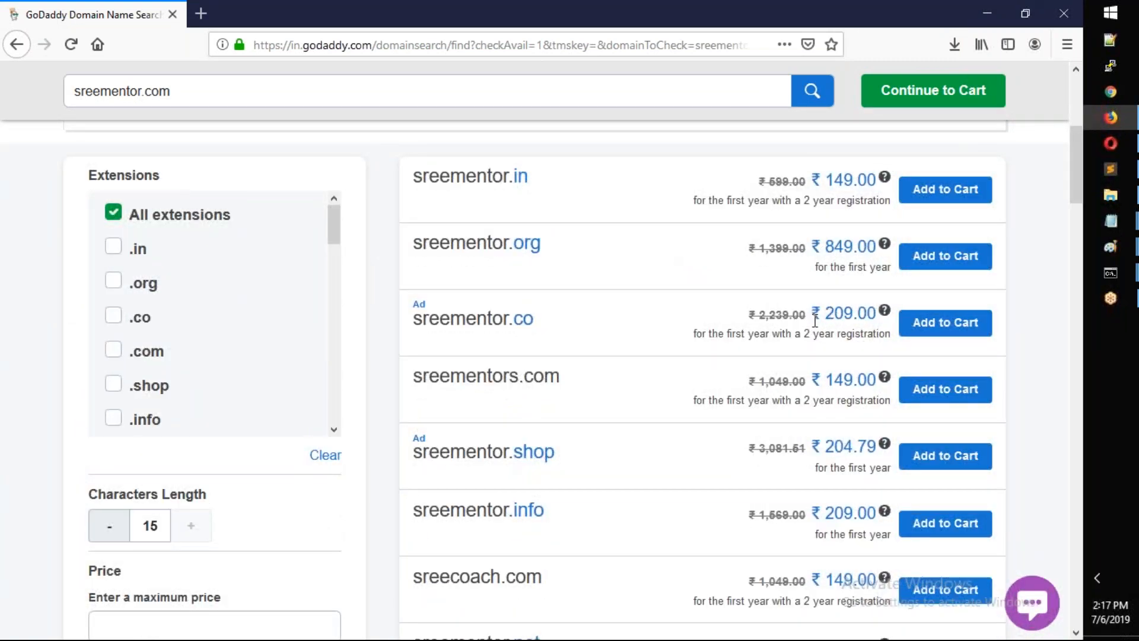
pyautogui.scroll(-3)
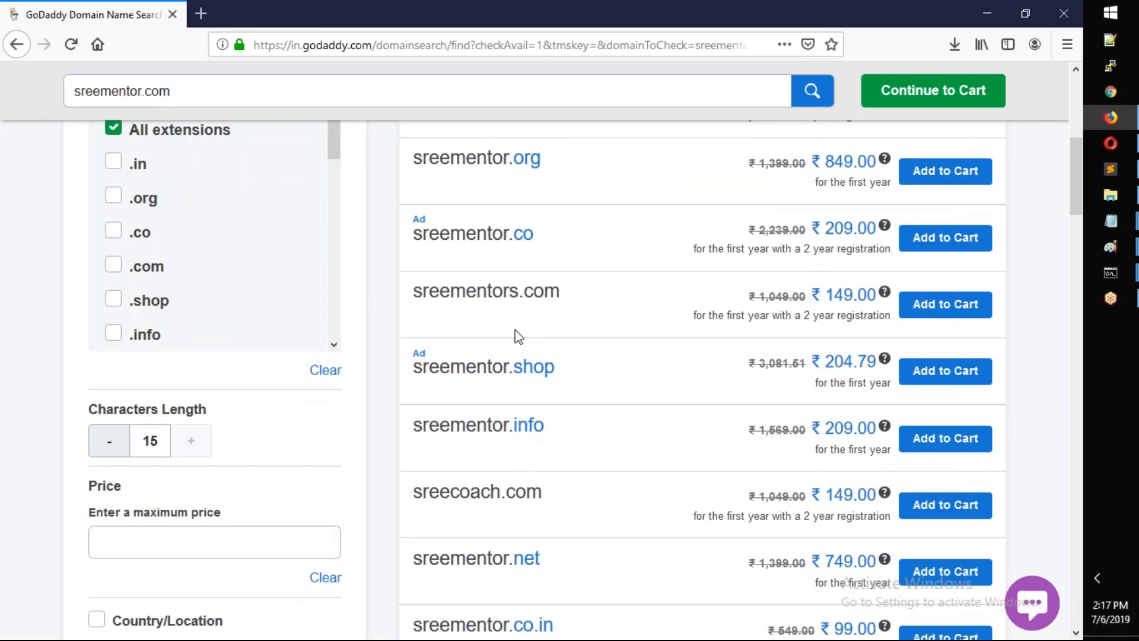
pyautogui.scroll(-3)
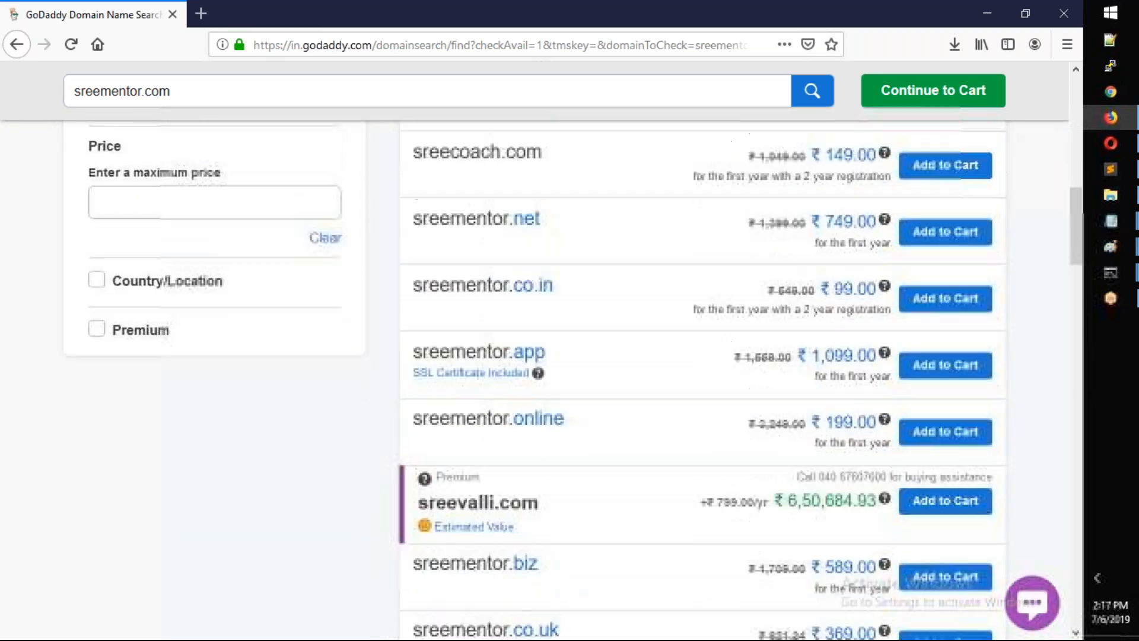
pyautogui.scroll(-3)
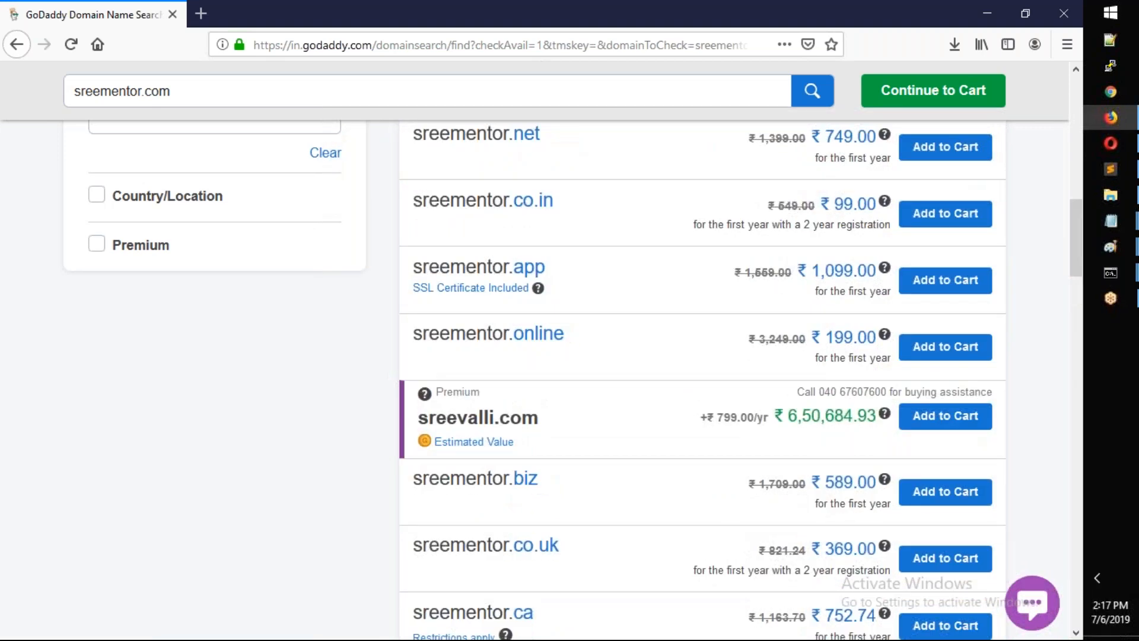
pyautogui.moveTo(672, 424)
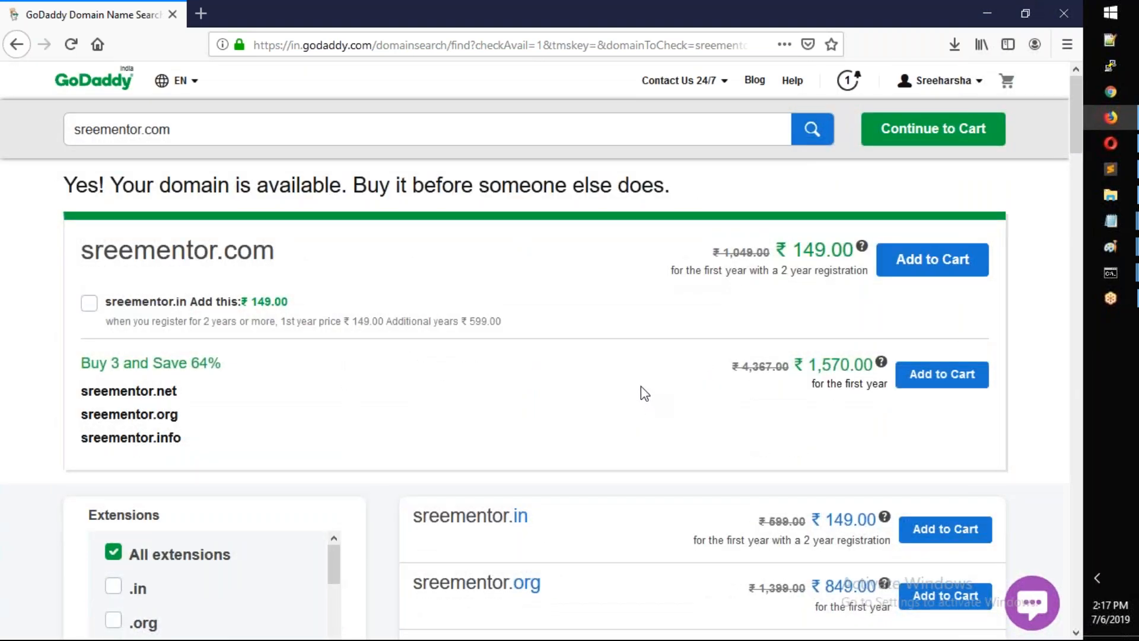
pyautogui.moveTo(378, 262)
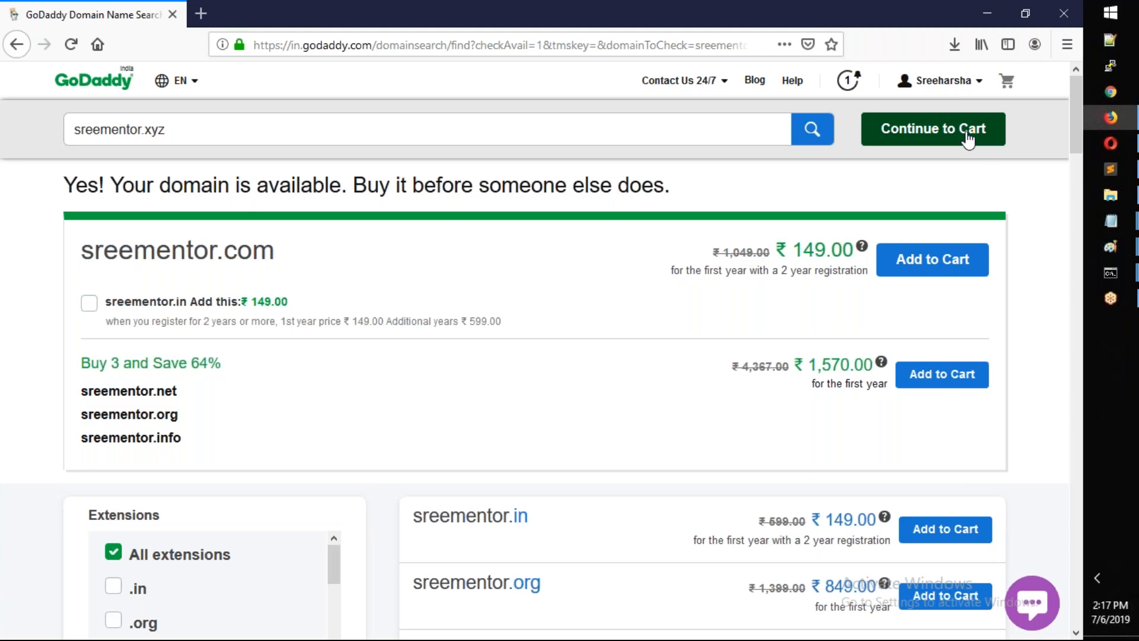
# Add sreementor.com to the cart, continue, then go back to the homepage.
pyautogui.click(932, 260)
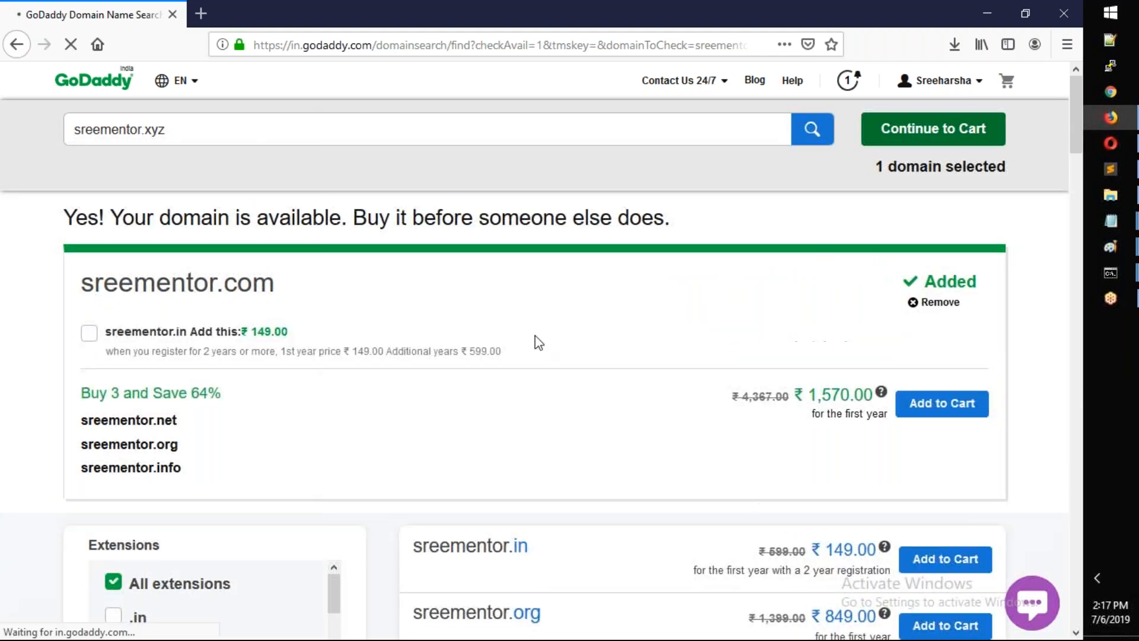
pyautogui.click(933, 129)
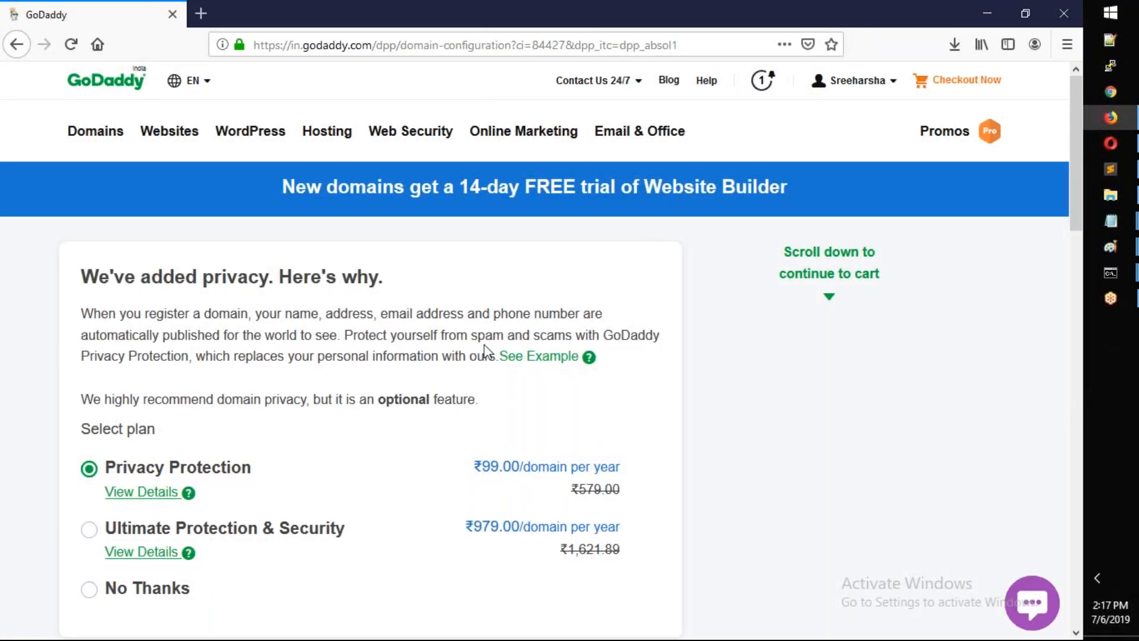
pyautogui.moveTo(184, 155)
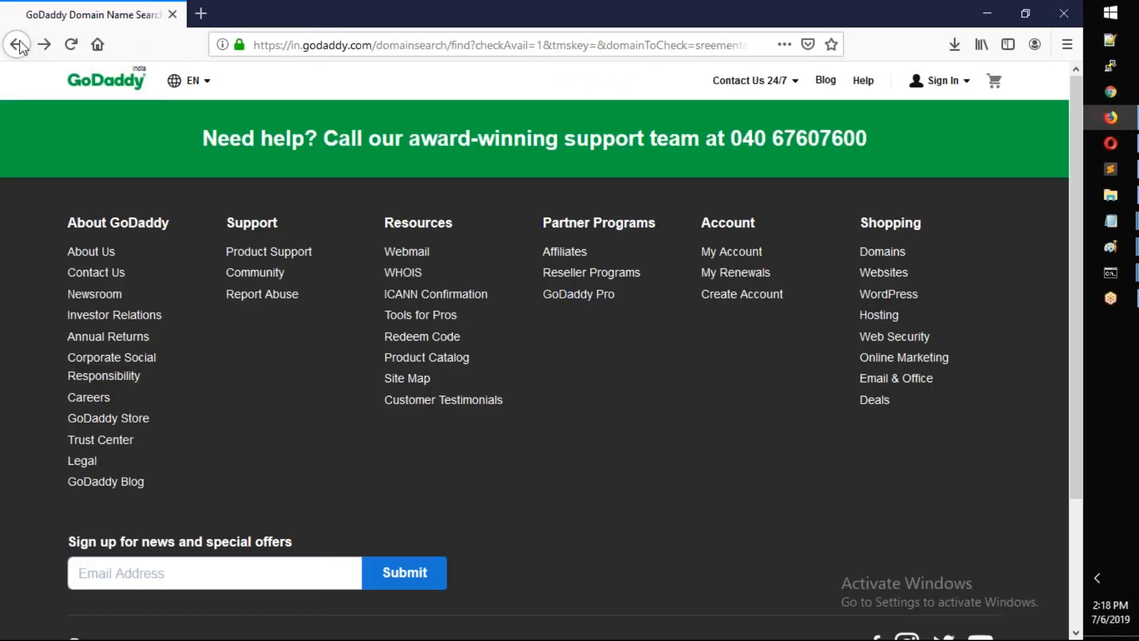
pyautogui.click(16, 45)
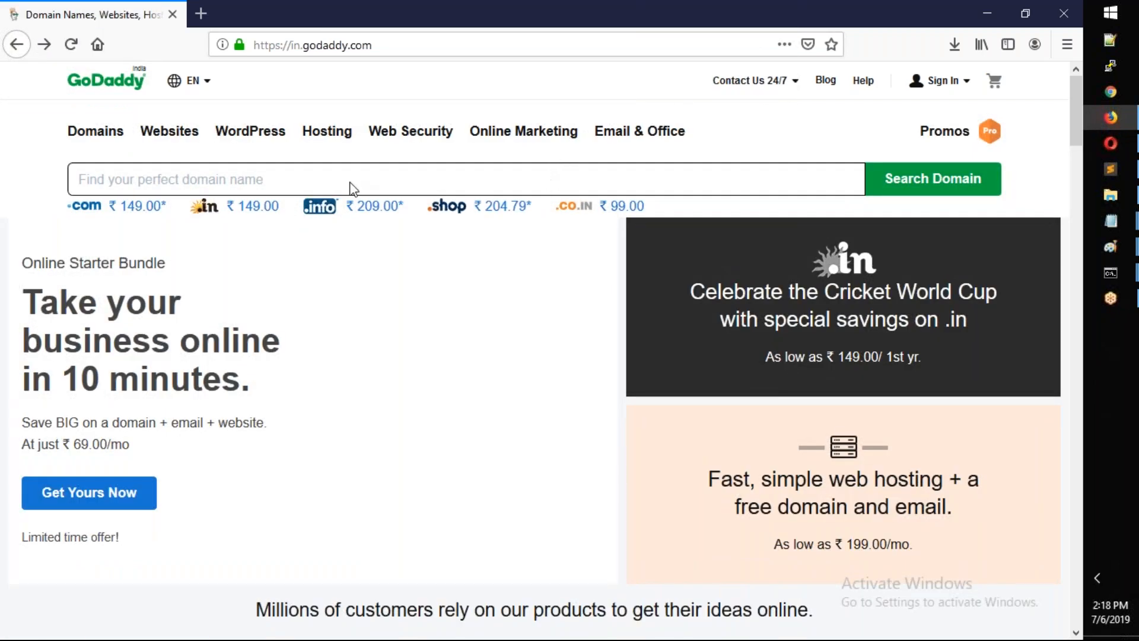
# Look up sreementor.xyz at ₹99.00 first year, then return to the sreementor.com results.
pyautogui.write('sree')
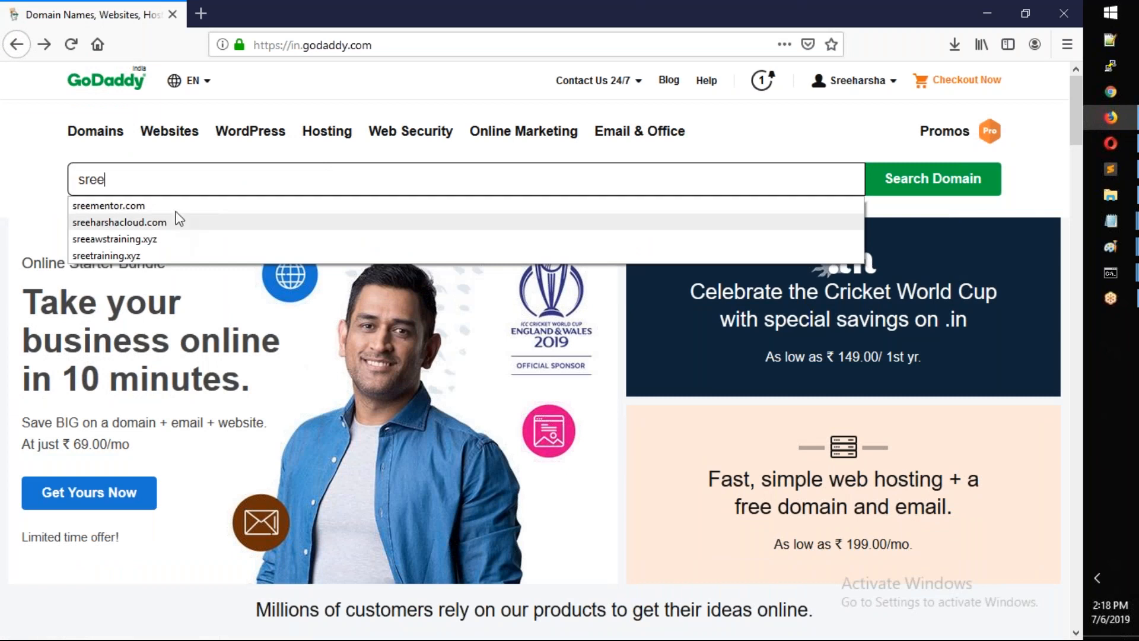
pyautogui.click(108, 206)
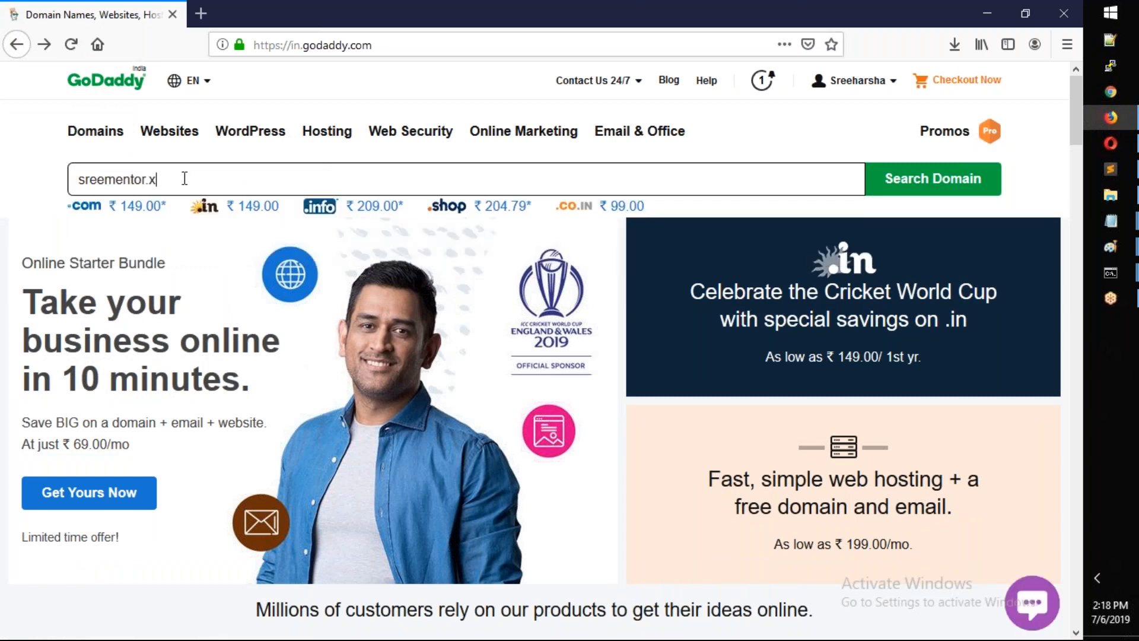
pyautogui.write('yz')
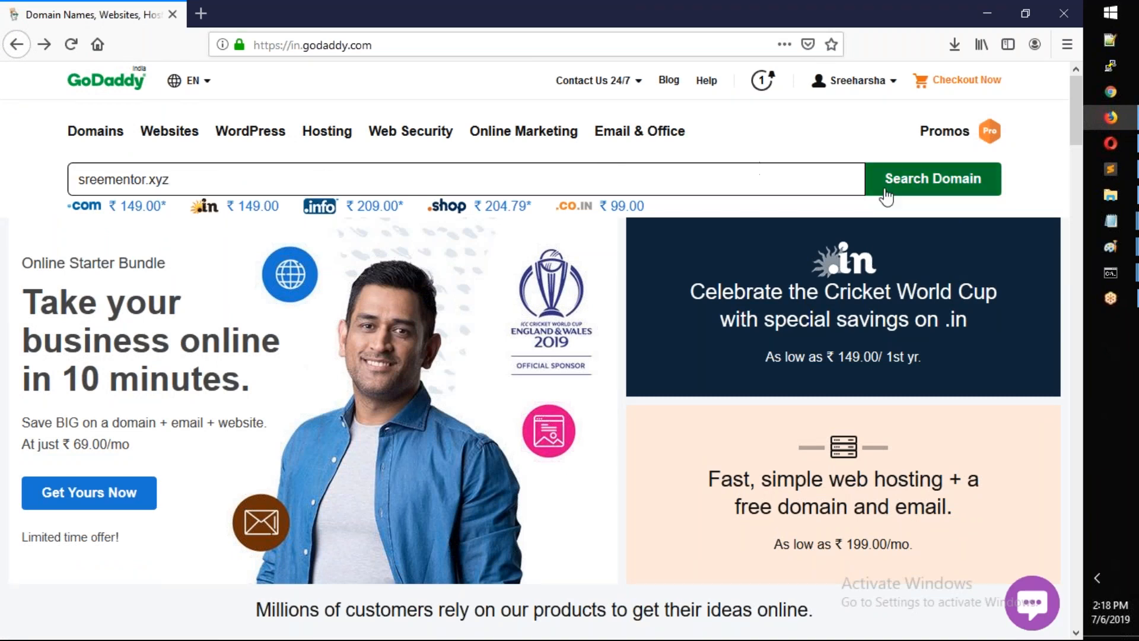
pyautogui.click(932, 179)
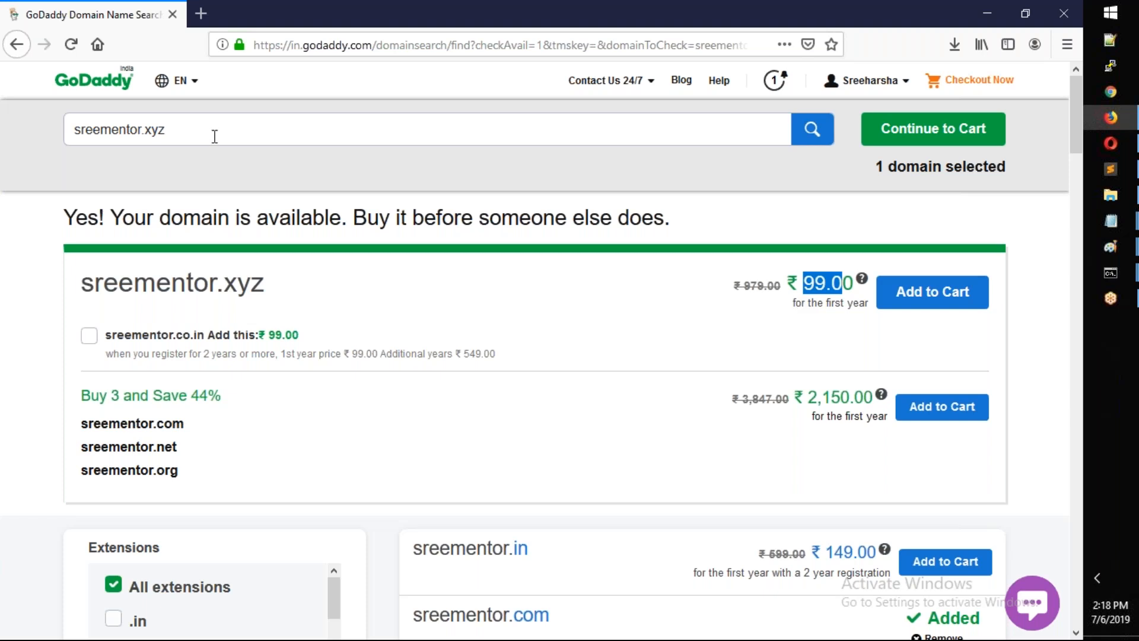
pyautogui.press('Backspace')
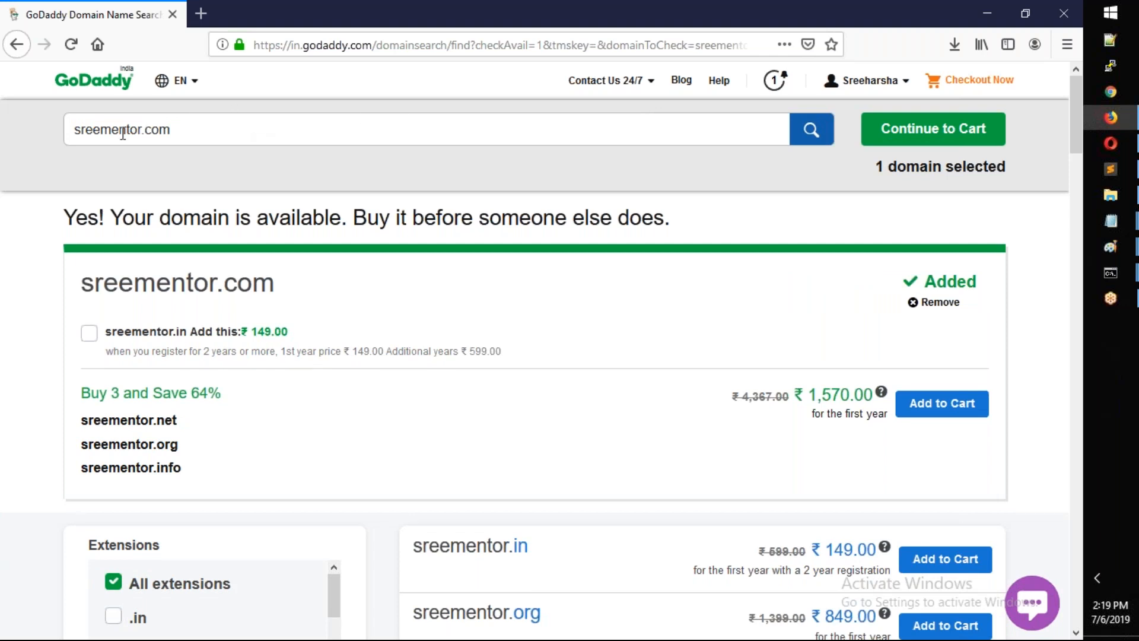
# Check sree-mentor.com and sreetrainings.com availability (₹149), then enter sreetraining.com.
pyautogui.write('sree-mentor.com')
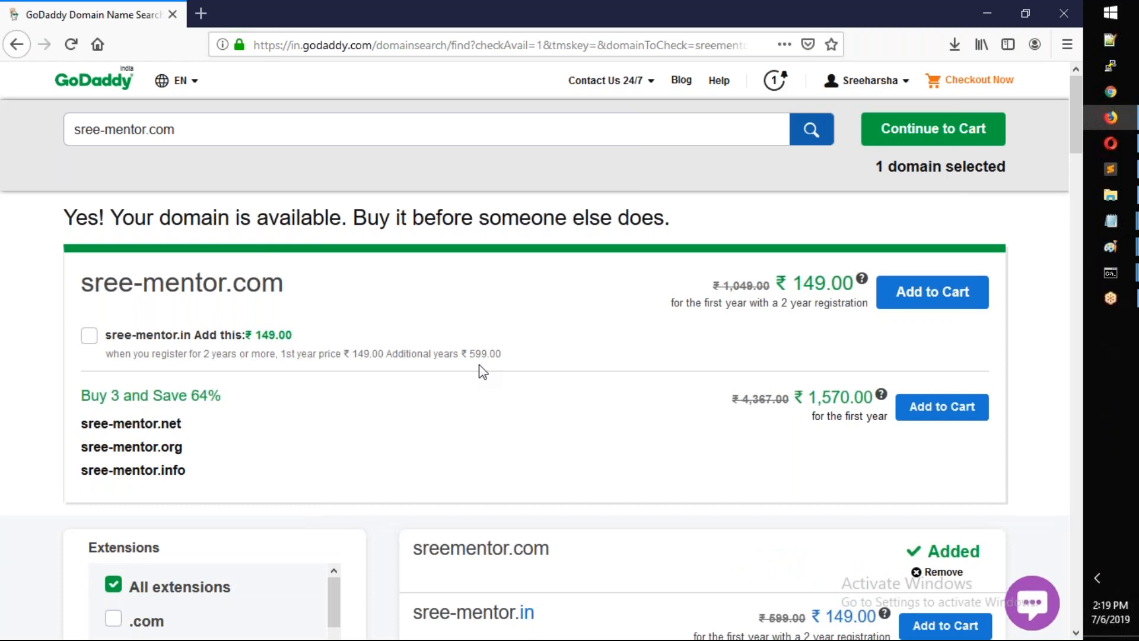
pyautogui.scroll(-3)
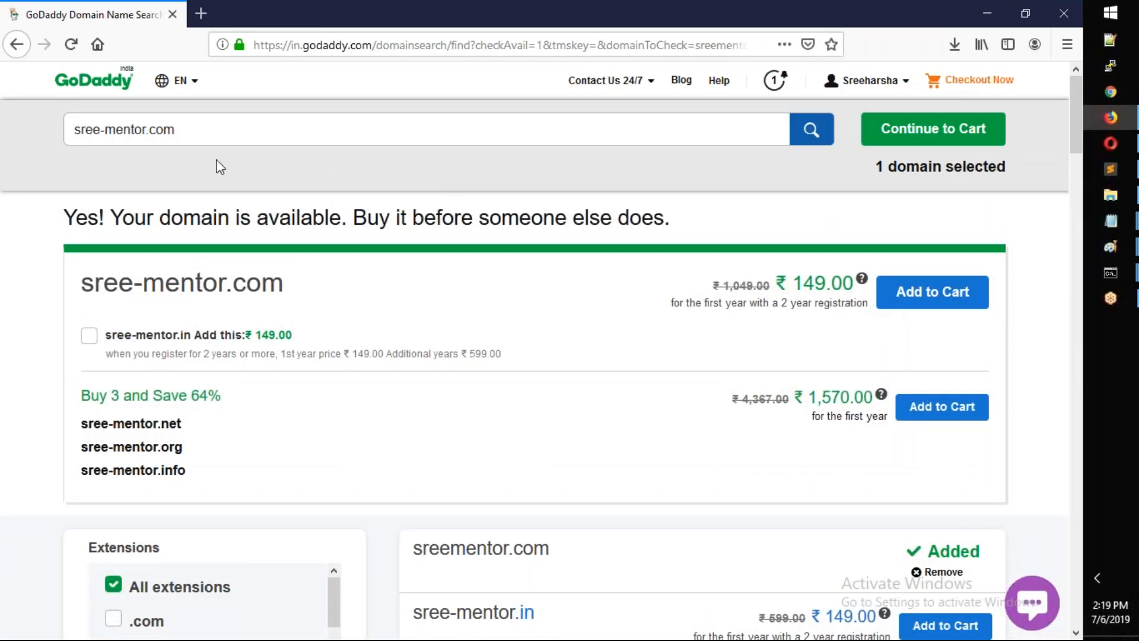
pyautogui.tripleClick(124, 129)
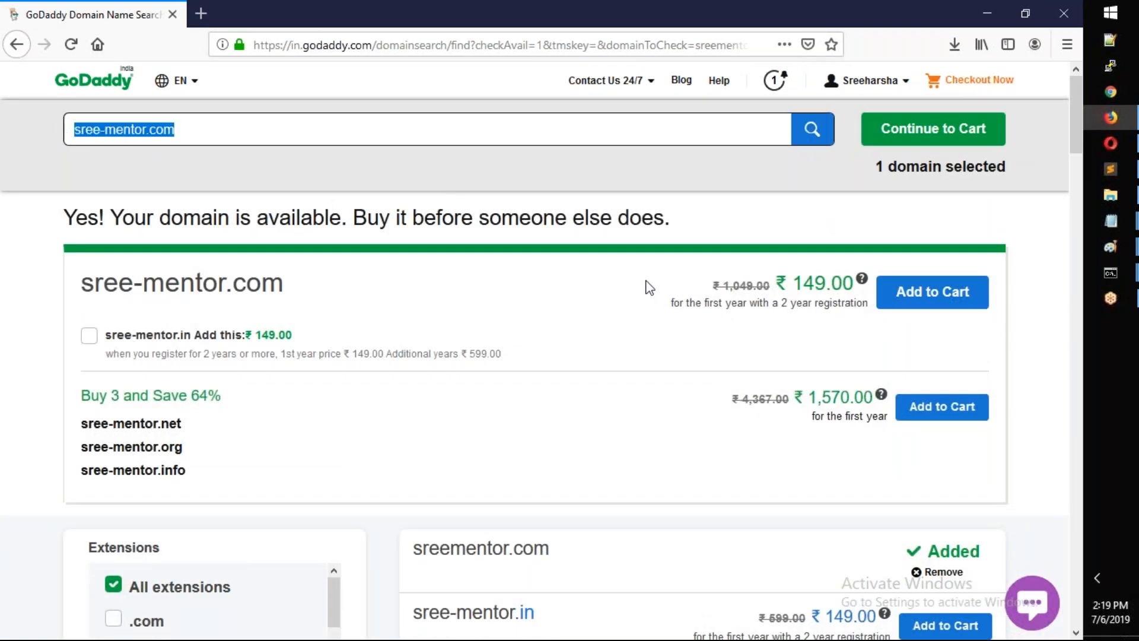
pyautogui.write('s')
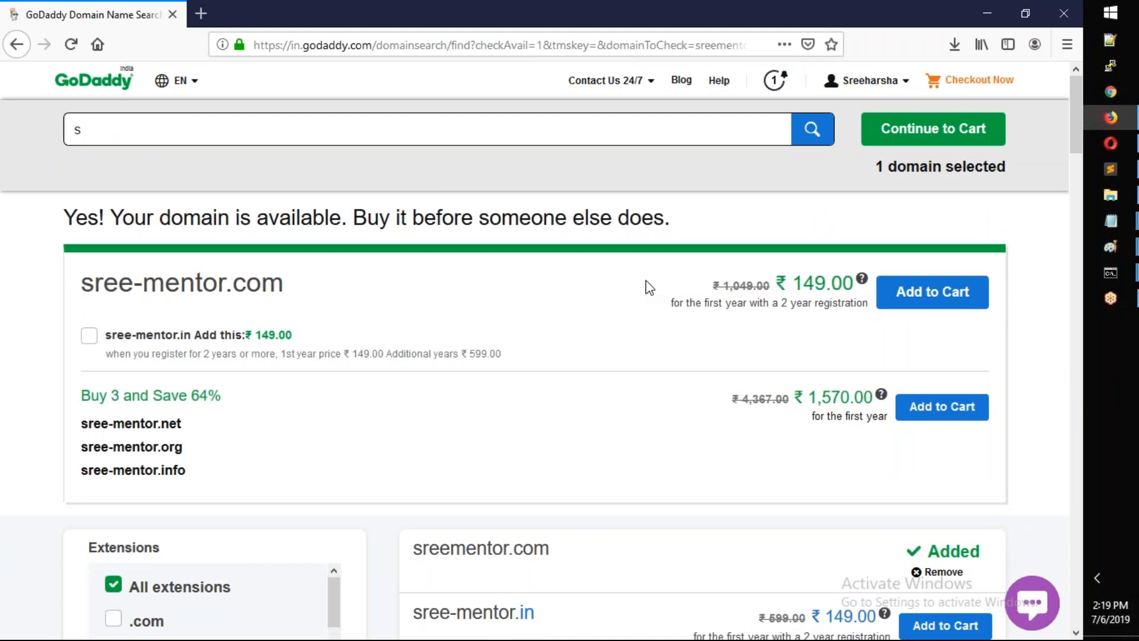
pyautogui.write('reetrainings.com')
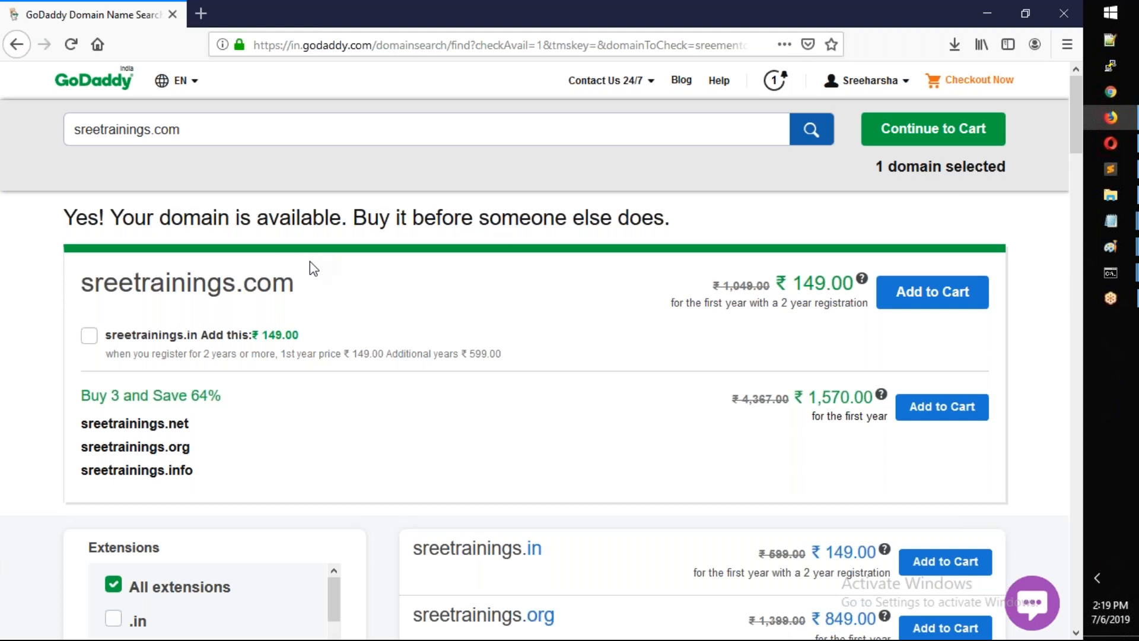
pyautogui.write('sreetraining.com')
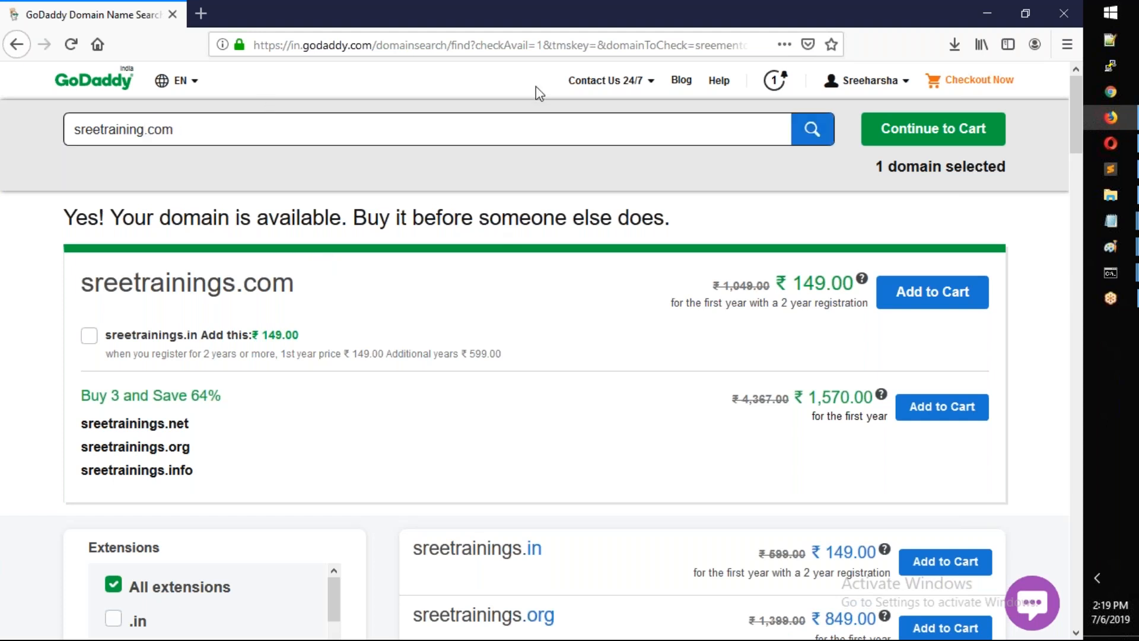
# Look up sreetraining.com and apple.com, both taken, then re-enter a new search term.
pyautogui.click(812, 129)
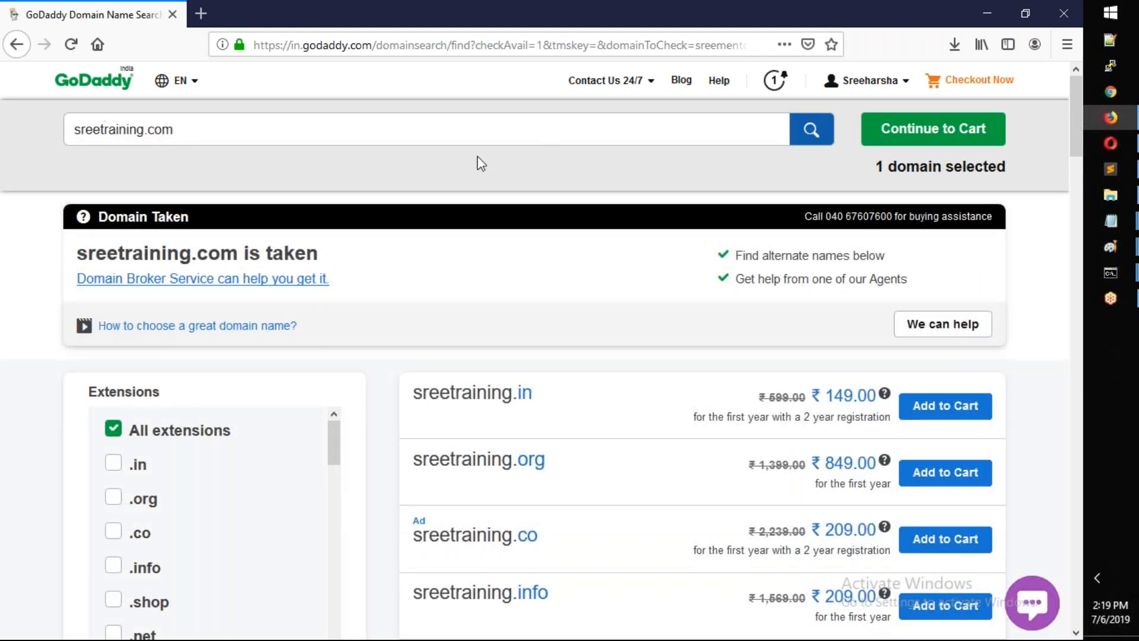
pyautogui.moveTo(93, 273)
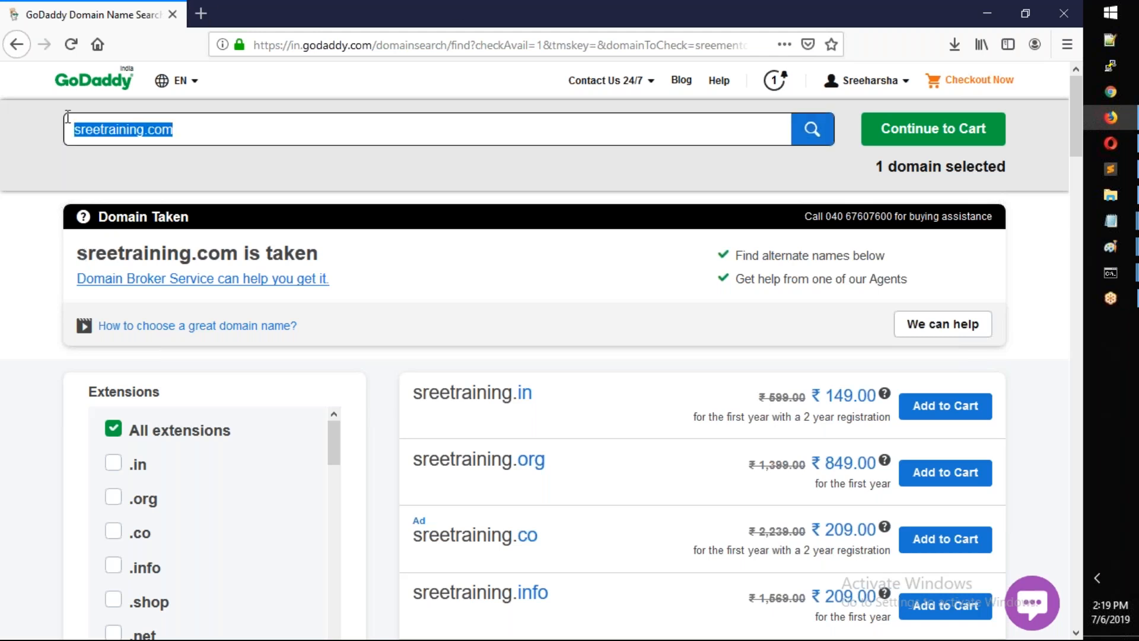
pyautogui.write('apple.com')
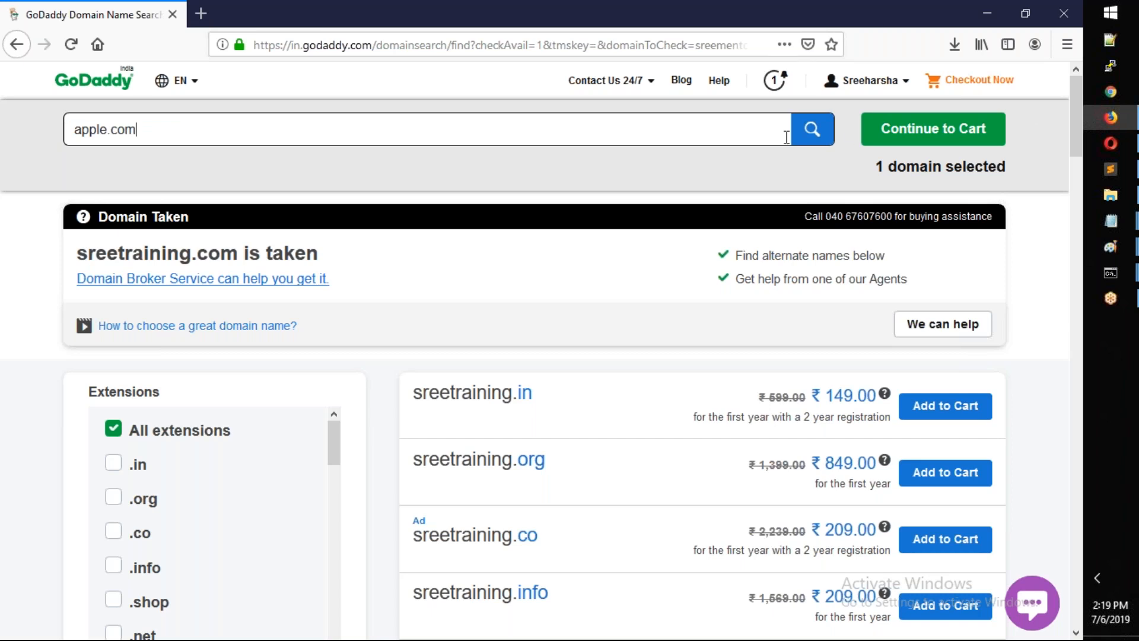
pyautogui.click(811, 129)
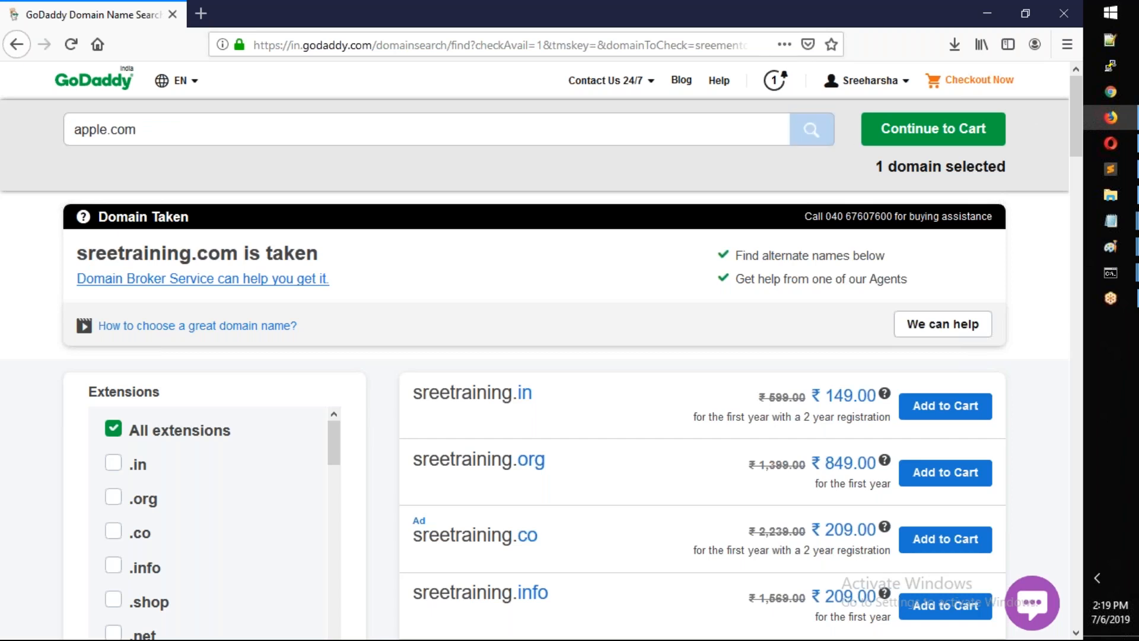
pyautogui.click(811, 129)
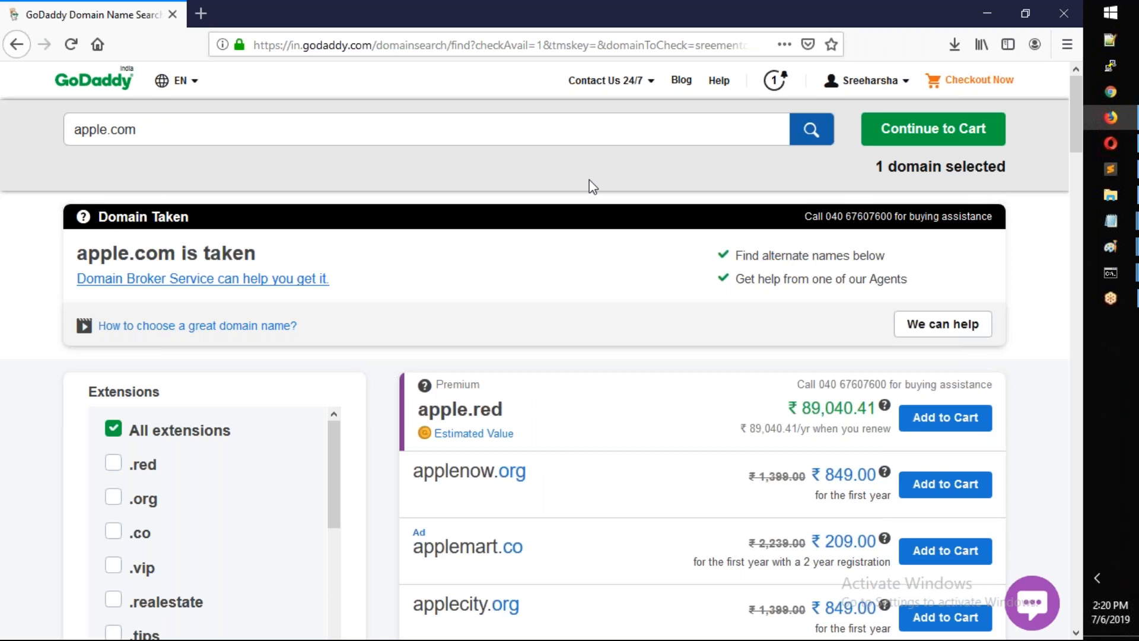
pyautogui.scroll(-3)
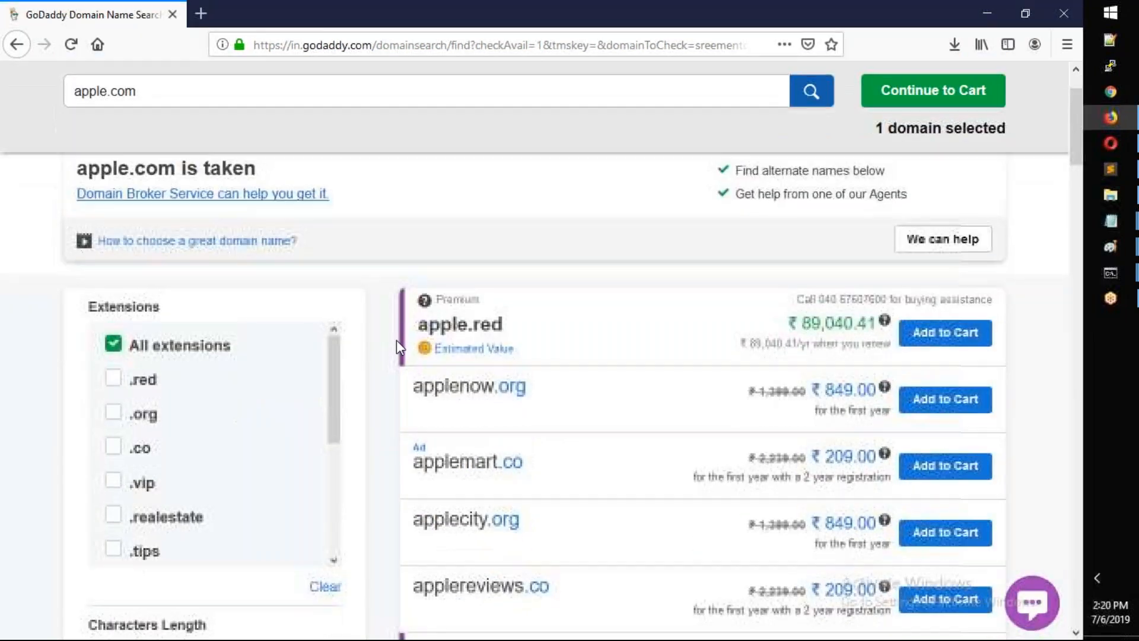
pyautogui.scroll(3)
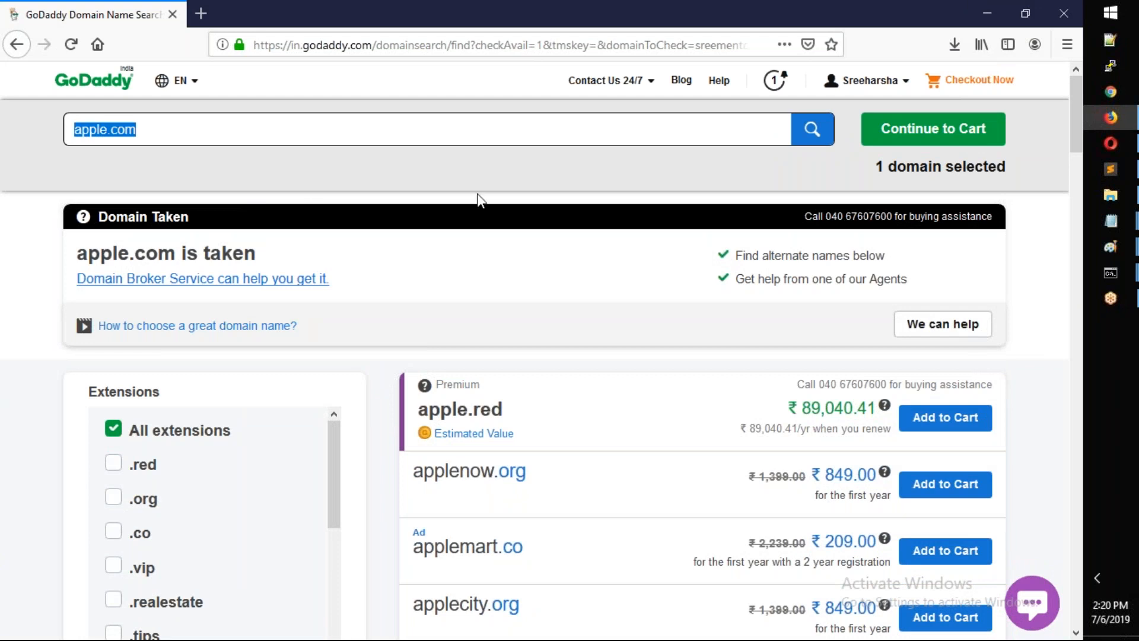
pyautogui.write('sree')
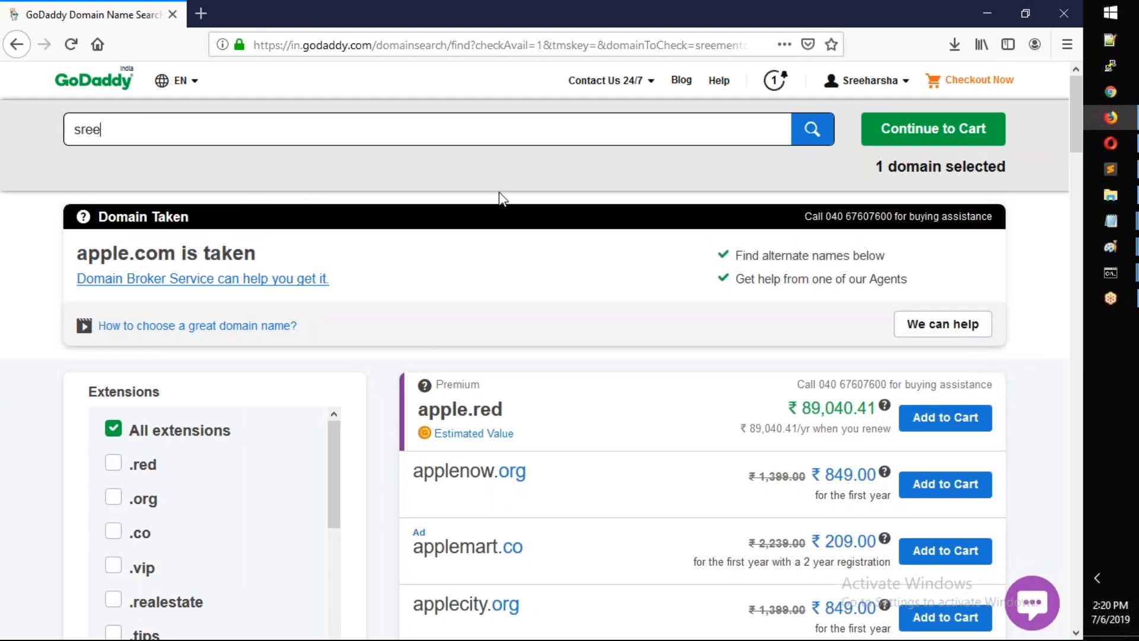
pyautogui.write('training')
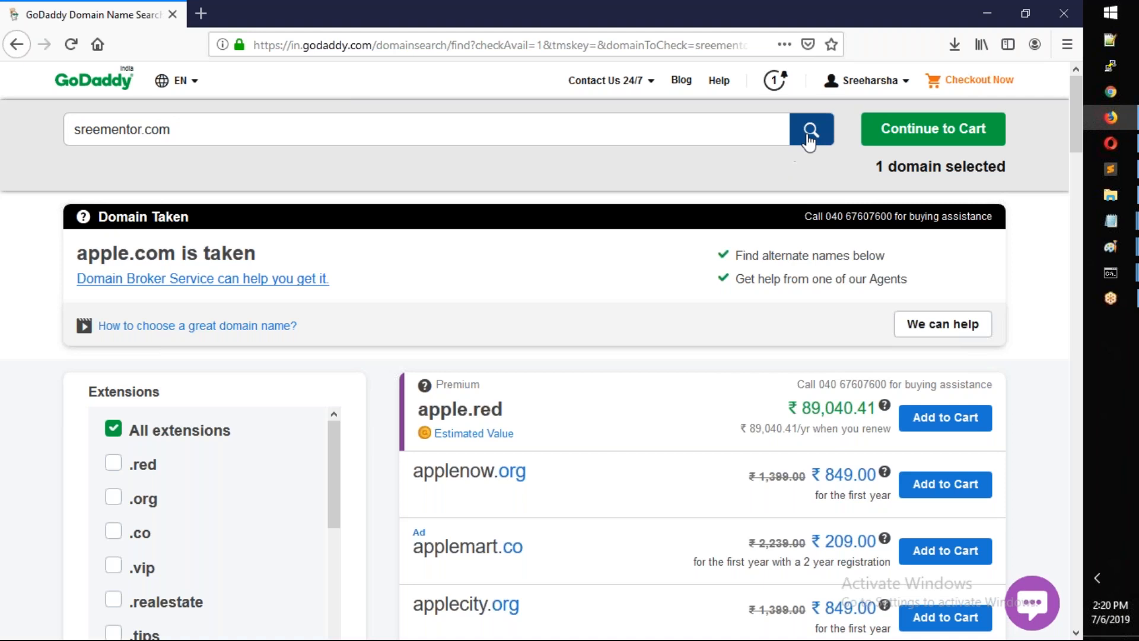
pyautogui.moveTo(567, 231)
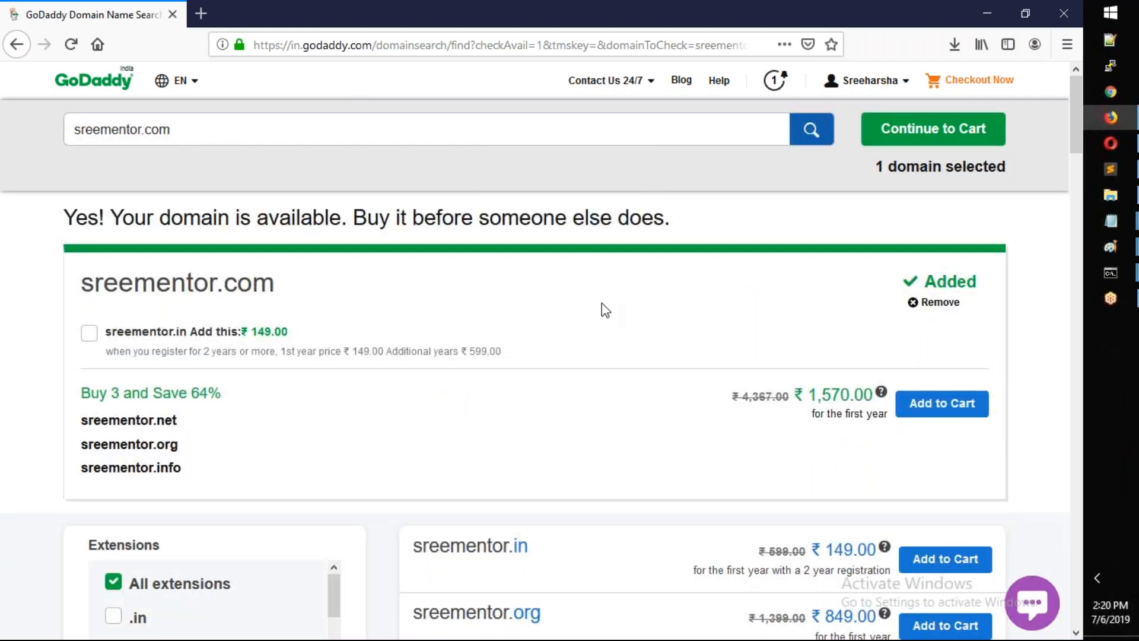
pyautogui.moveTo(263, 365)
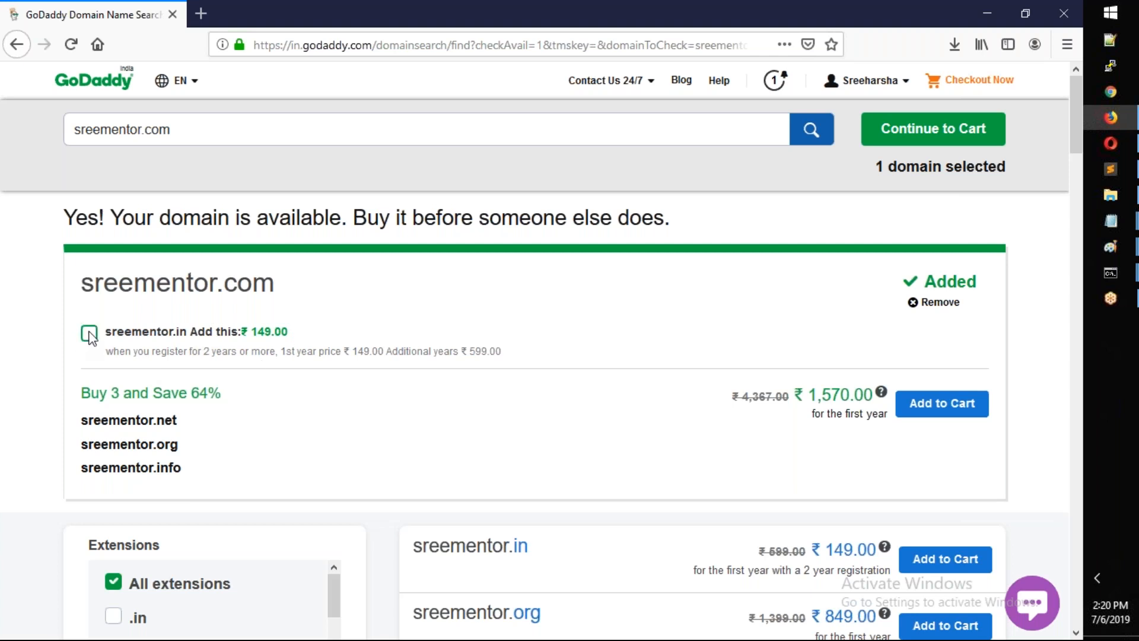
# Add sreementor.in alongside sreementor.com and continue to the next page.
pyautogui.click(89, 333)
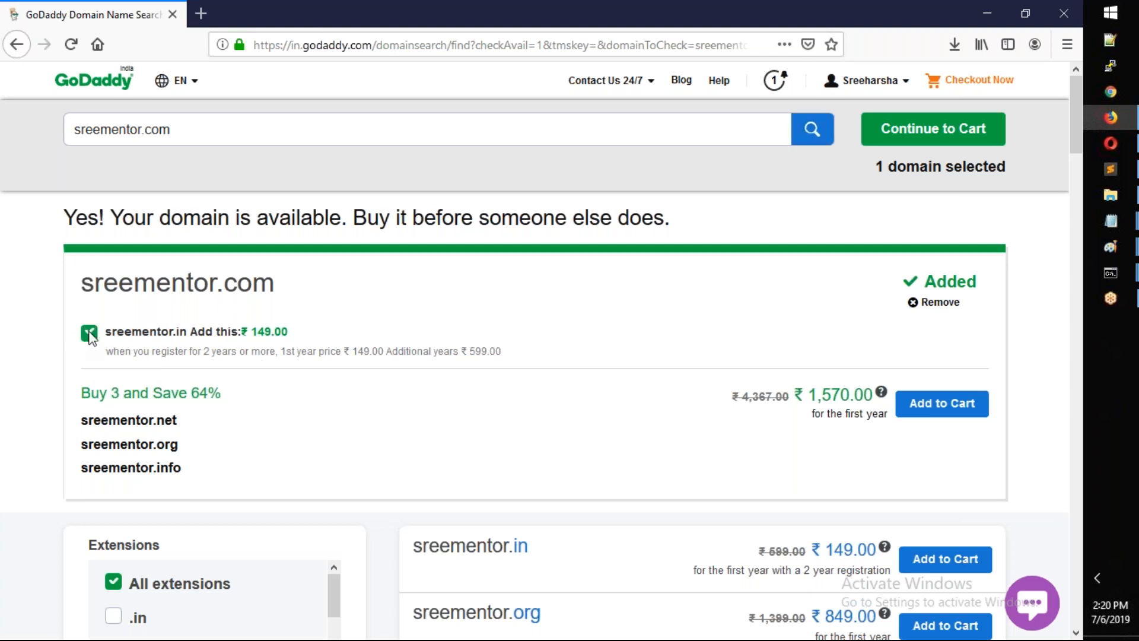
pyautogui.click(88, 331)
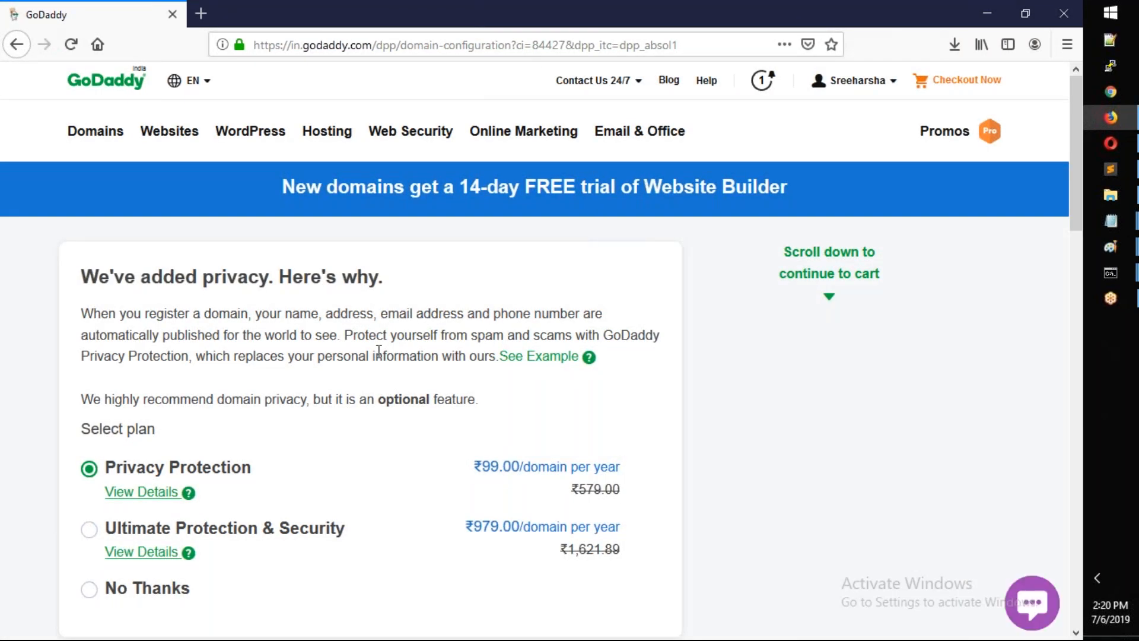
# Choose No Thanks for domain privacy protection and continue to the cart.
pyautogui.scroll(-3)
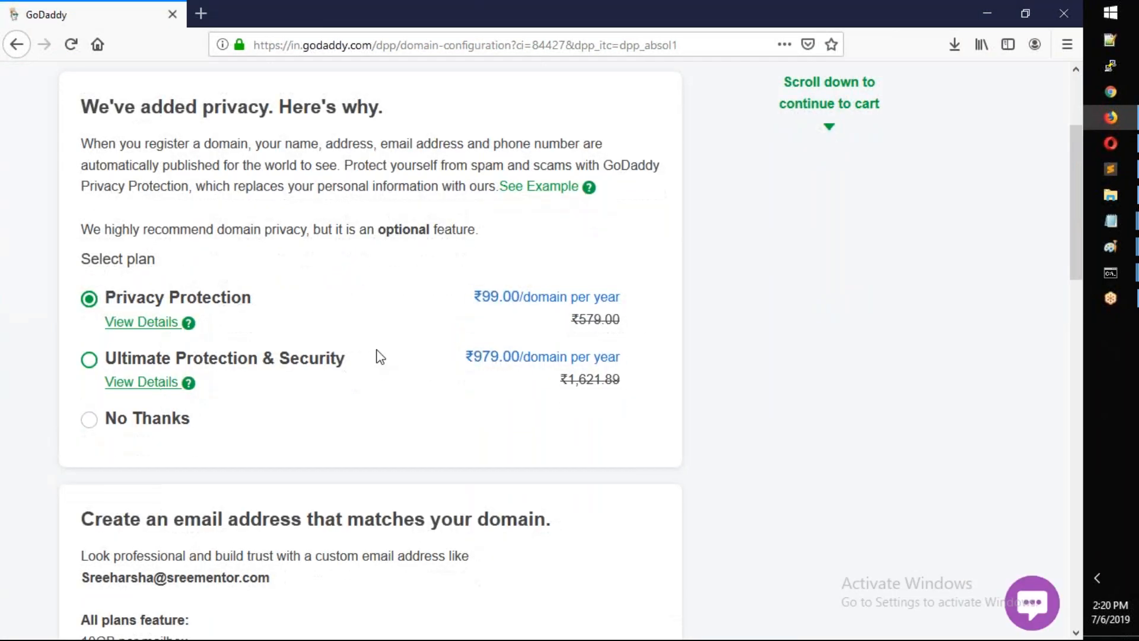
pyautogui.click(88, 420)
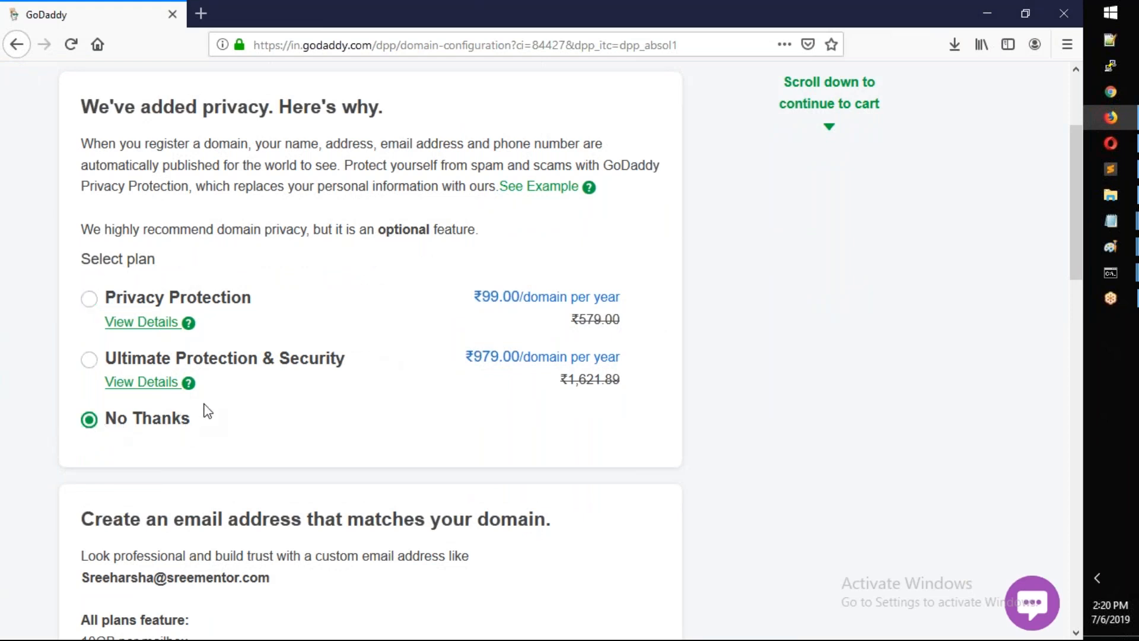
pyautogui.scroll(-3)
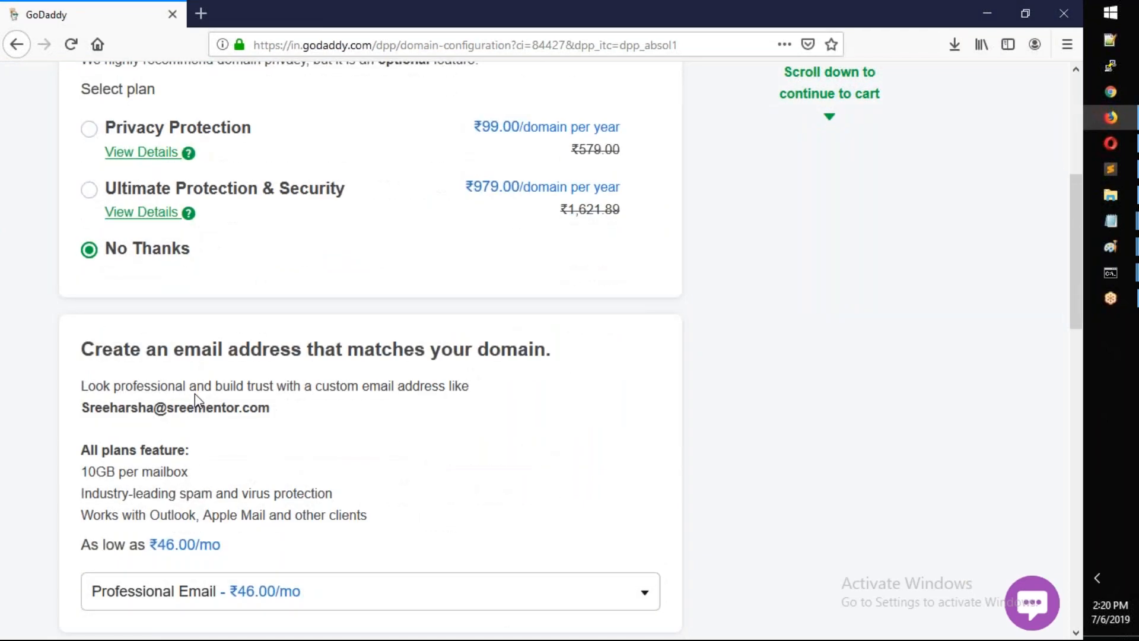
pyautogui.scroll(-3)
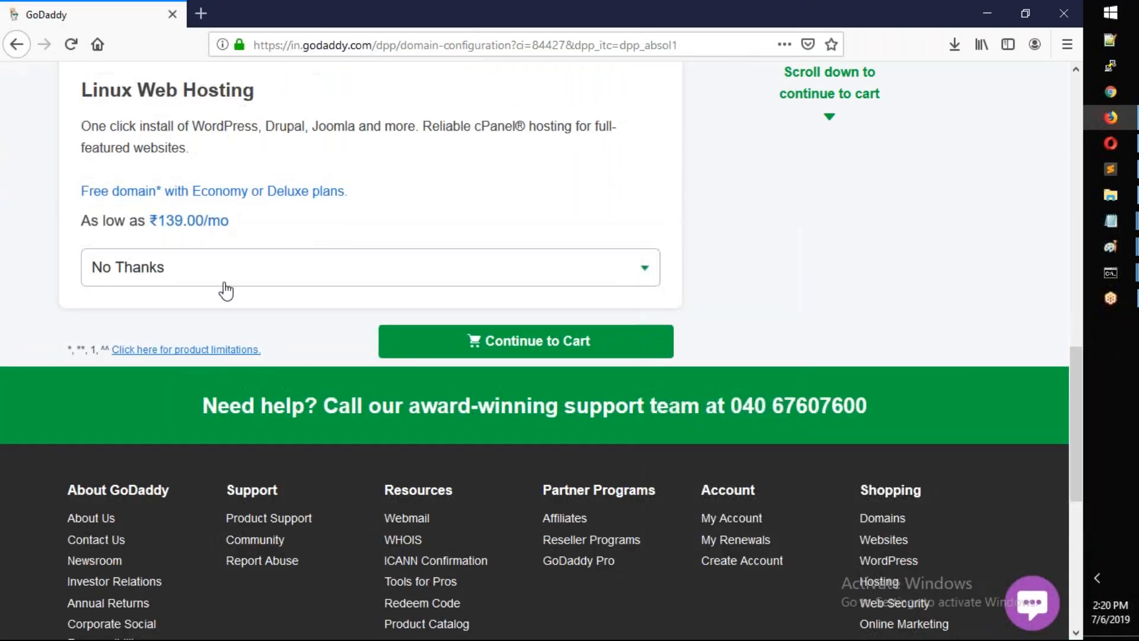
pyautogui.click(525, 340)
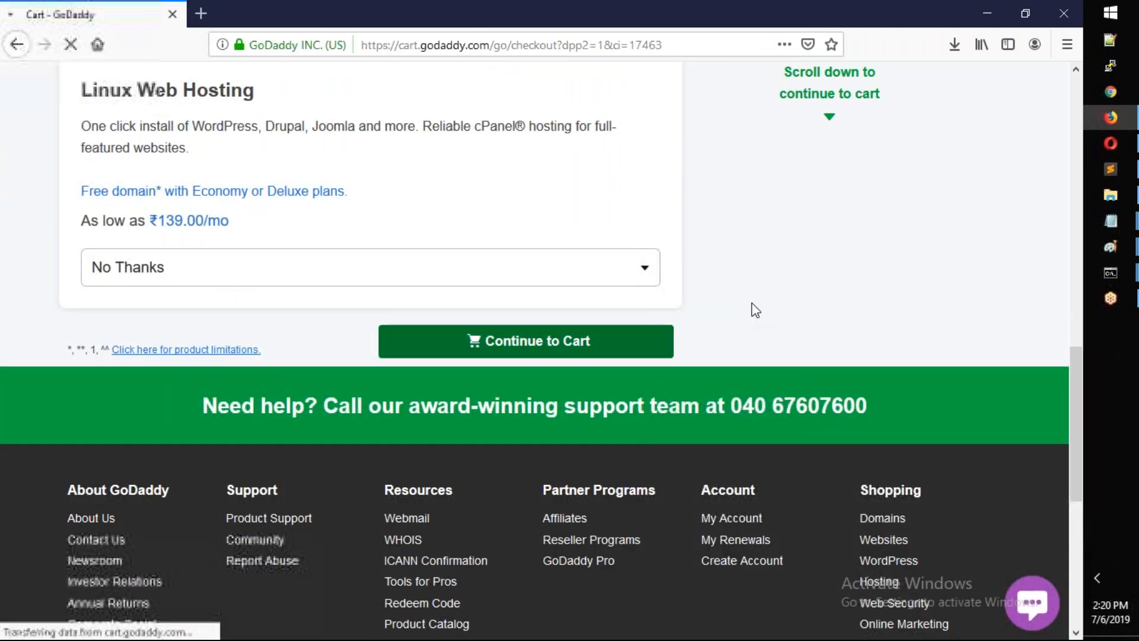
# Move past the checkout page, then log out through the account dropdown.
pyautogui.click(524, 341)
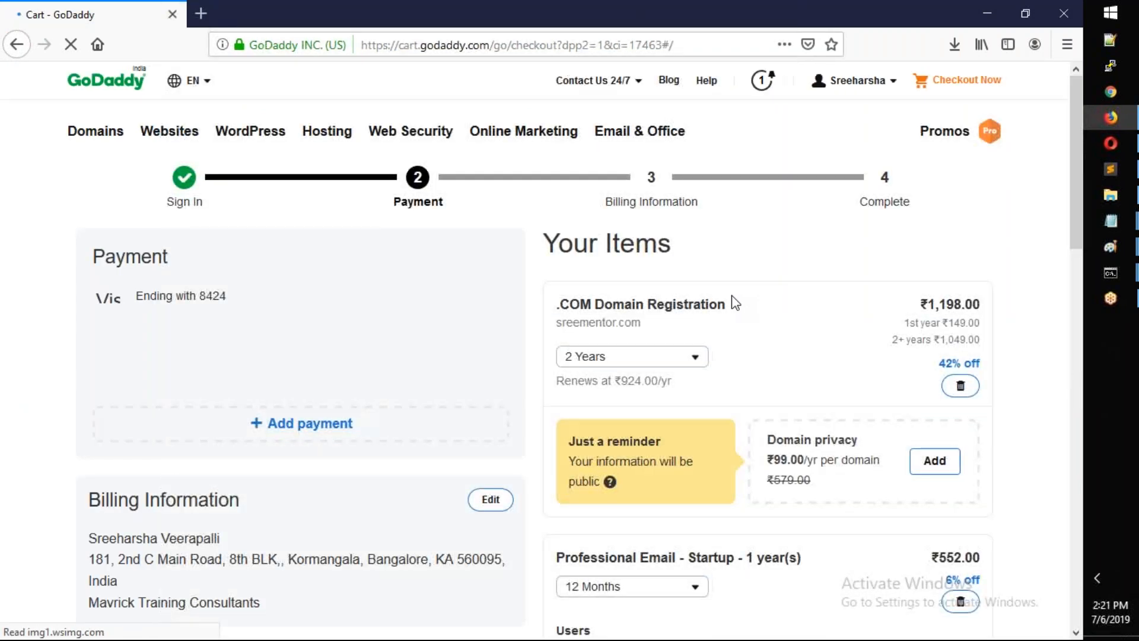
pyautogui.click(158, 348)
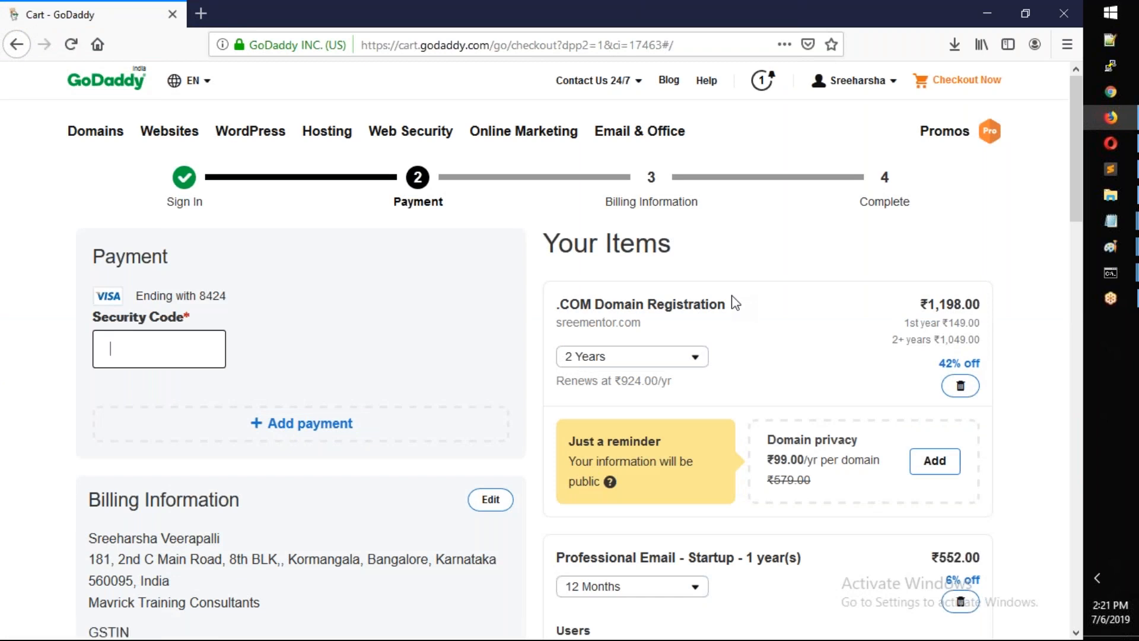
pyautogui.moveTo(845, 142)
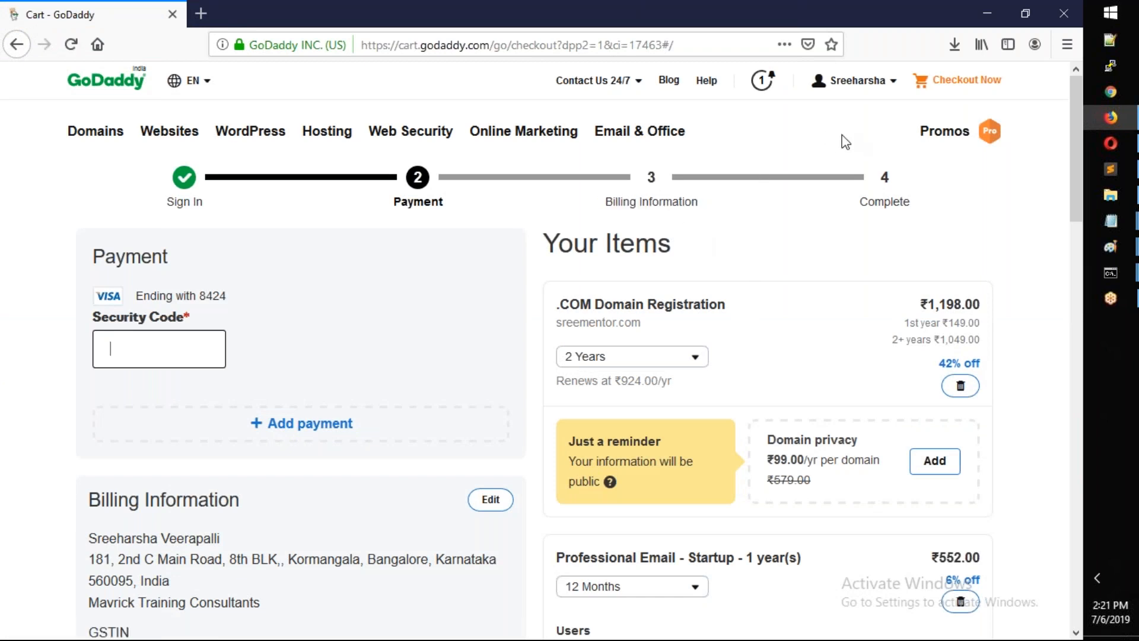
pyautogui.click(854, 80)
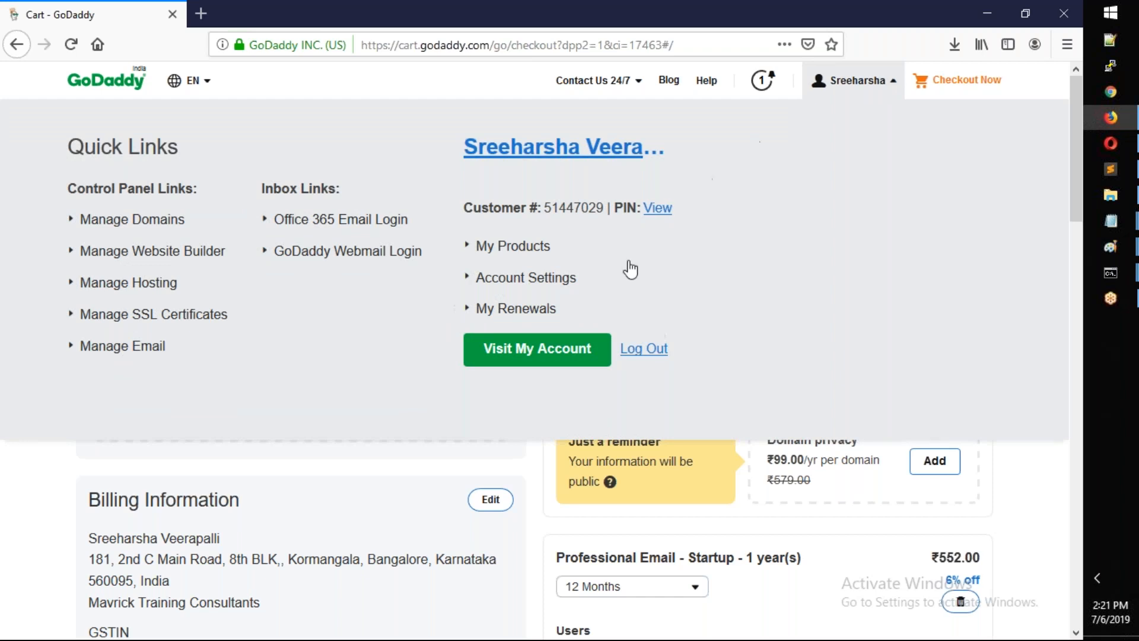
pyautogui.click(642, 349)
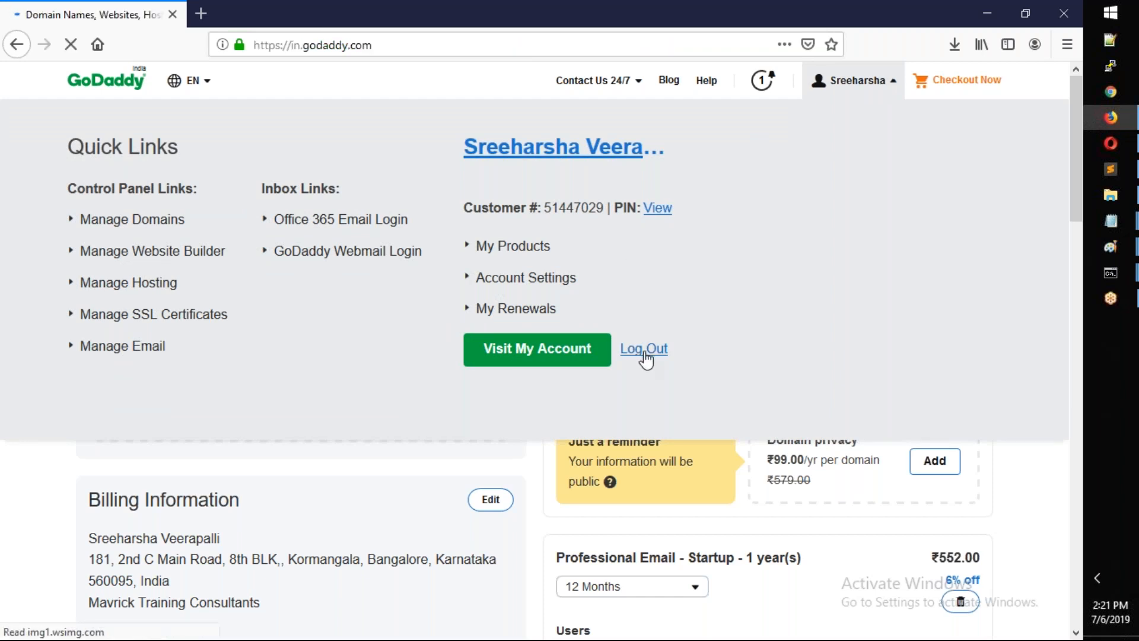
pyautogui.click(644, 349)
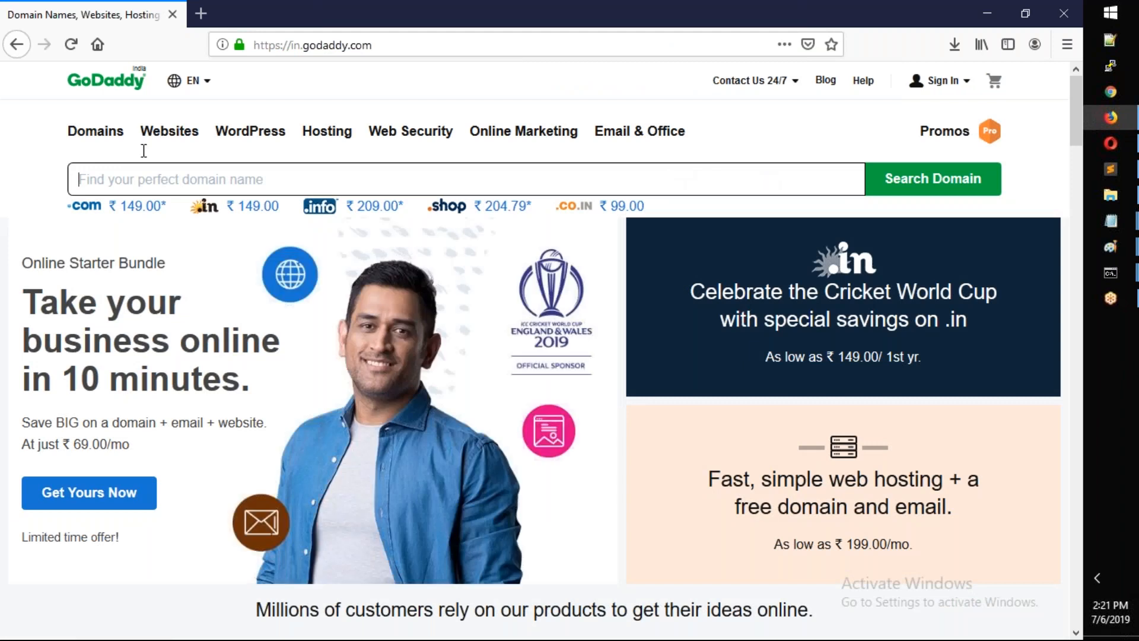
# Search sreementor.com, confirm it is available, add it to the cart and continue.
pyautogui.write('sre')
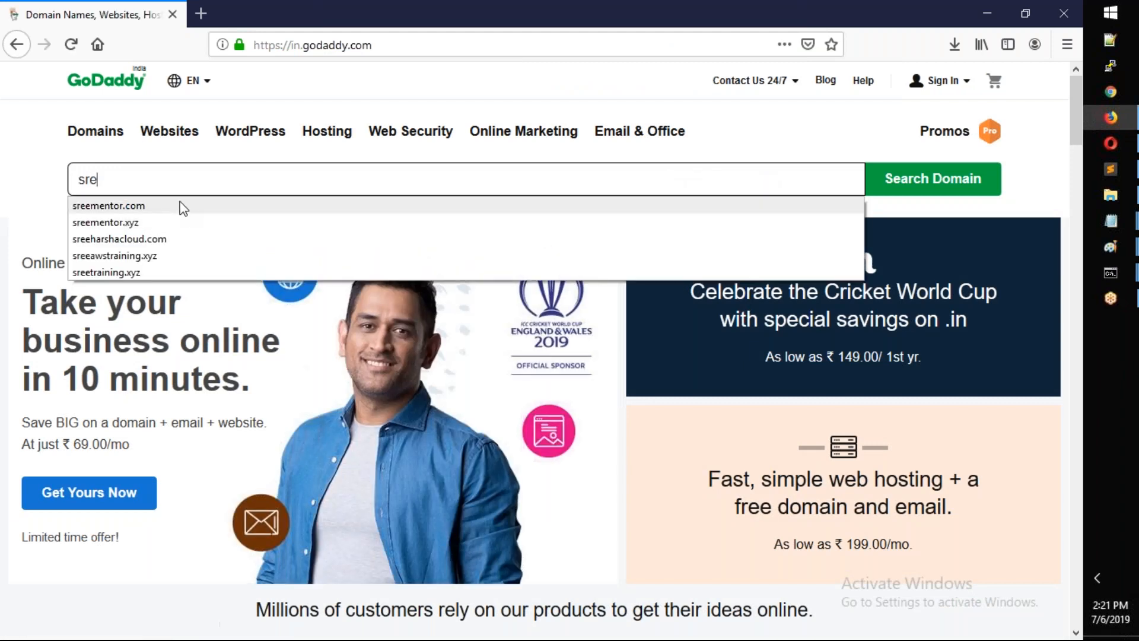
pyautogui.click(108, 206)
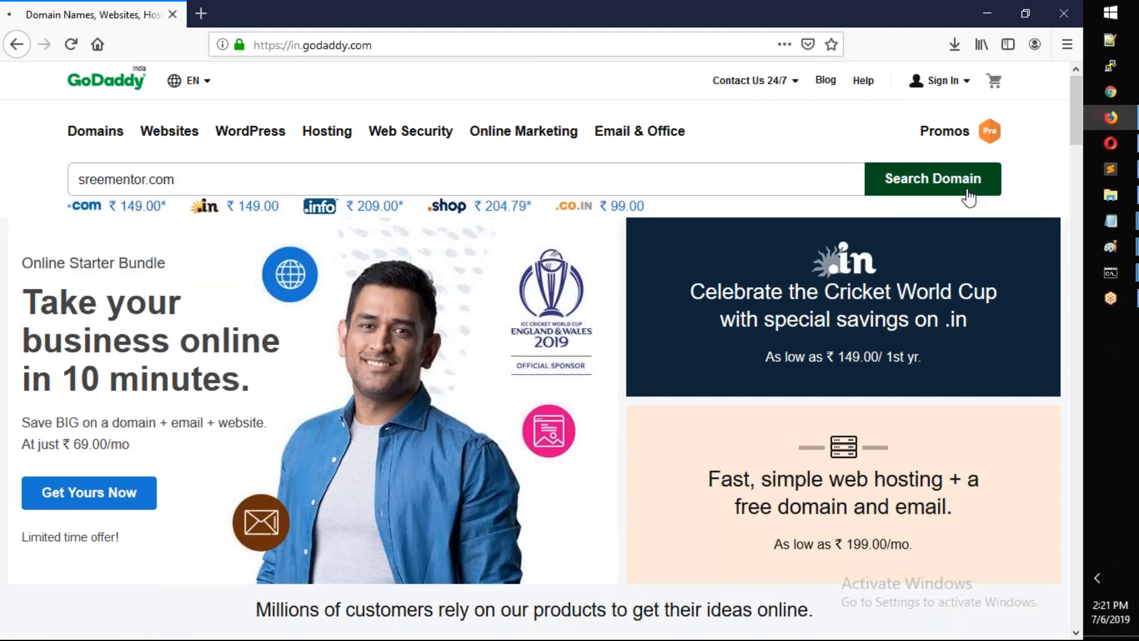
pyautogui.click(933, 178)
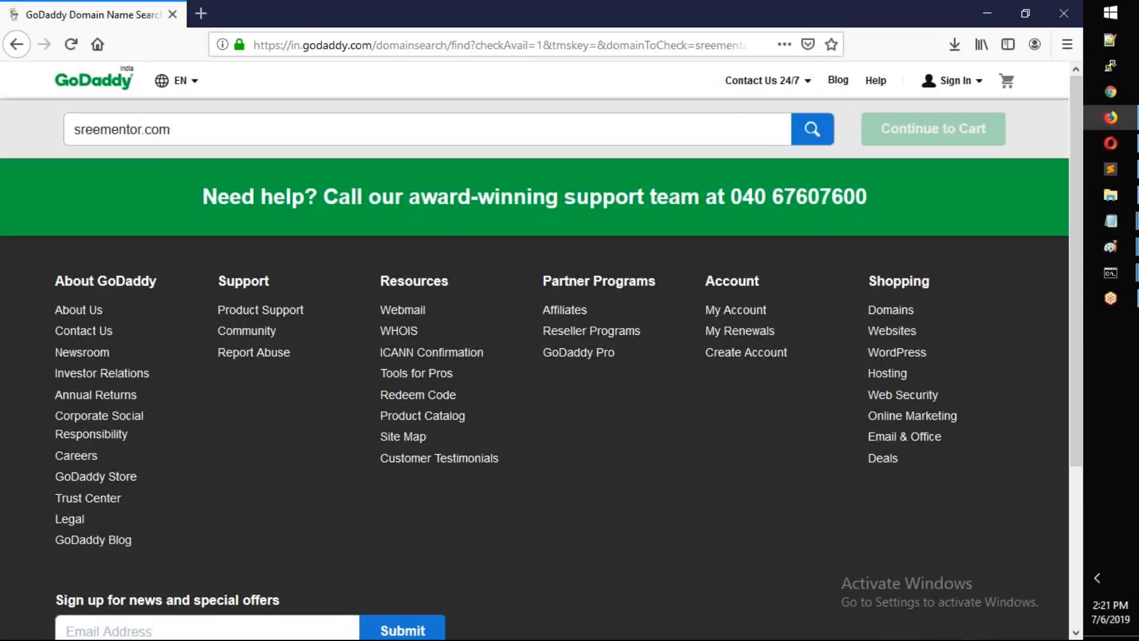
pyautogui.click(812, 128)
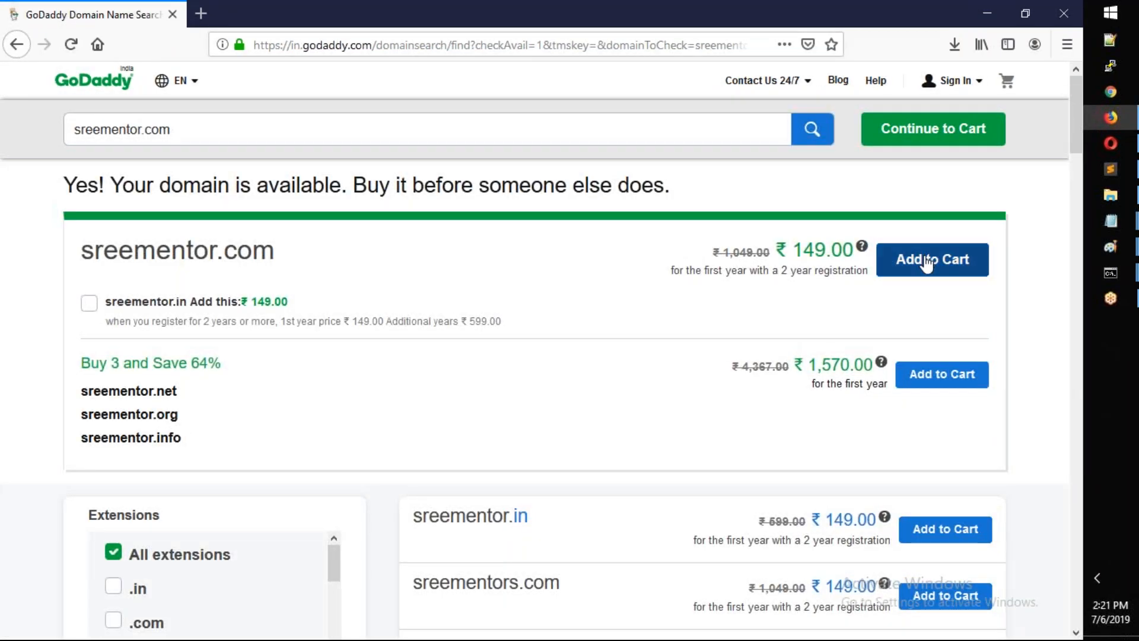
pyautogui.click(933, 259)
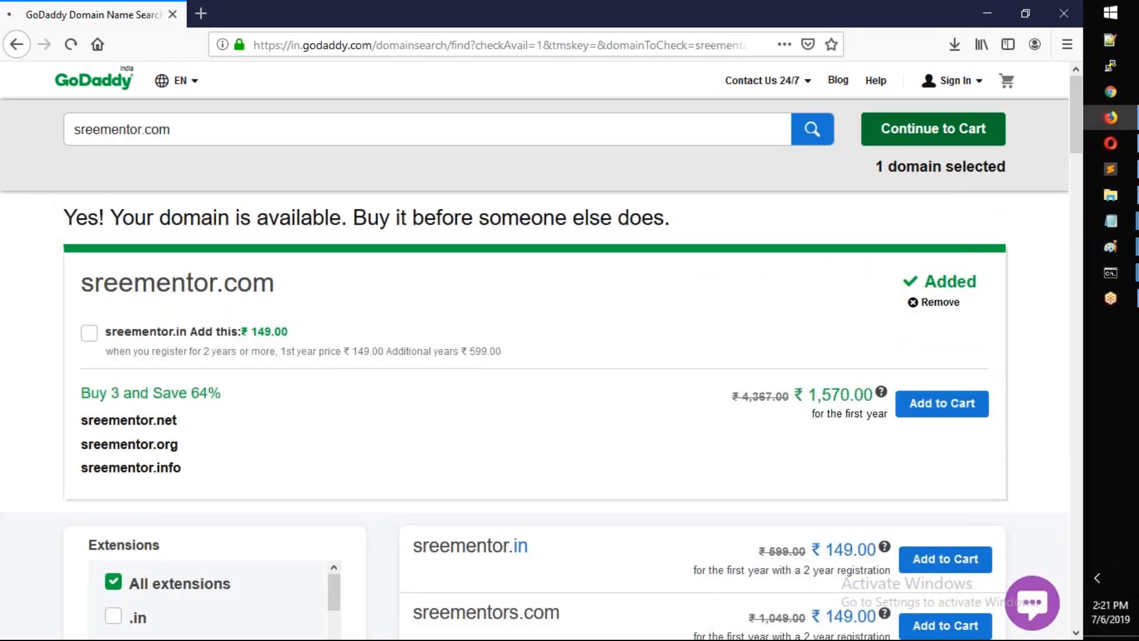
pyautogui.click(933, 129)
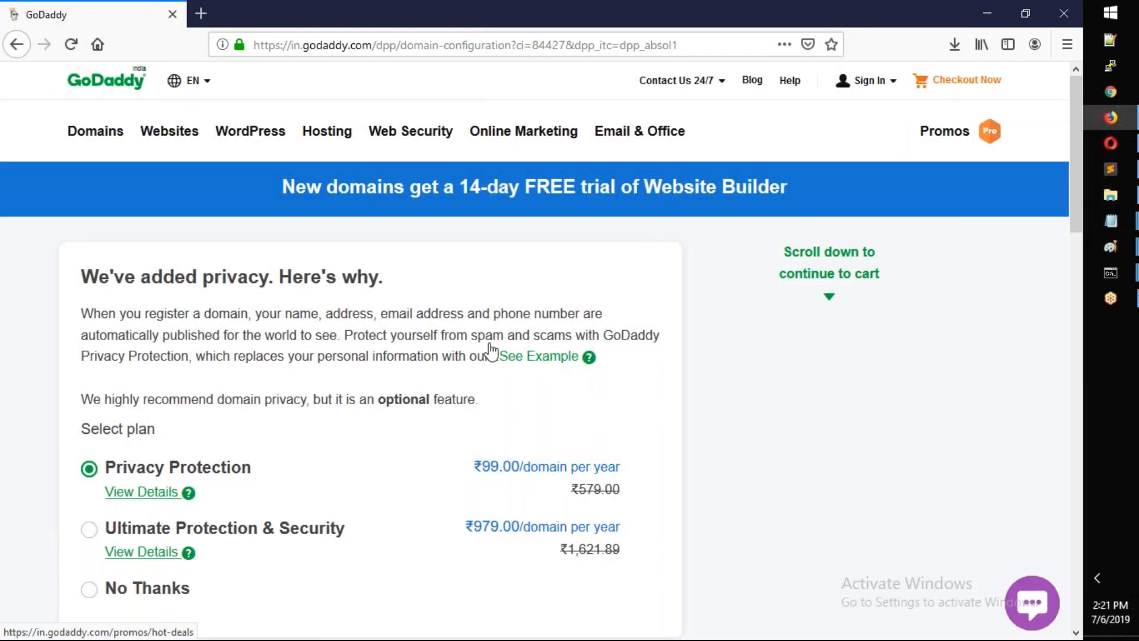
# Decline the domain privacy and hosting add-ons and continue to the checkout cart.
pyautogui.click(88, 588)
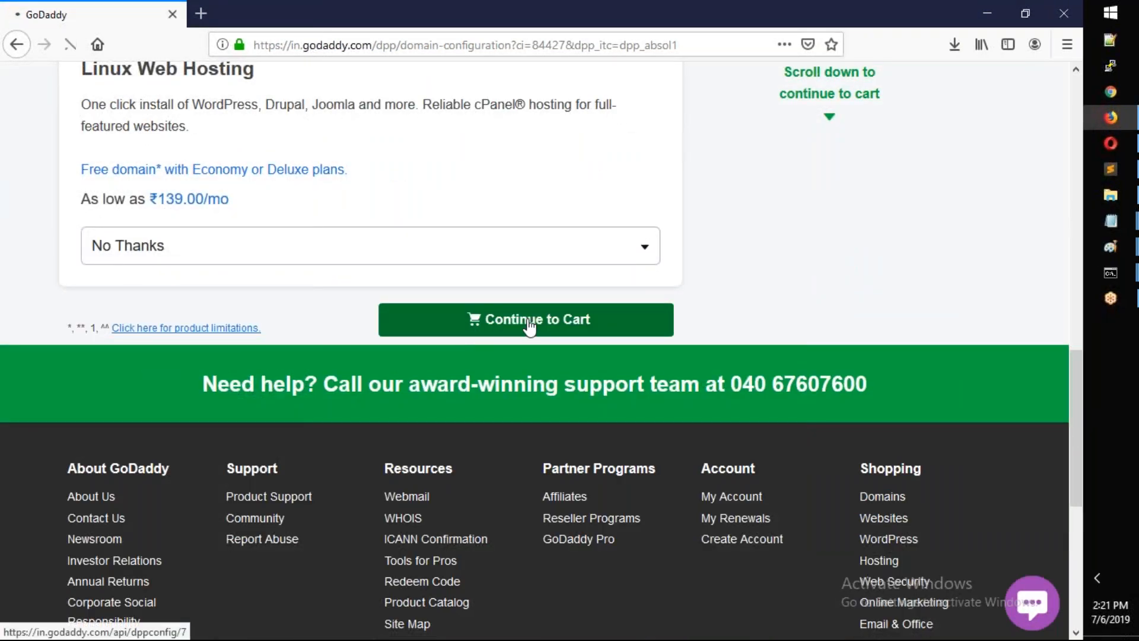
pyautogui.click(526, 319)
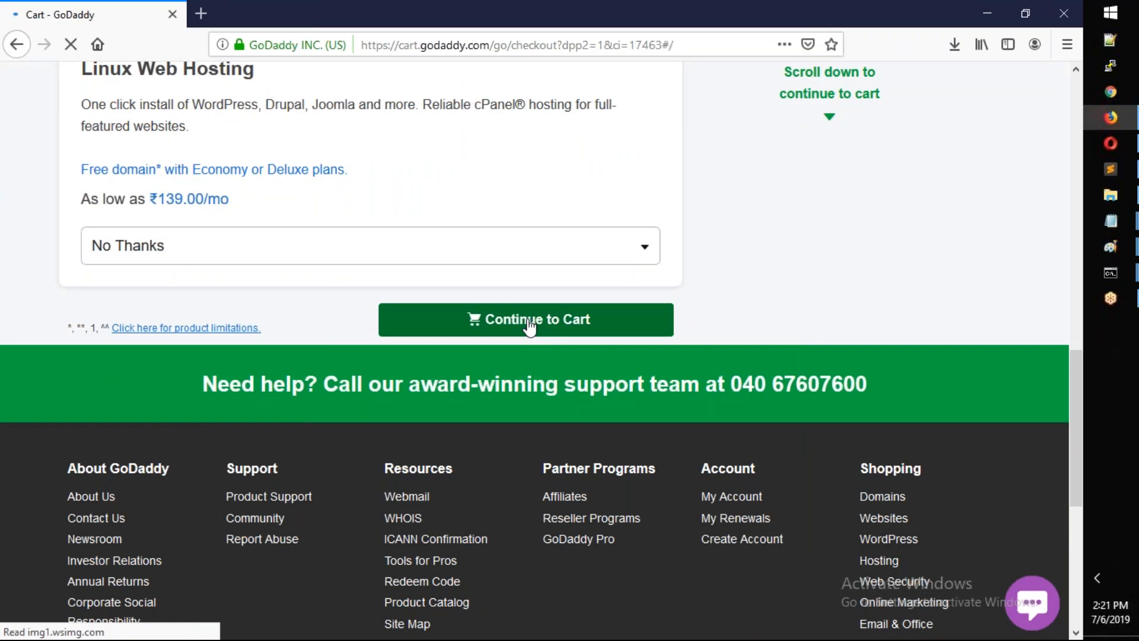
pyautogui.click(526, 320)
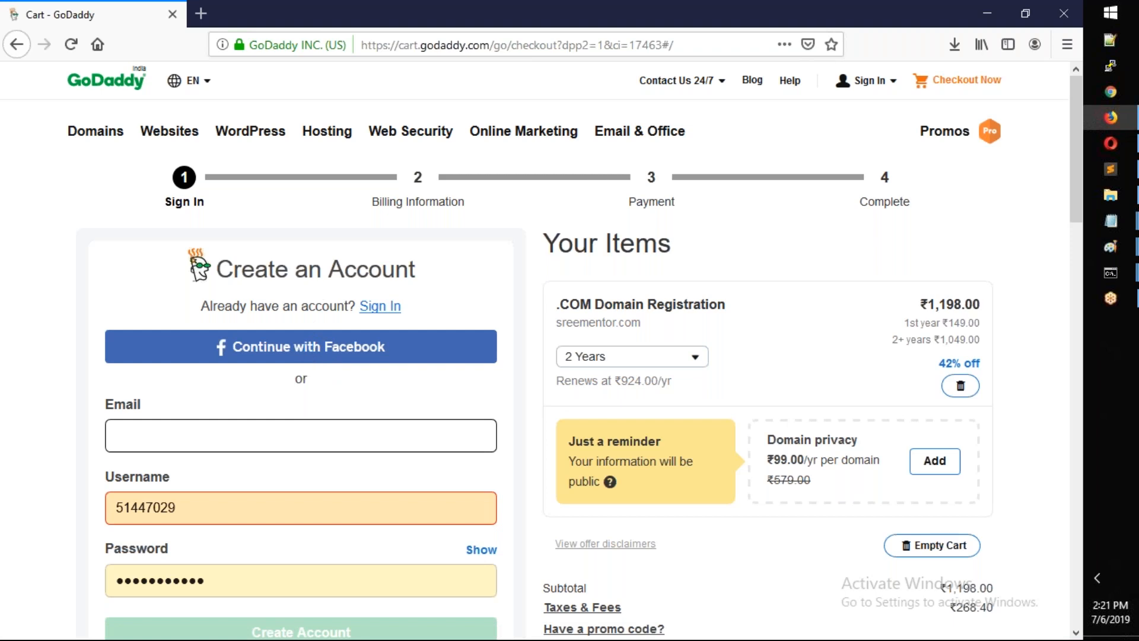
# Fill the Create an Account form with email, username and password, then submit it.
pyautogui.scroll(-3)
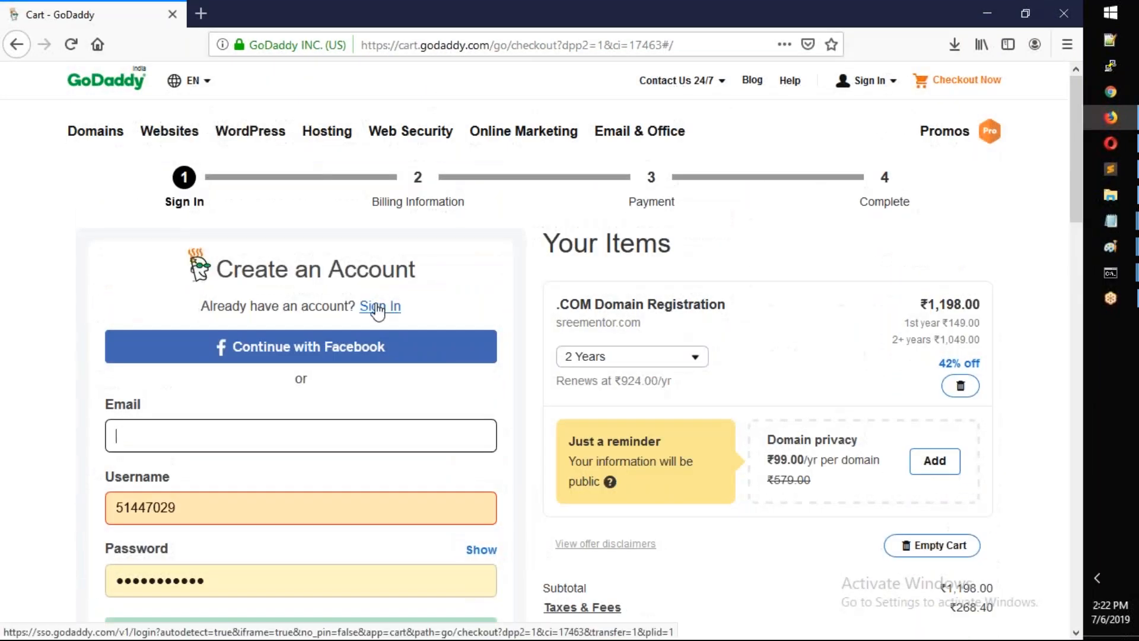
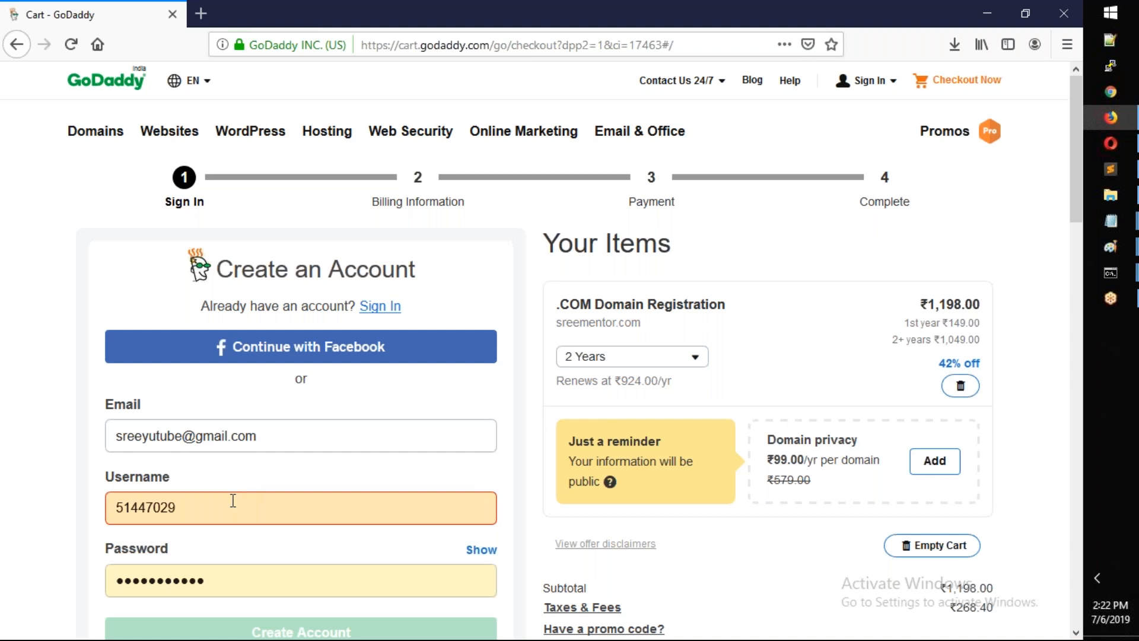
pyautogui.doubleClick(149, 436)
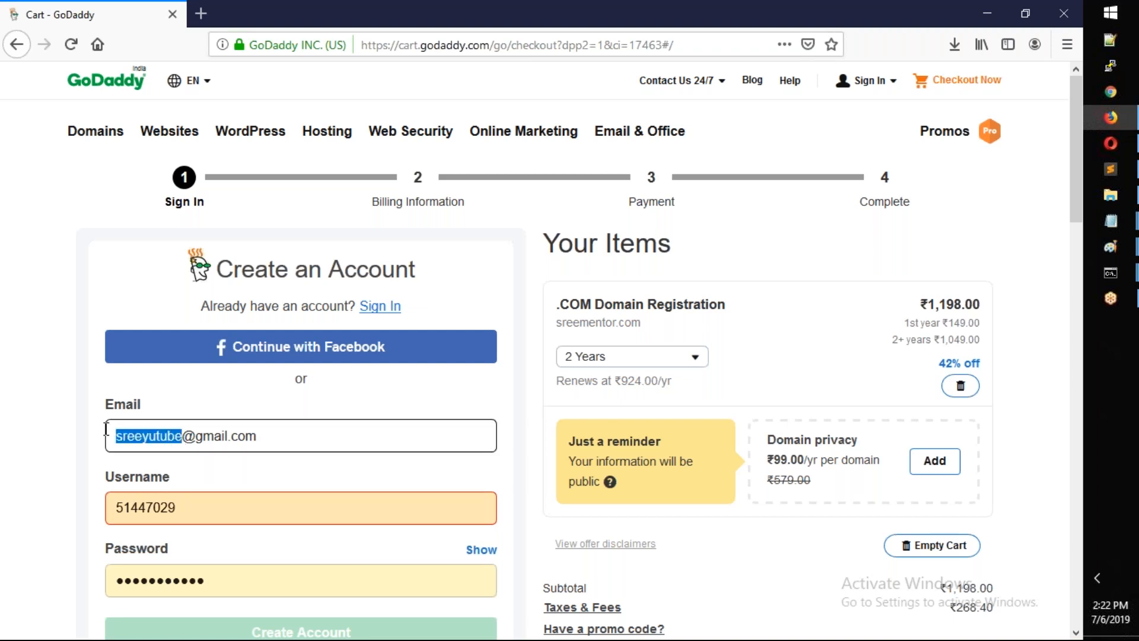
pyautogui.click(301, 508)
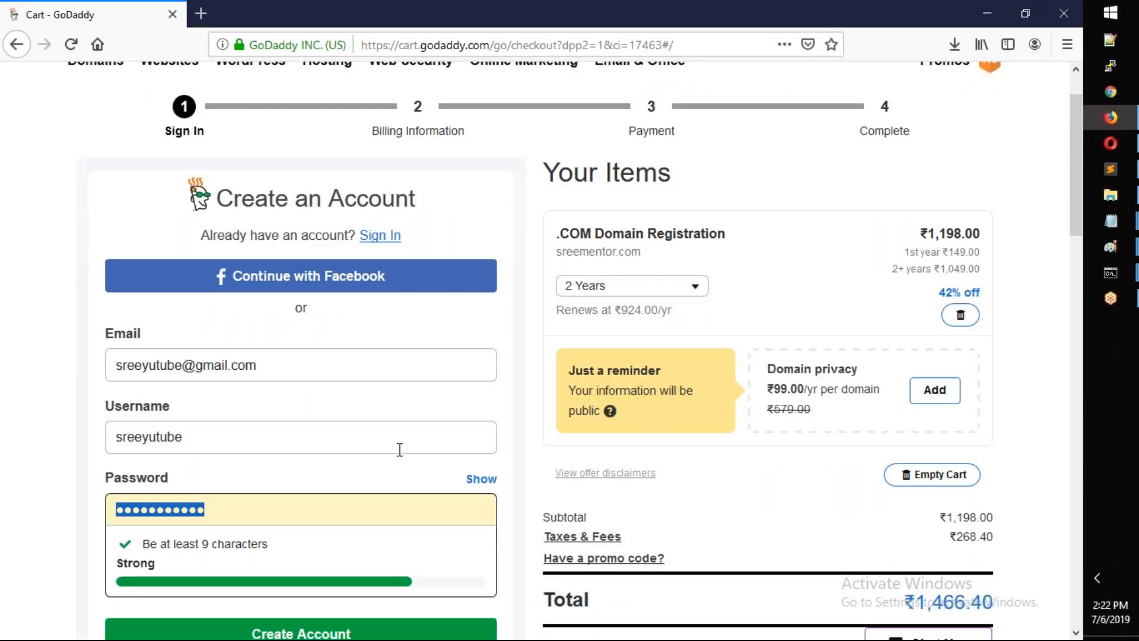
pyautogui.scroll(-3)
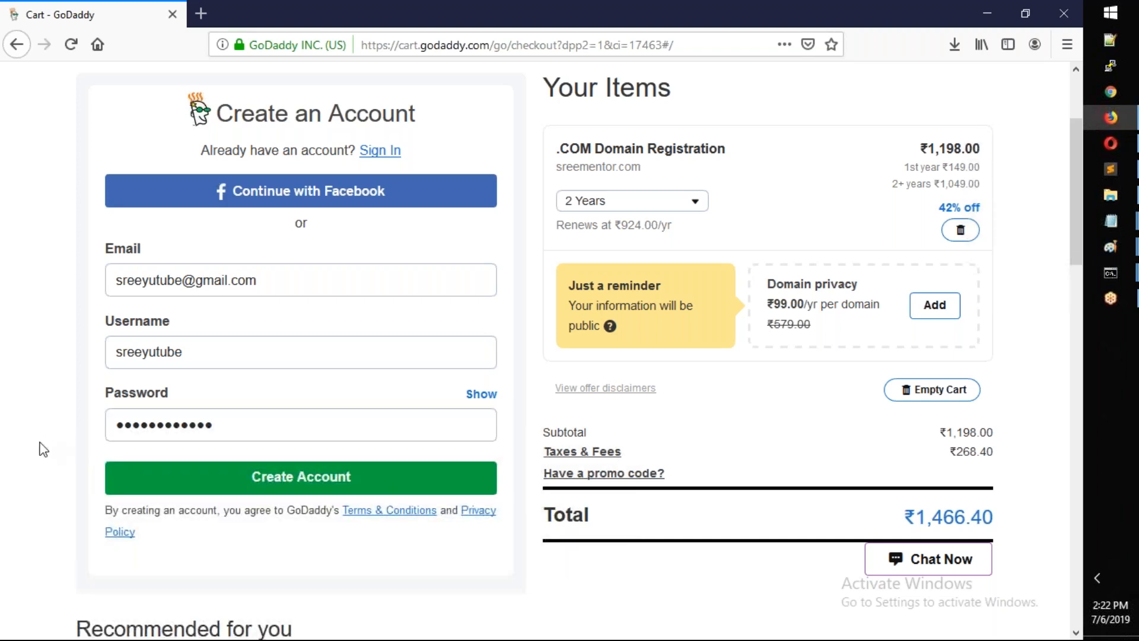
pyautogui.click(301, 477)
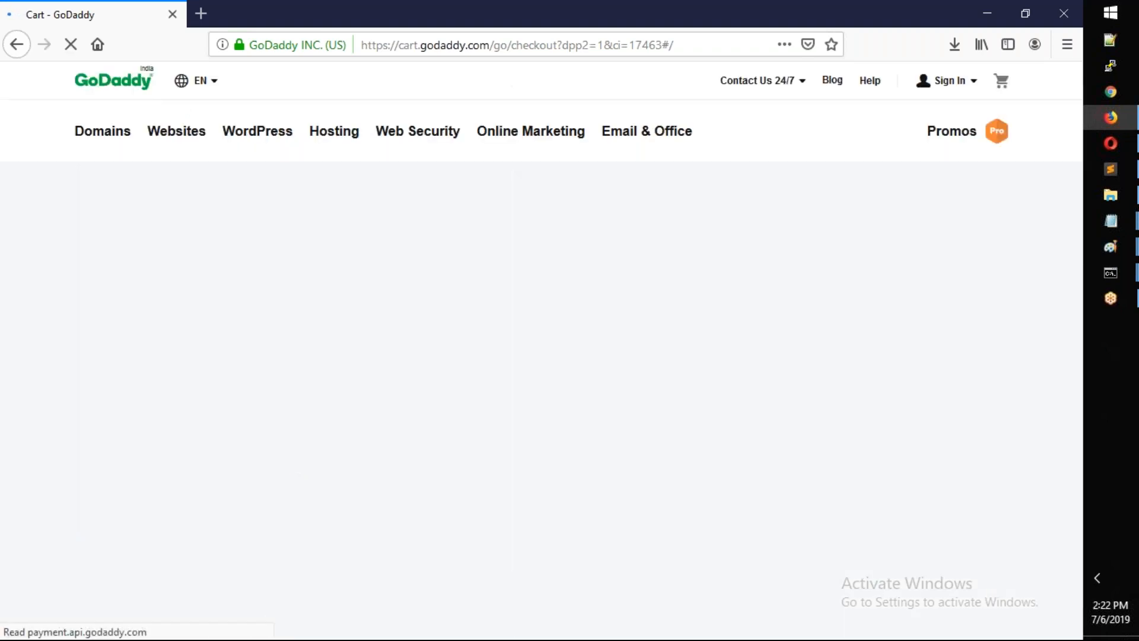
pyautogui.scroll(-3)
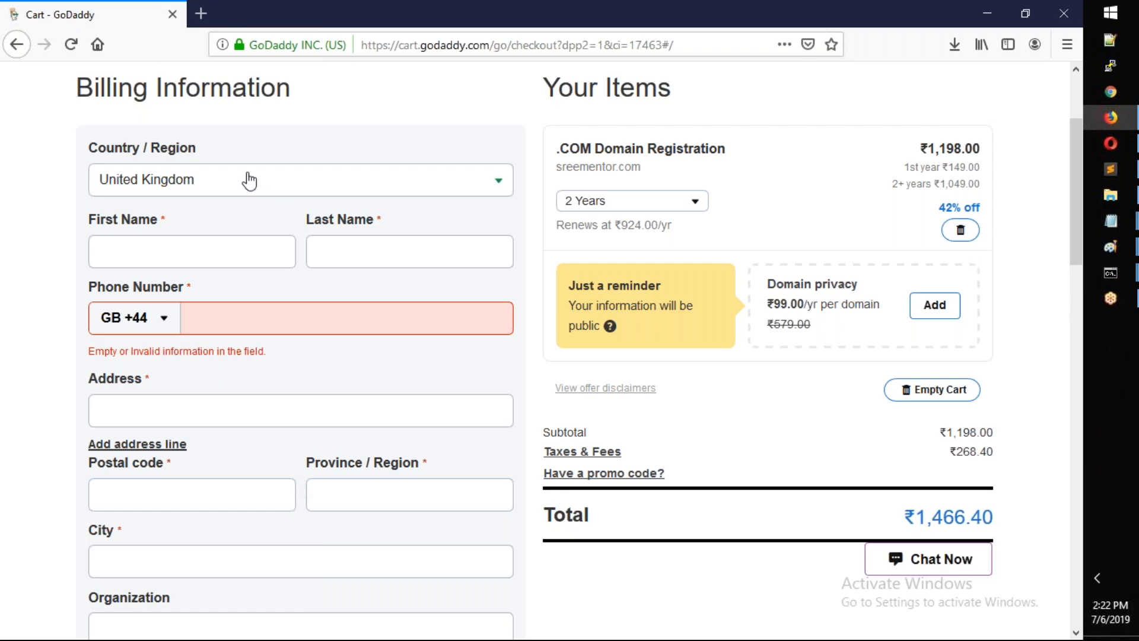
pyautogui.scroll(-3)
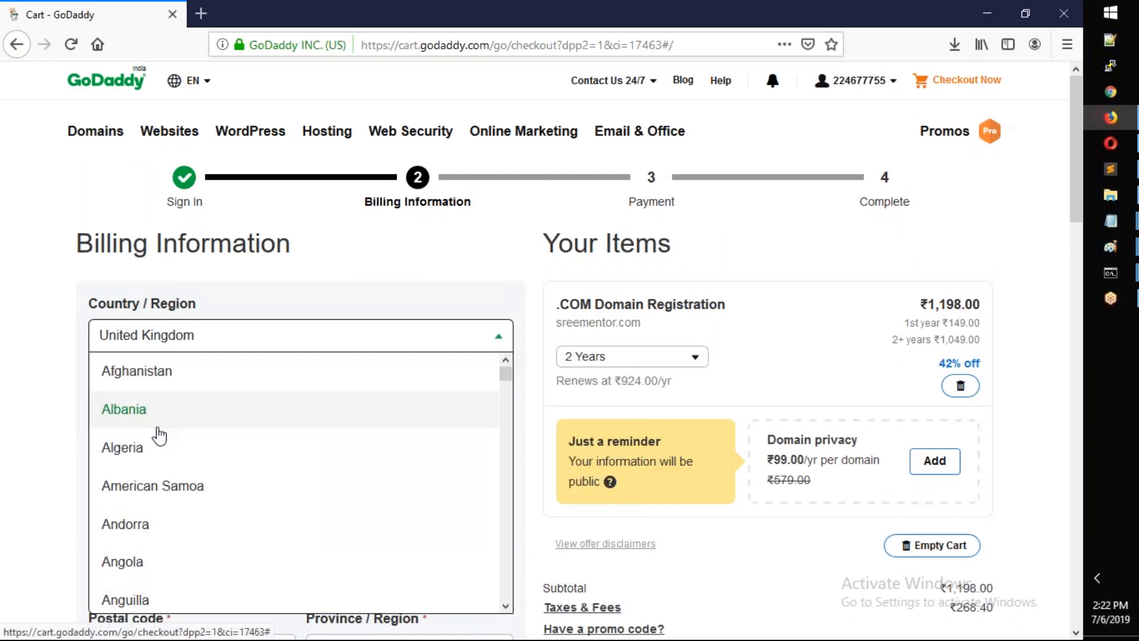
pyautogui.scroll(-3)
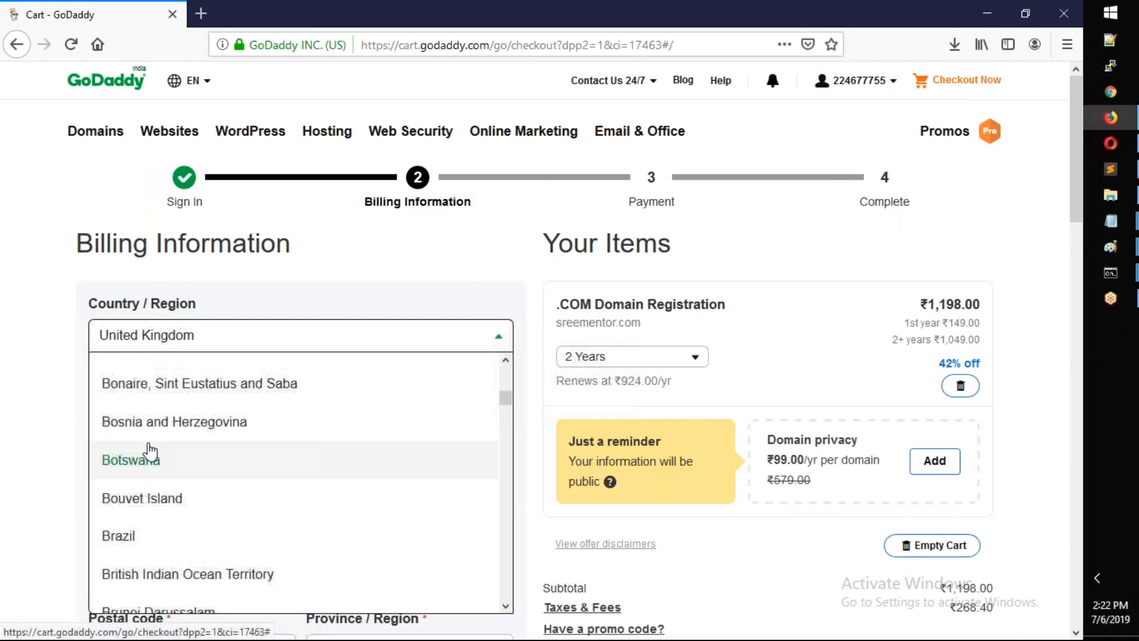
pyautogui.scroll(-3)
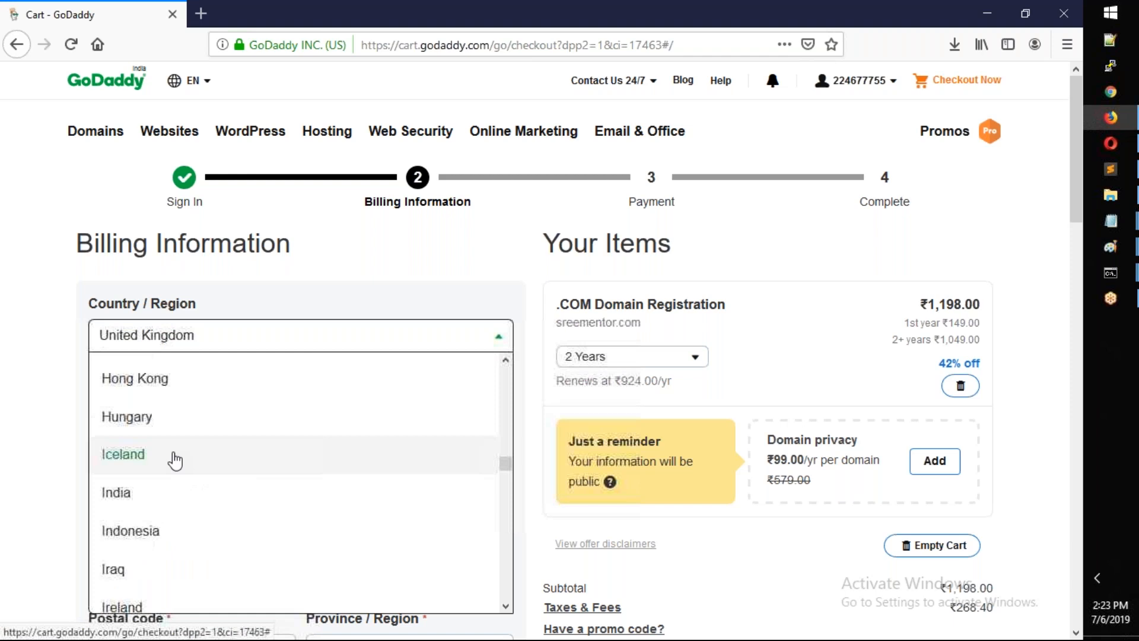
pyautogui.moveTo(133, 492)
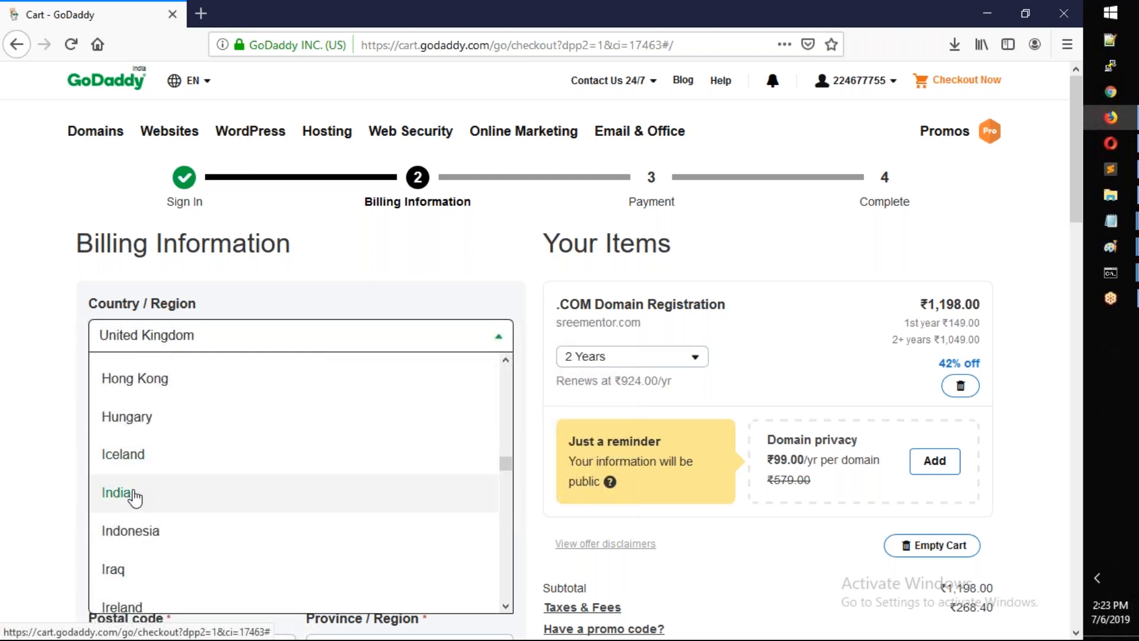
pyautogui.click(117, 493)
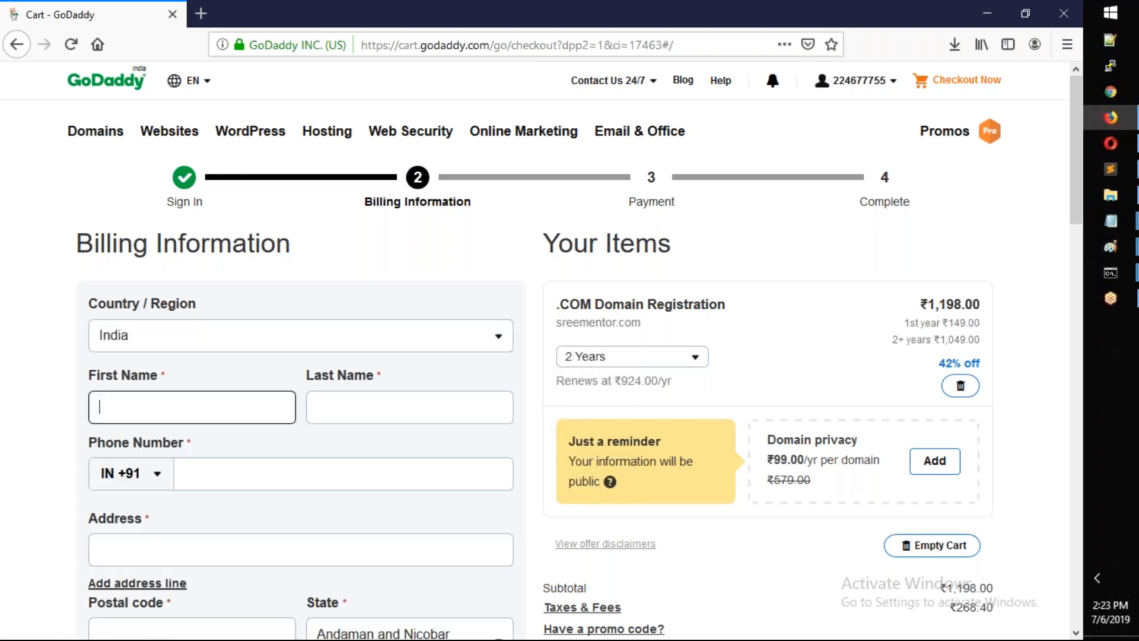
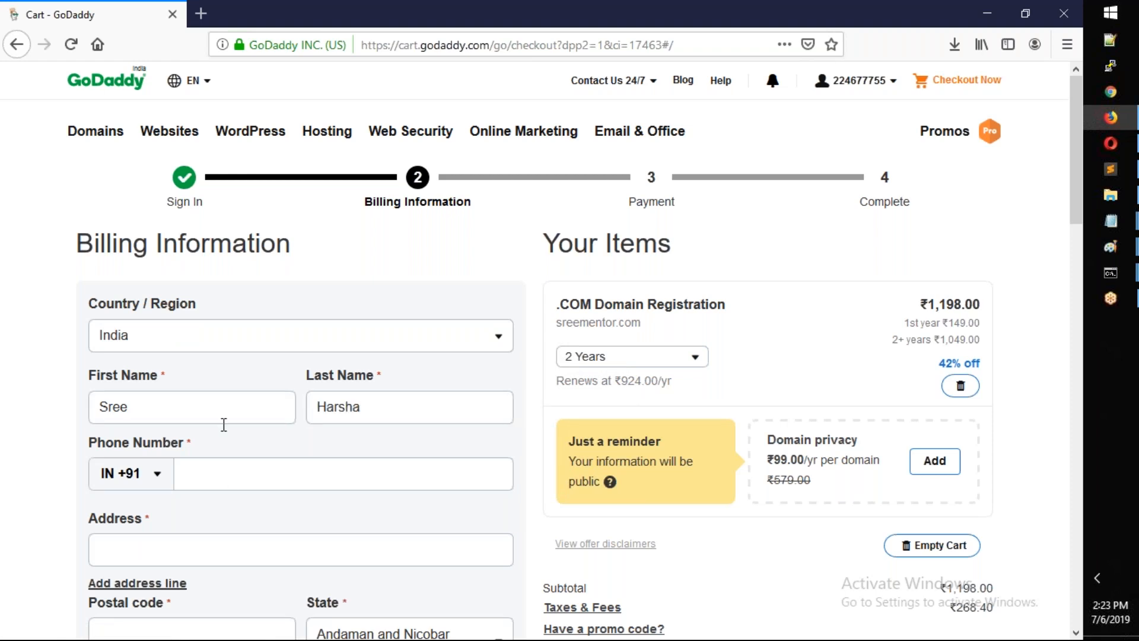
pyautogui.click(342, 473)
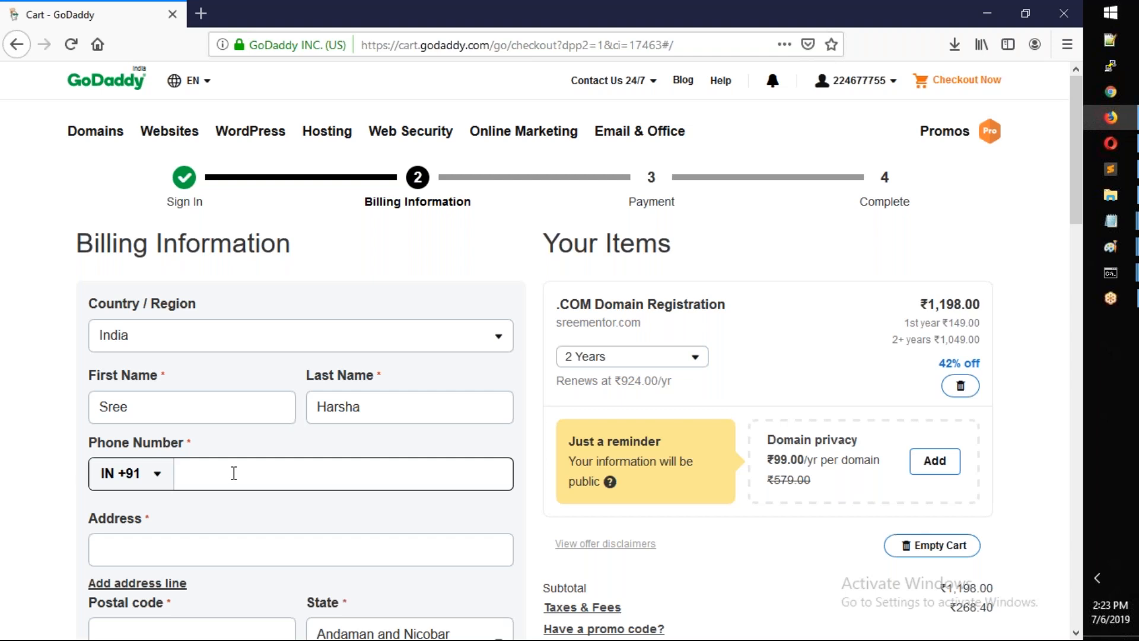
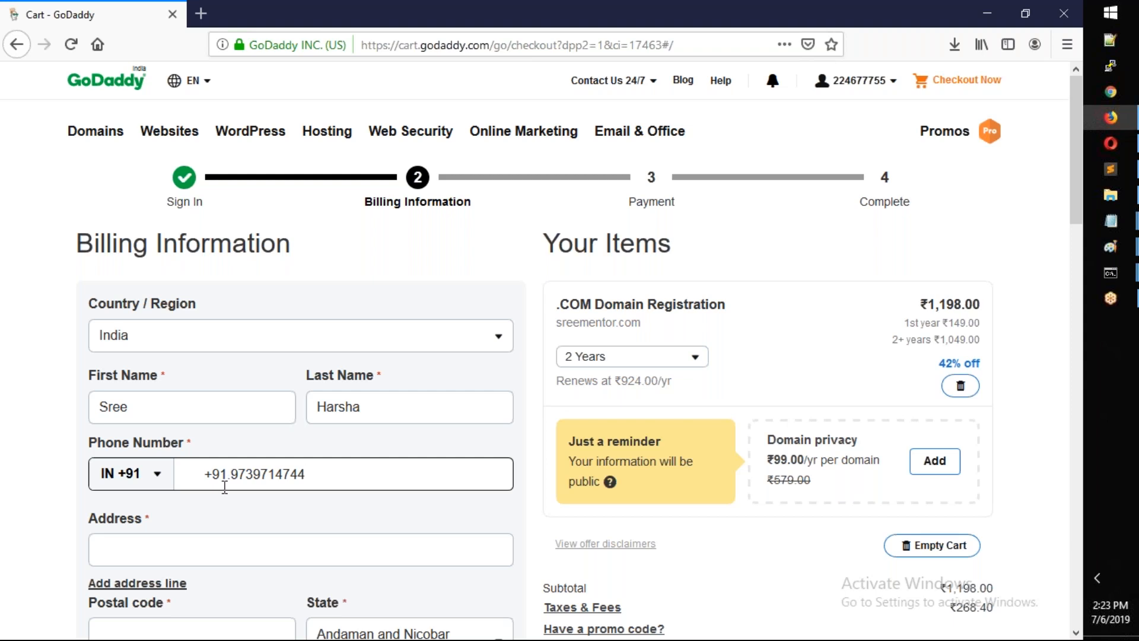
pyautogui.scroll(-3)
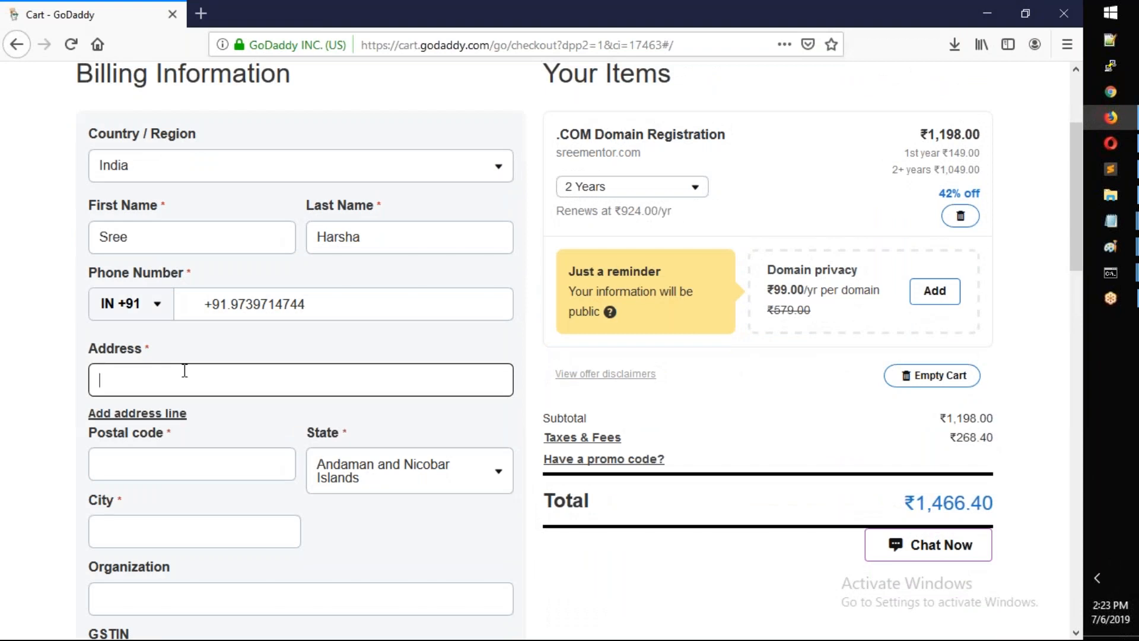
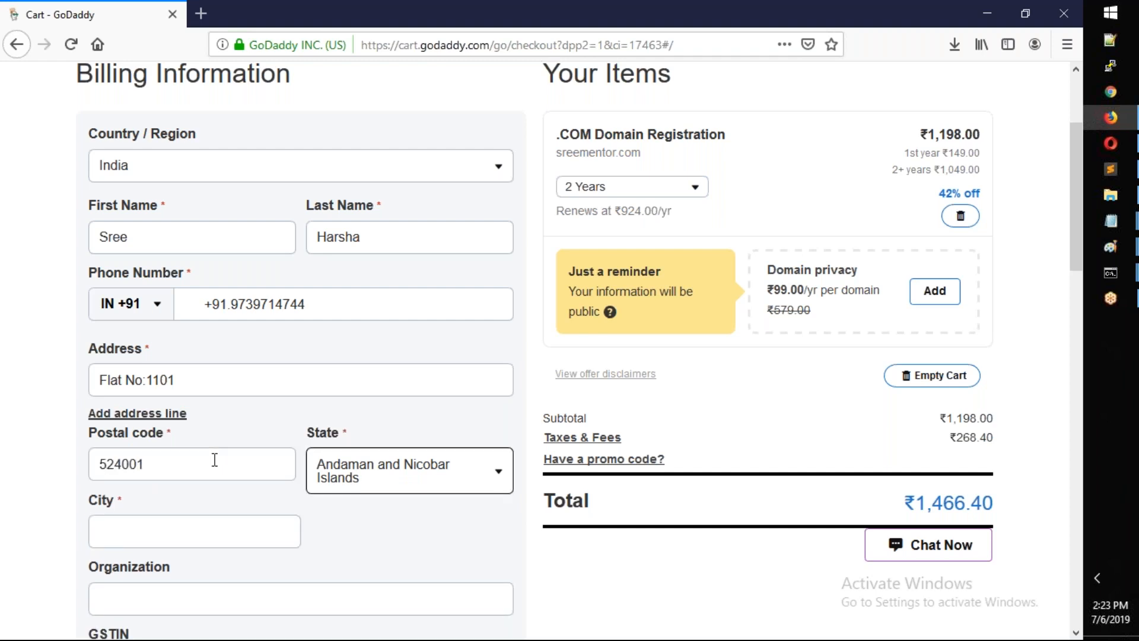
pyautogui.click(408, 470)
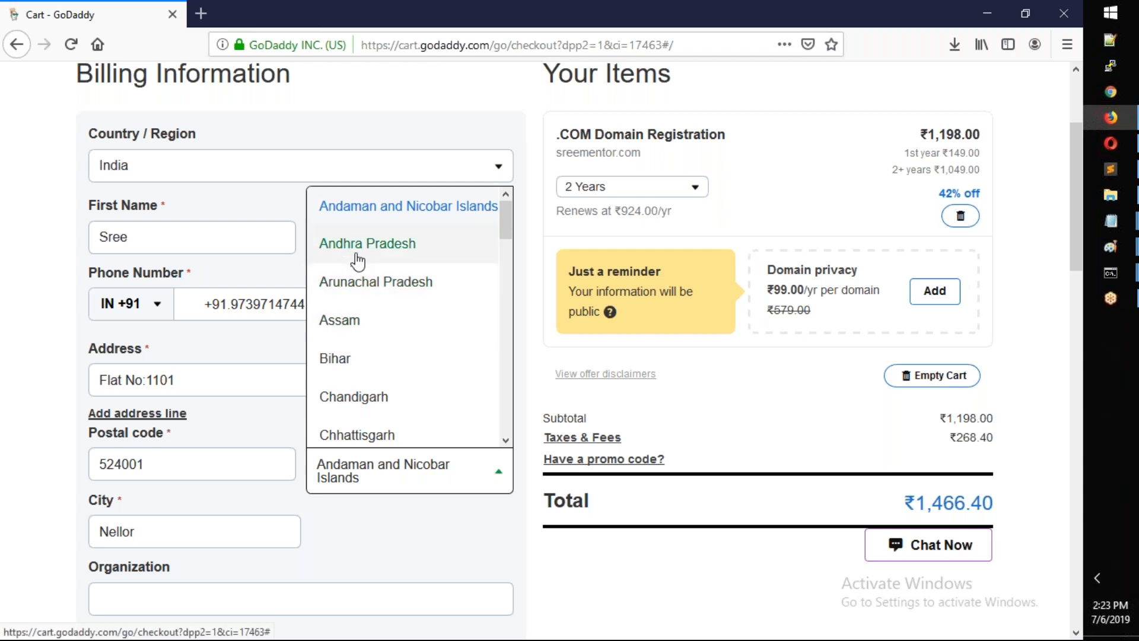
pyautogui.click(367, 244)
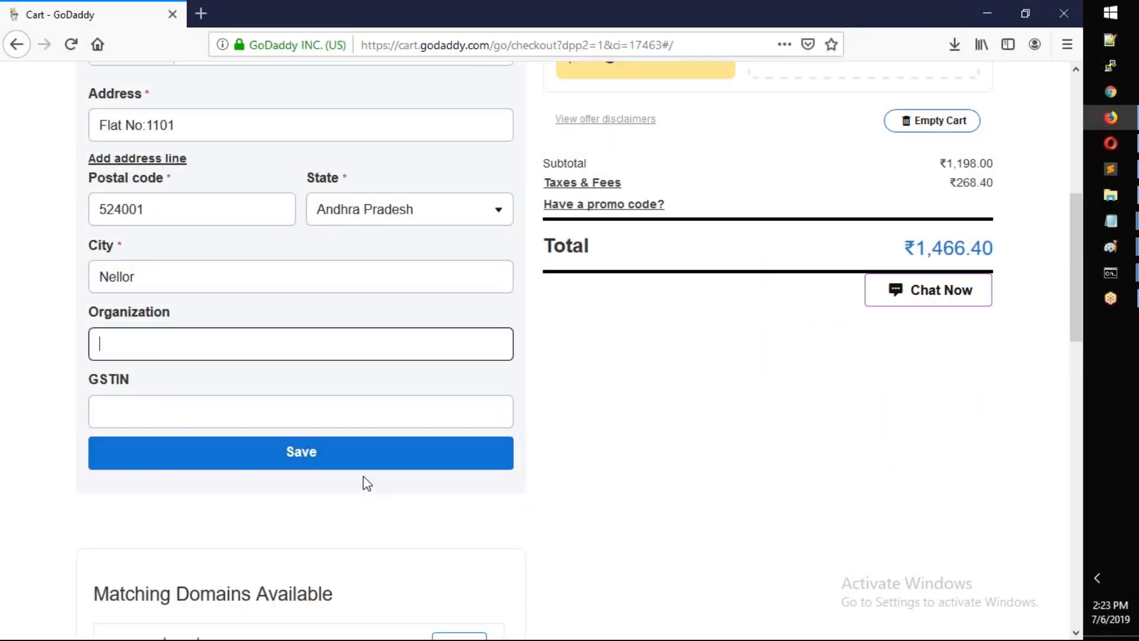
pyautogui.scroll(3)
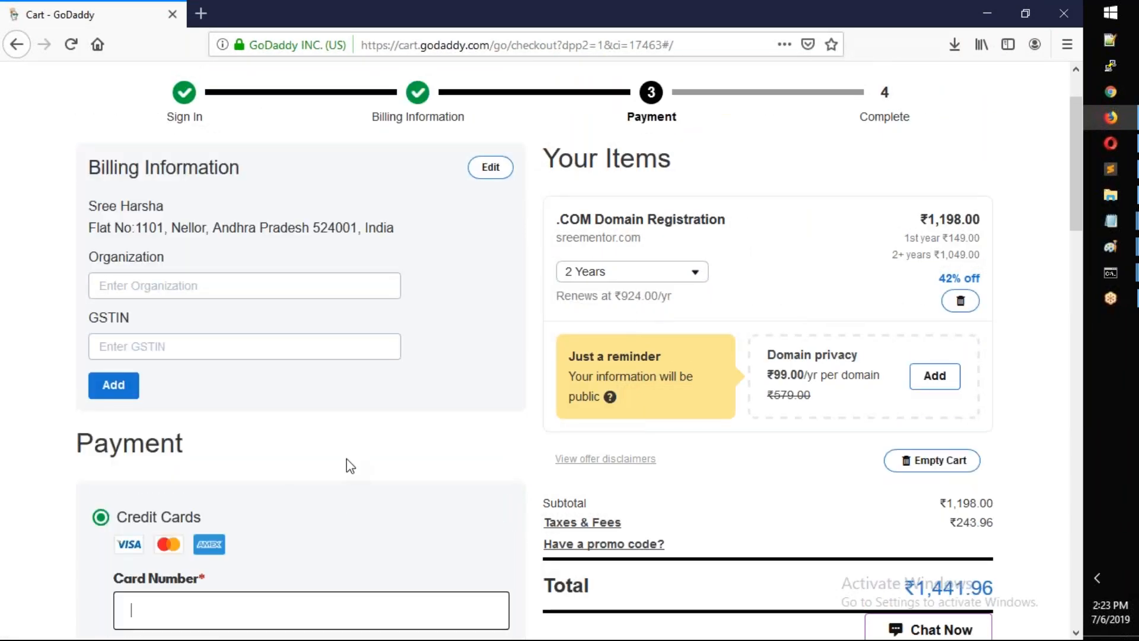
# Choose Net Banking as the payment method so checkout reaches the Complete step.
pyautogui.scroll(-3)
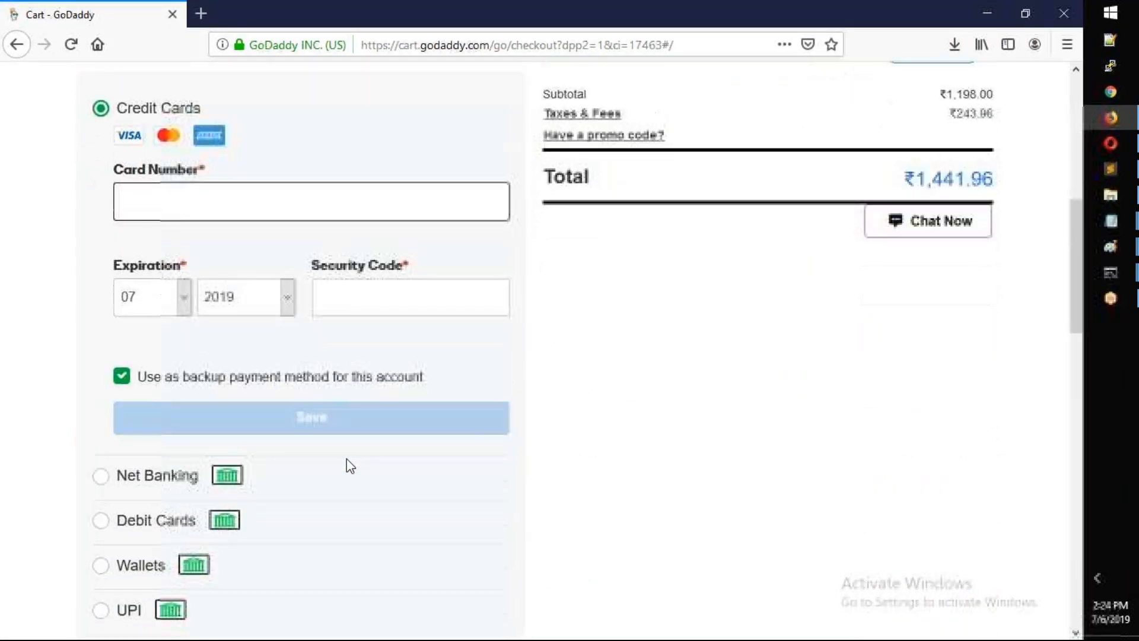
pyautogui.scroll(-3)
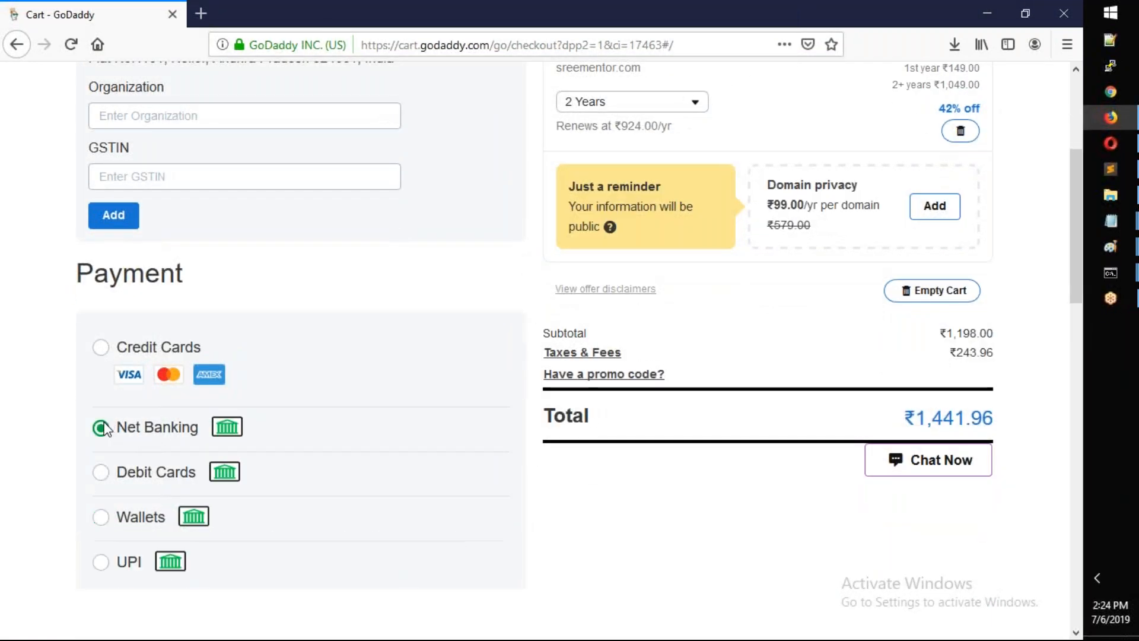
pyautogui.click(101, 427)
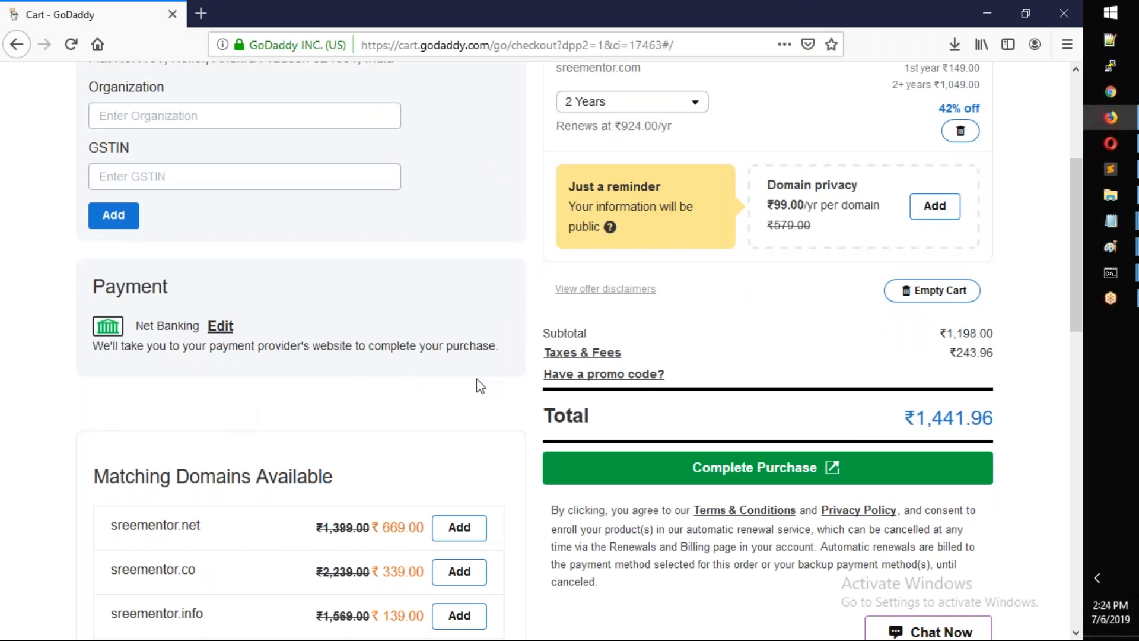
pyautogui.moveTo(929, 421)
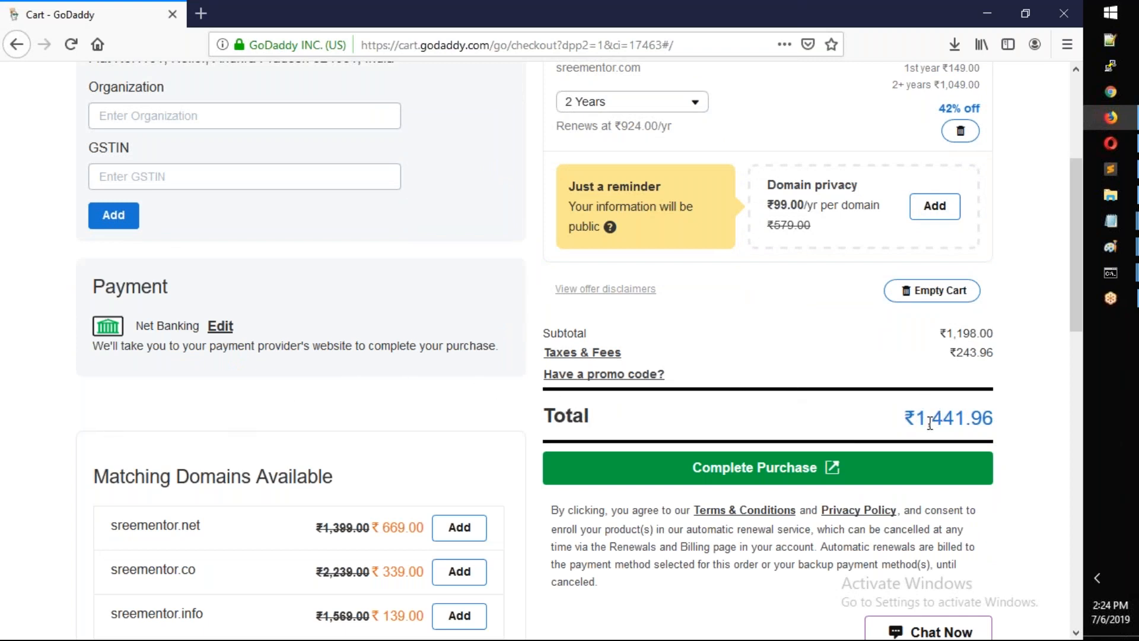
pyautogui.scroll(3)
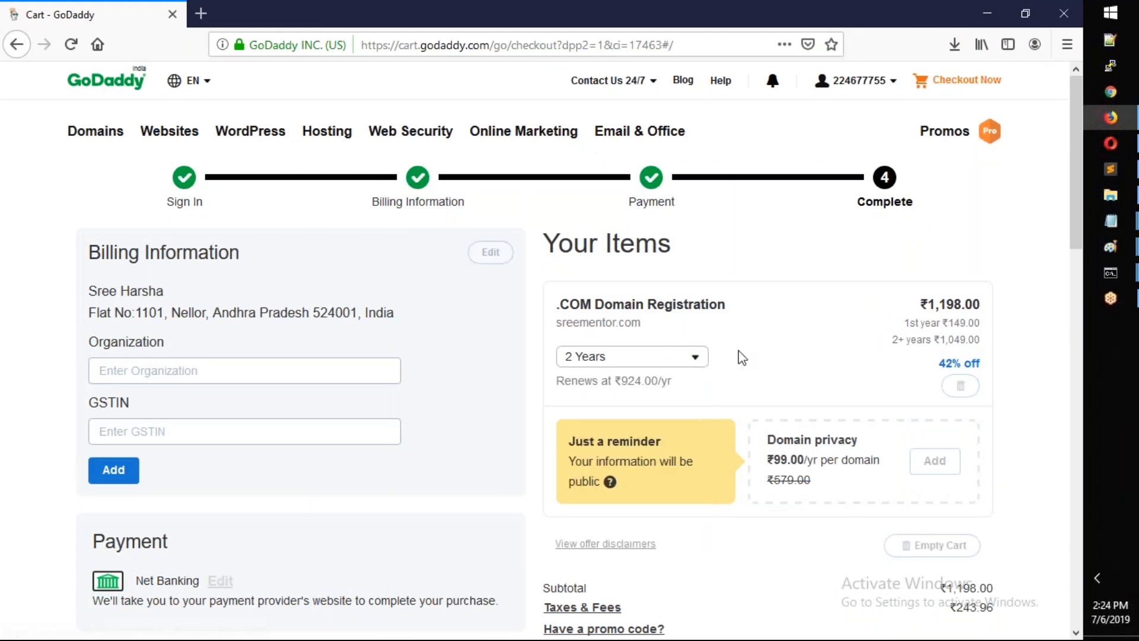
# Change the sreementor.com registration term from 2 Years to 1 Year.
pyautogui.click(630, 357)
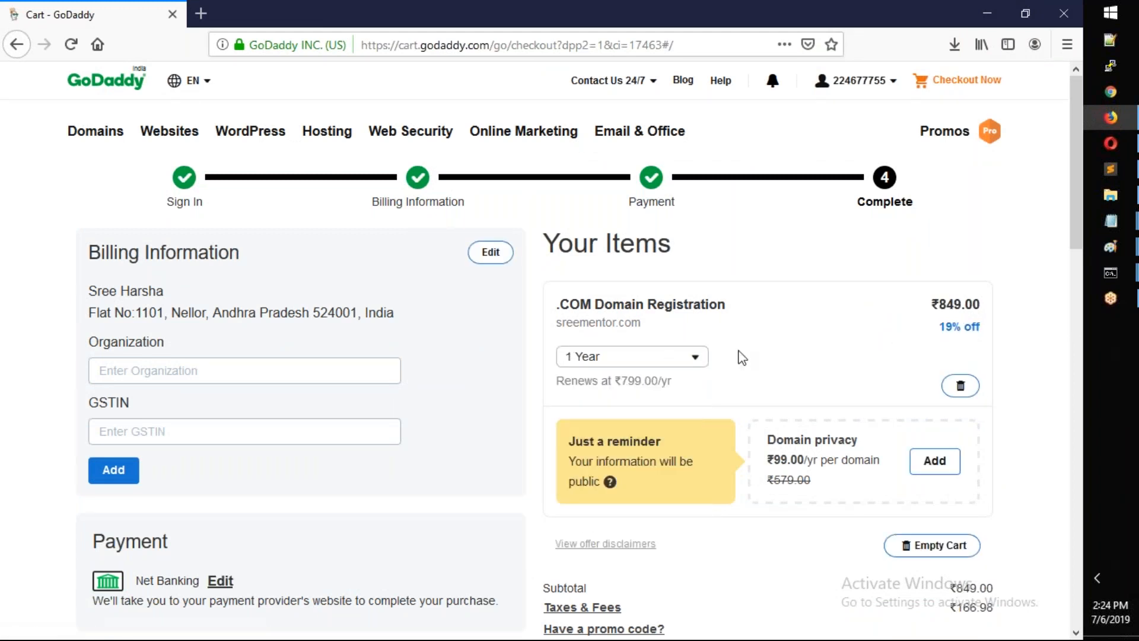
pyautogui.moveTo(804, 369)
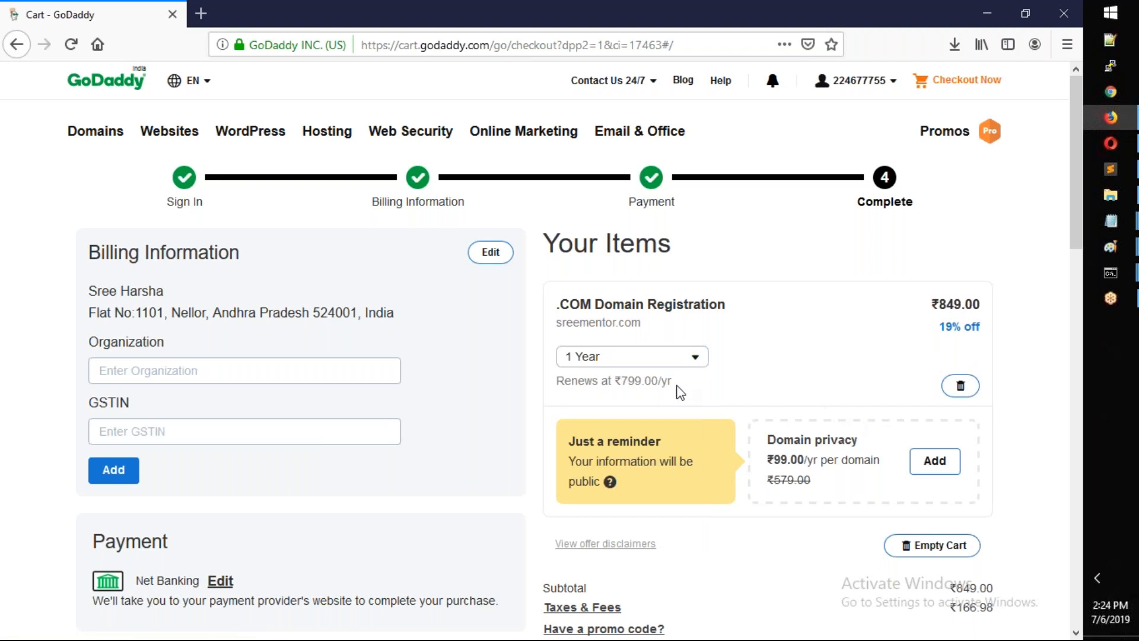
pyautogui.moveTo(695, 370)
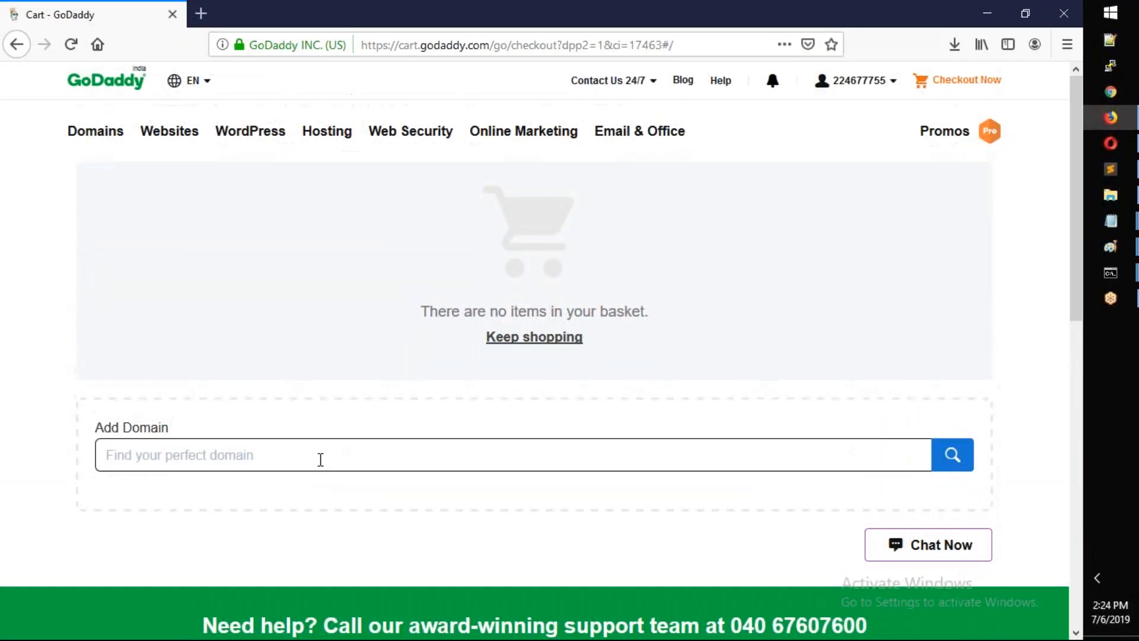
# Search sreementor.com in Add Domain to check its availability.
pyautogui.write('sreementor')
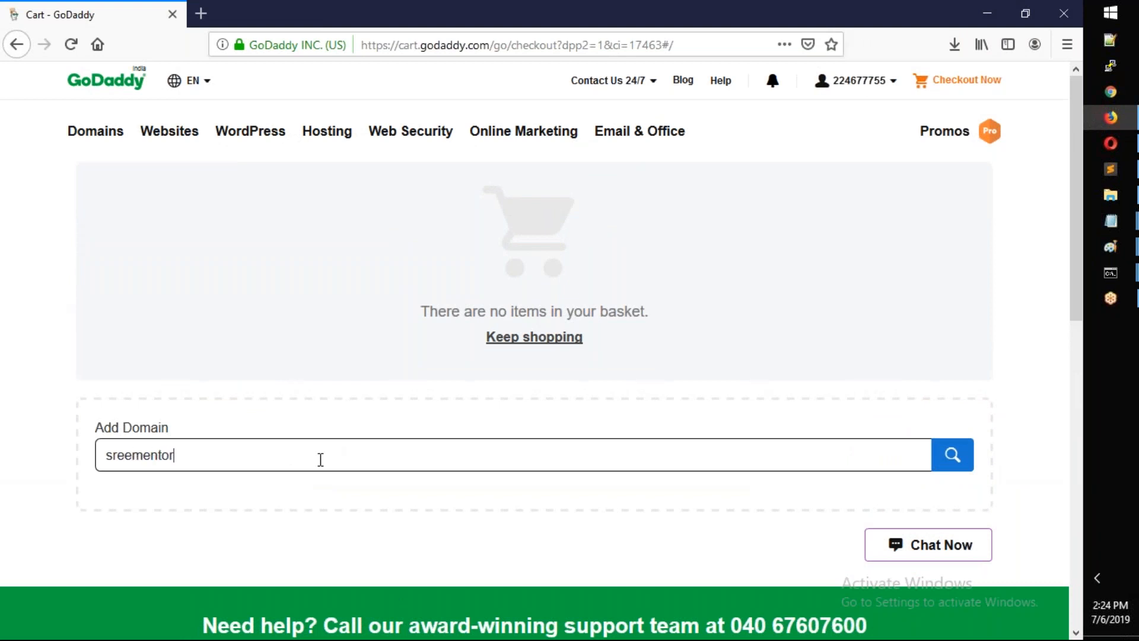
pyautogui.write('.com')
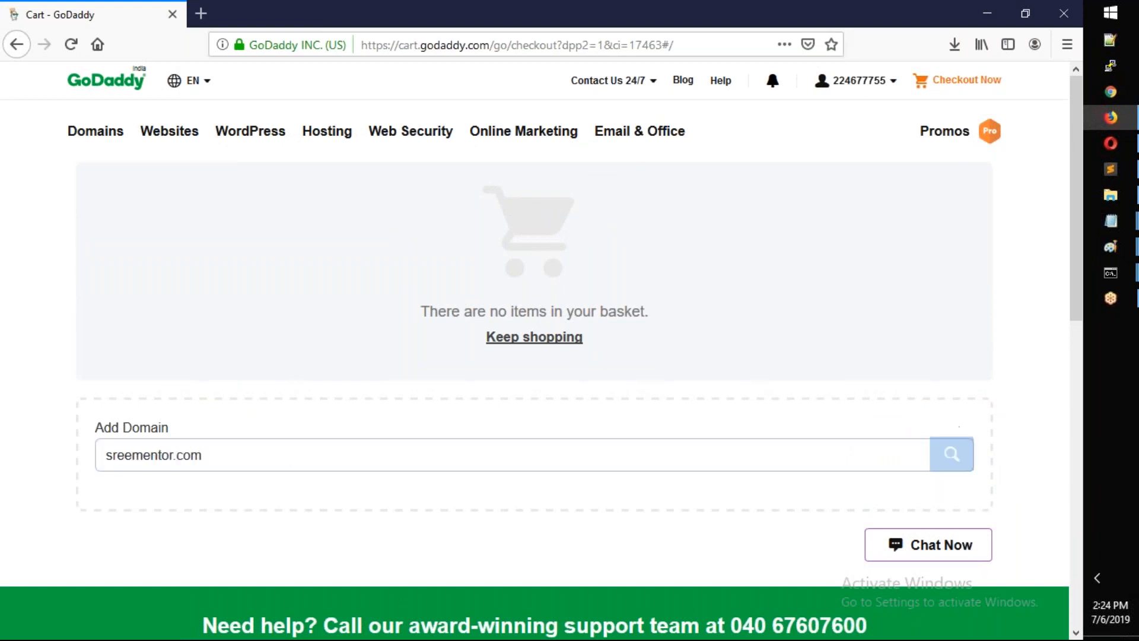
pyautogui.click(951, 454)
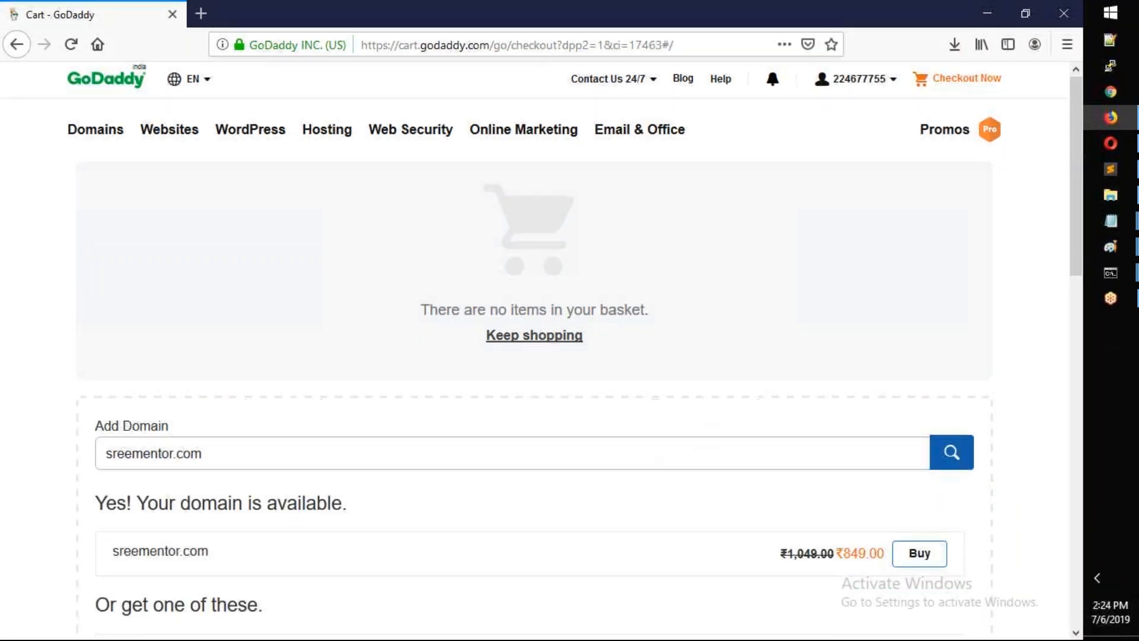
pyautogui.scroll(-3)
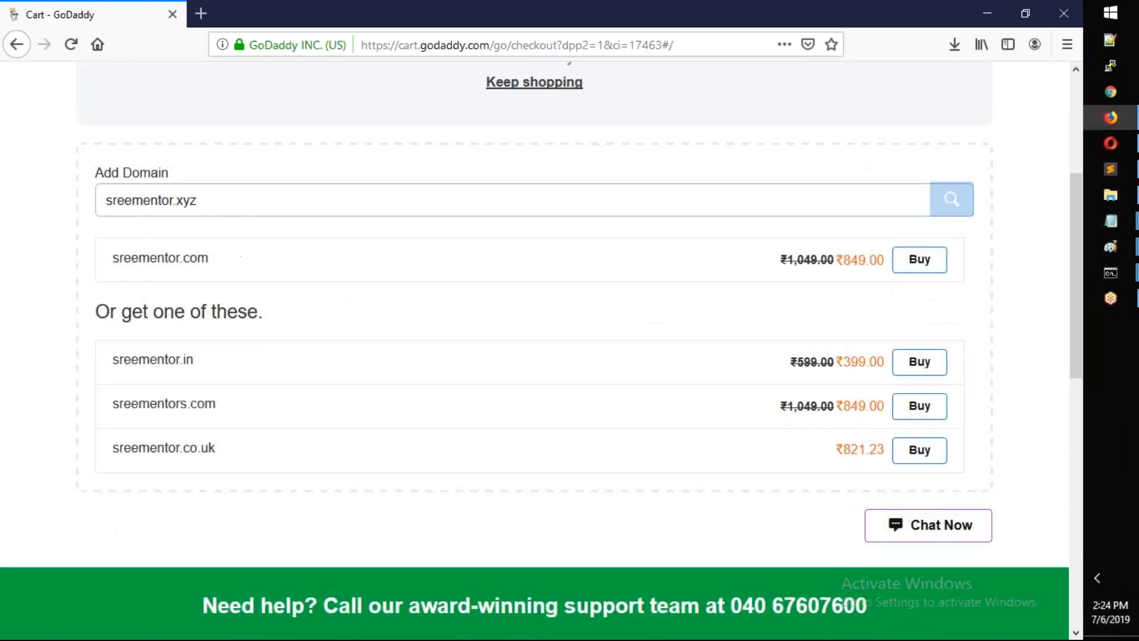
# Buy a one-year sreementor.xyz registration and click Complete Purchase.
pyautogui.click(951, 199)
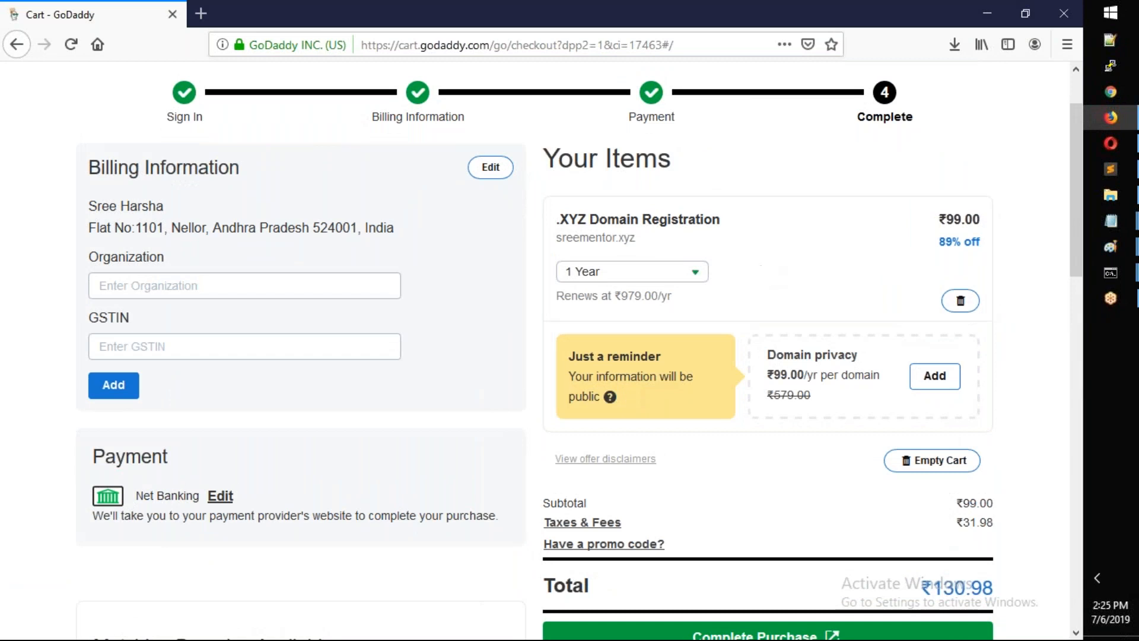
pyautogui.scroll(-3)
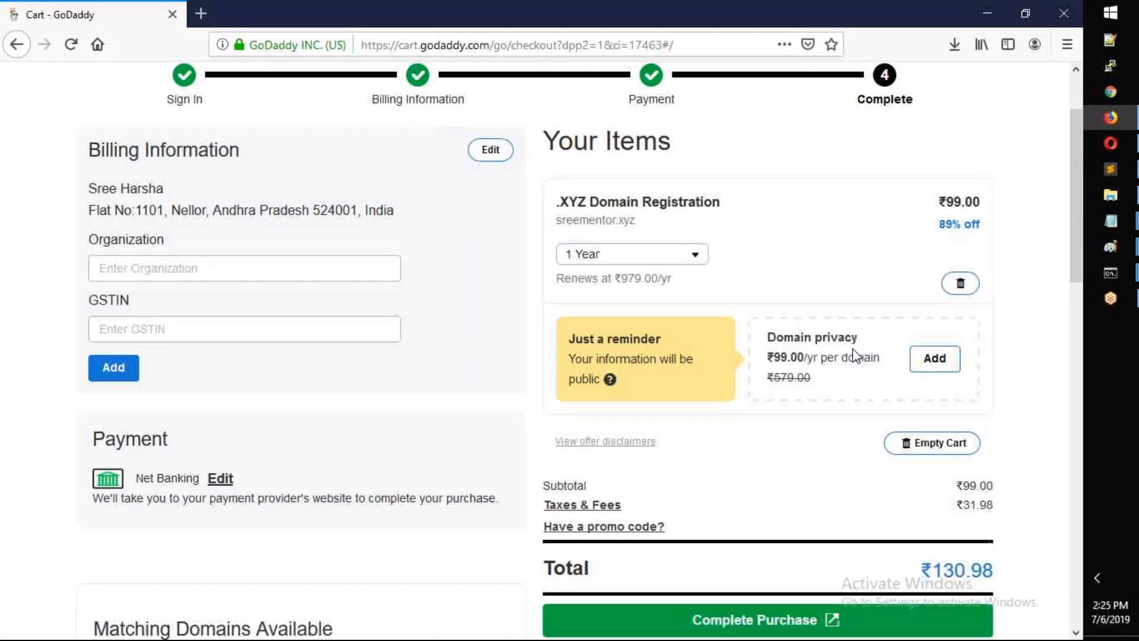
pyautogui.scroll(-3)
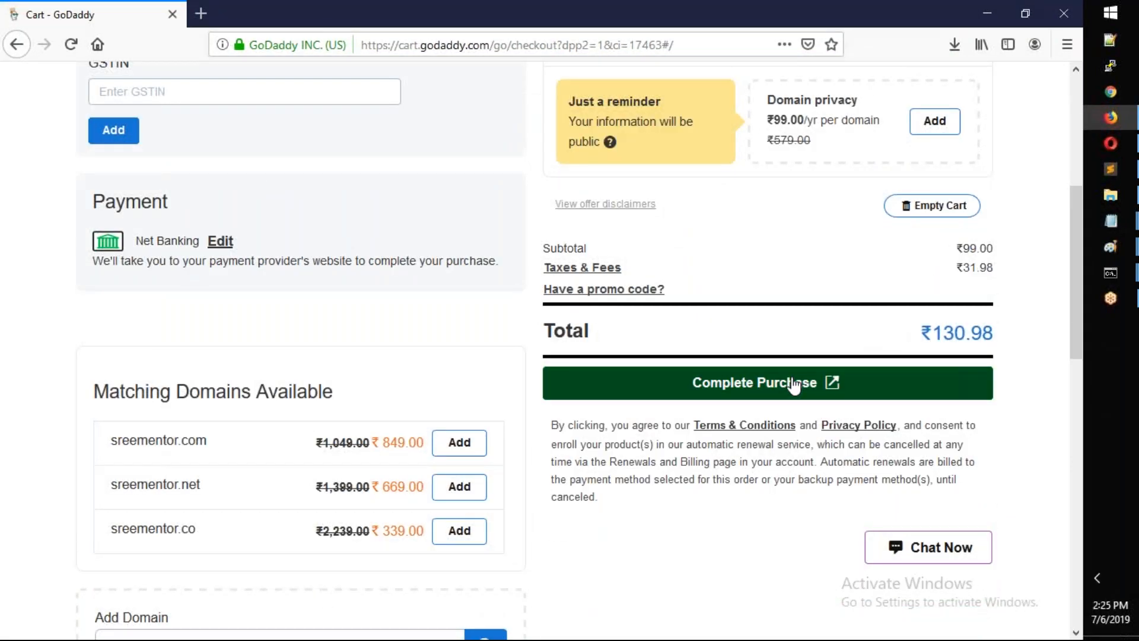
pyautogui.click(767, 382)
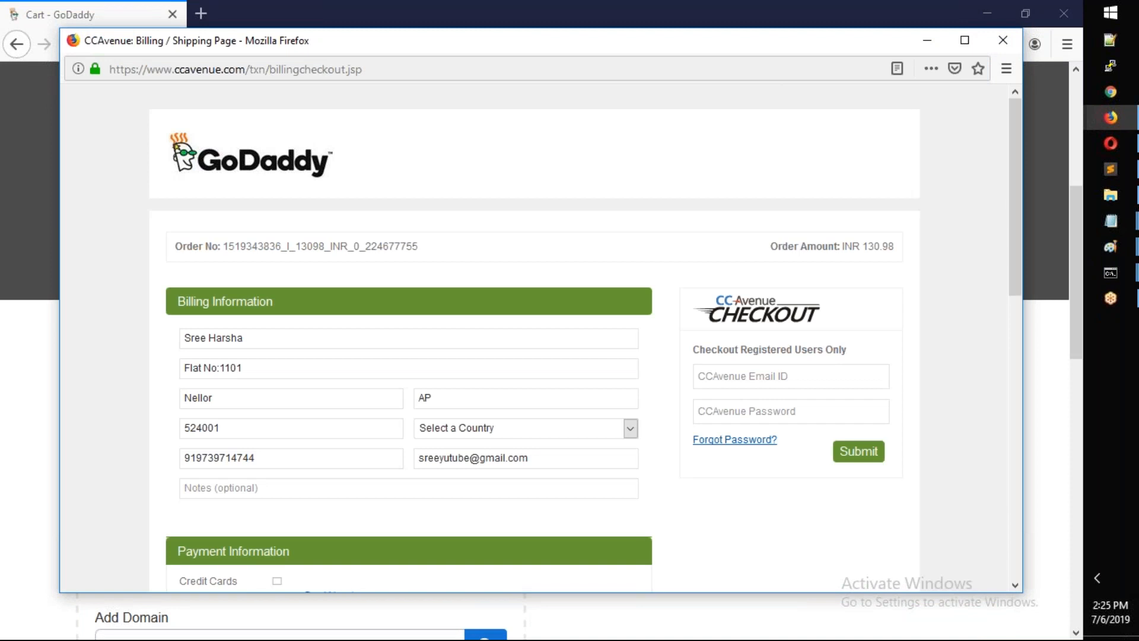
# Review CCAvenue billing details and wallet options, then make the INR 130.98 payment.
pyautogui.click(524, 428)
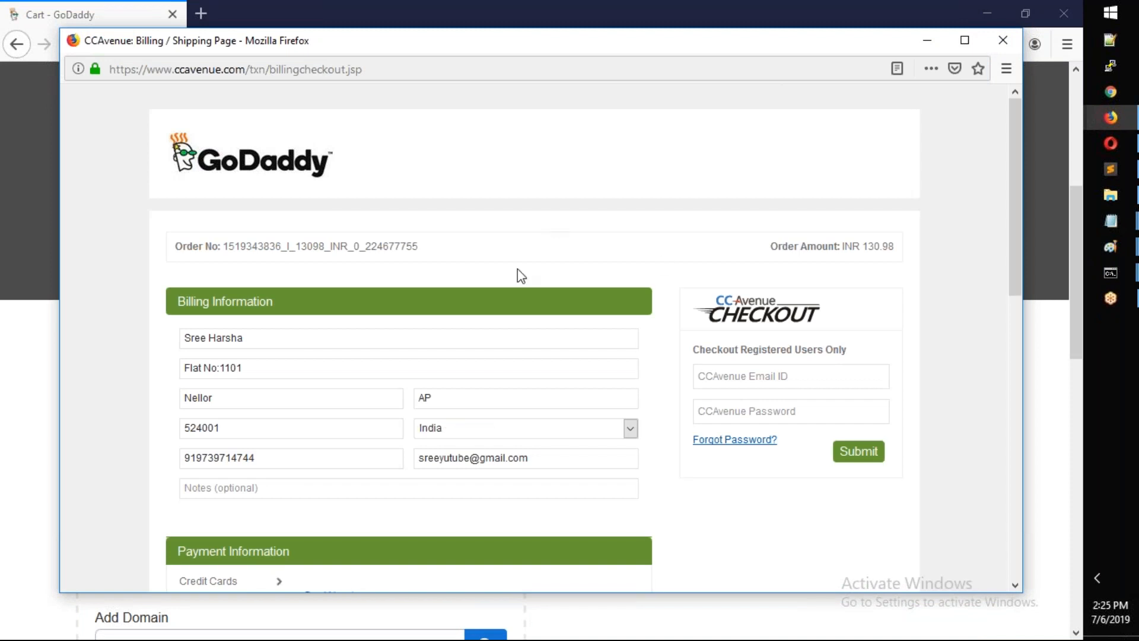
pyautogui.scroll(-3)
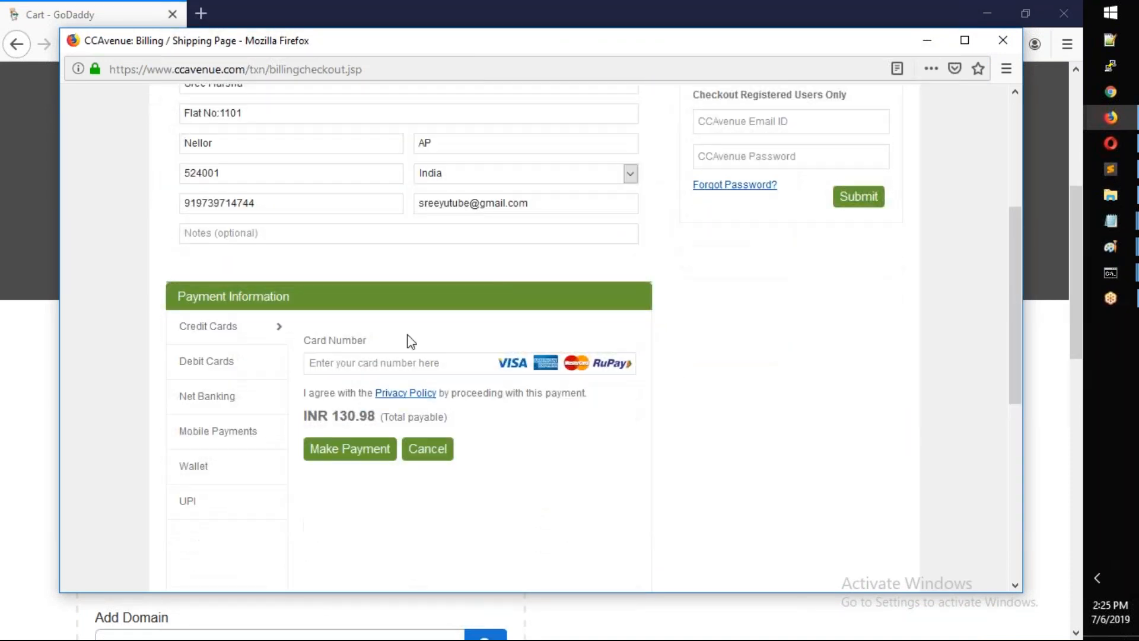
pyautogui.click(193, 466)
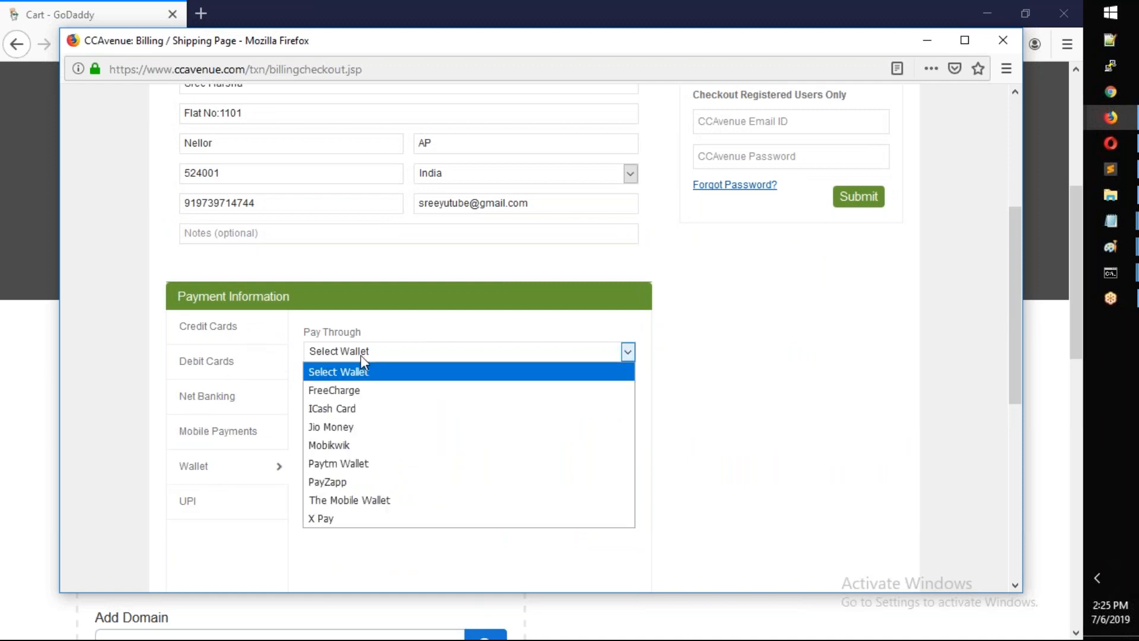
pyautogui.click(339, 372)
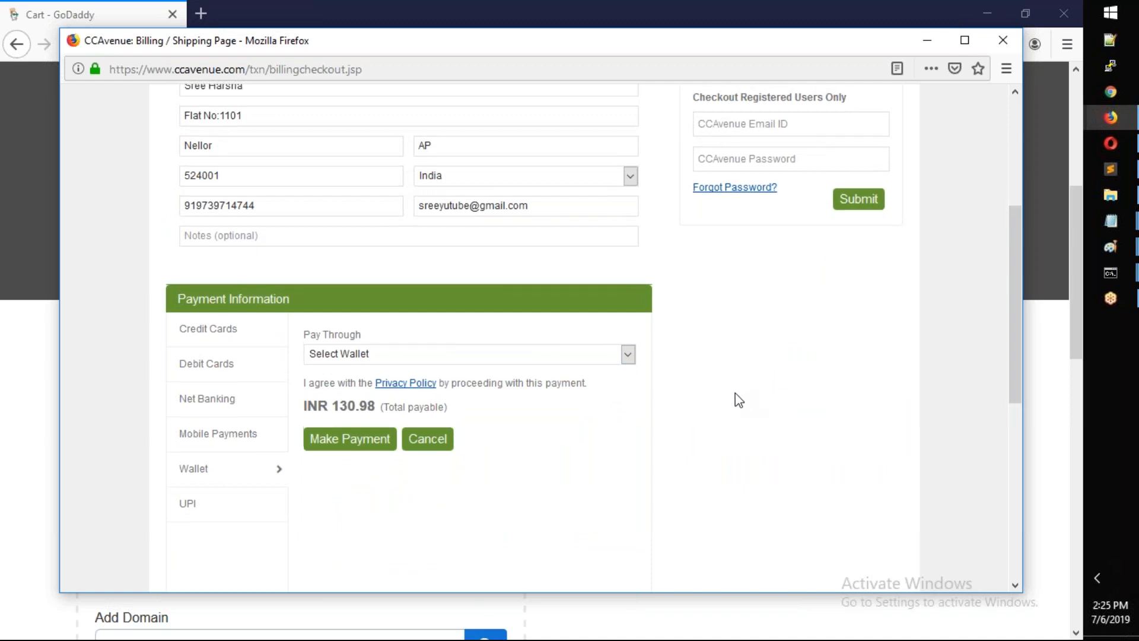
pyautogui.scroll(3)
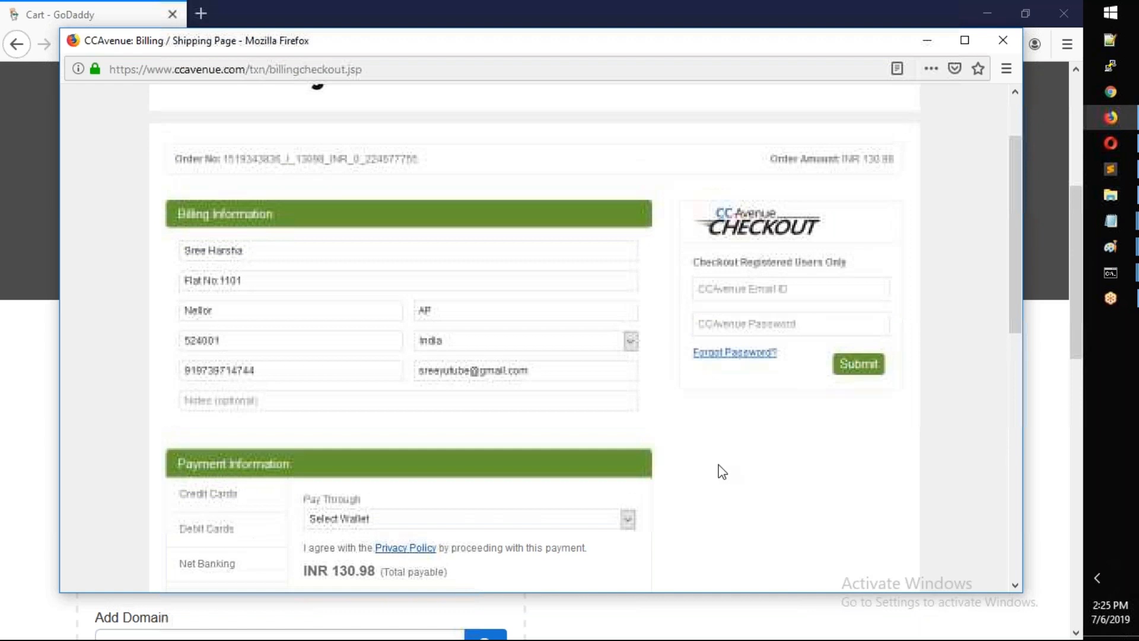
pyautogui.scroll(-3)
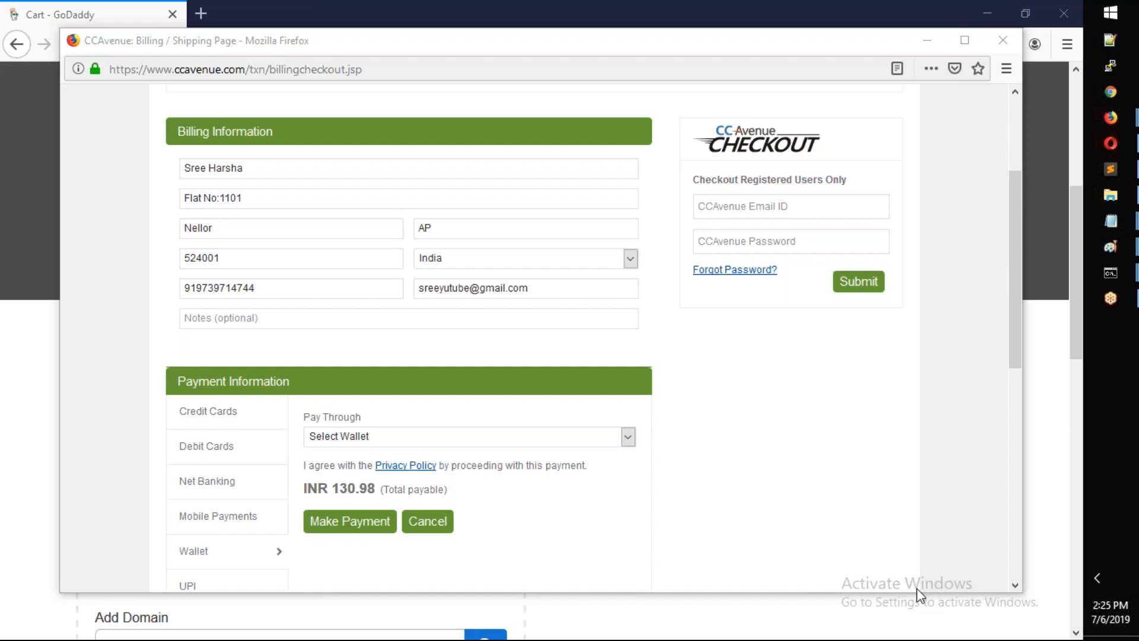
pyautogui.click(350, 521)
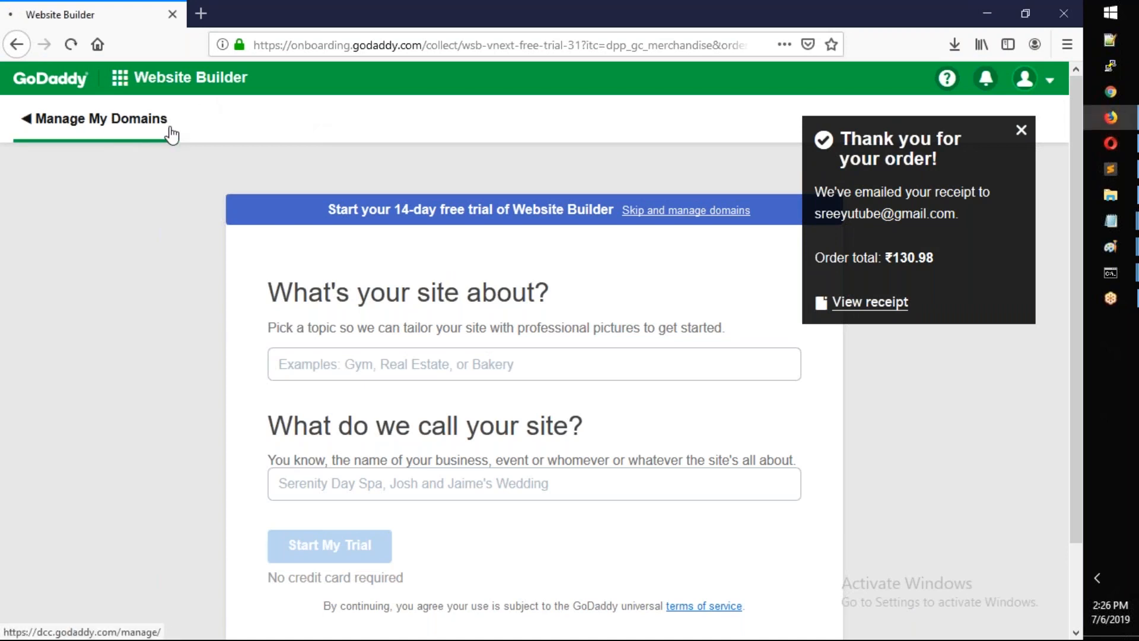
# Go to My Domains and open the Use My Domain setup page for sreementor.xyz.
pyautogui.click(95, 119)
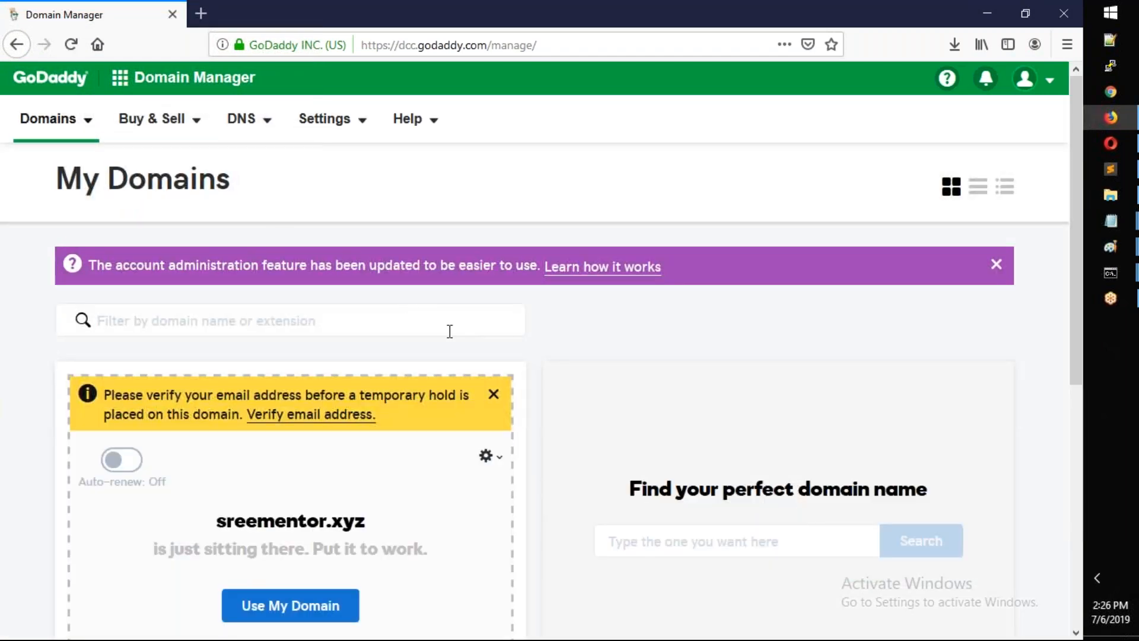
pyautogui.scroll(-3)
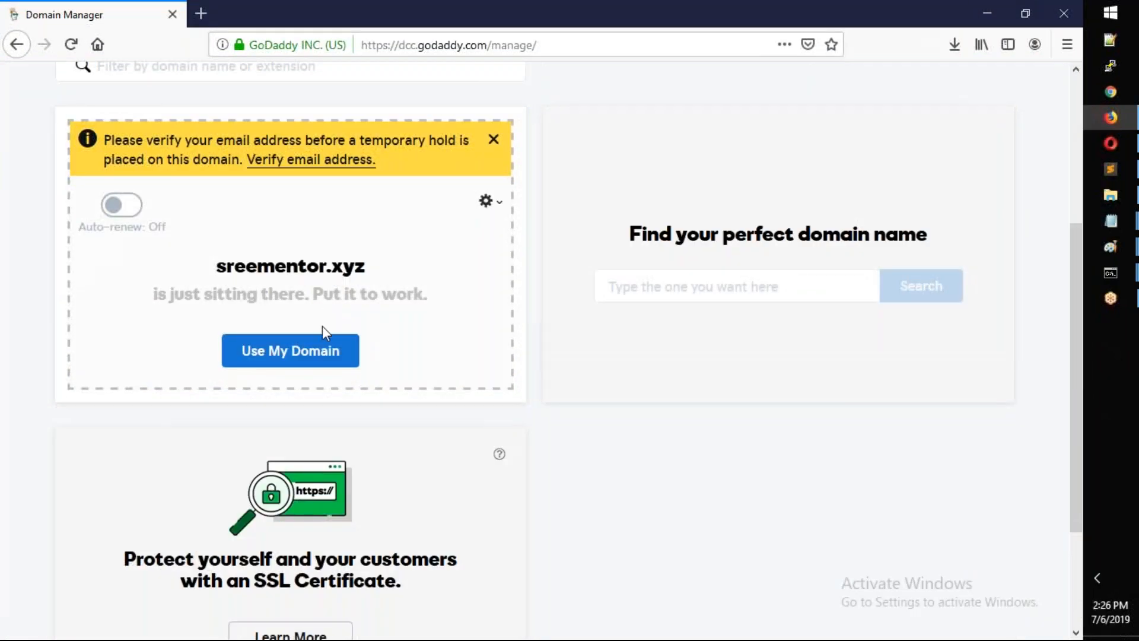
pyautogui.moveTo(389, 216)
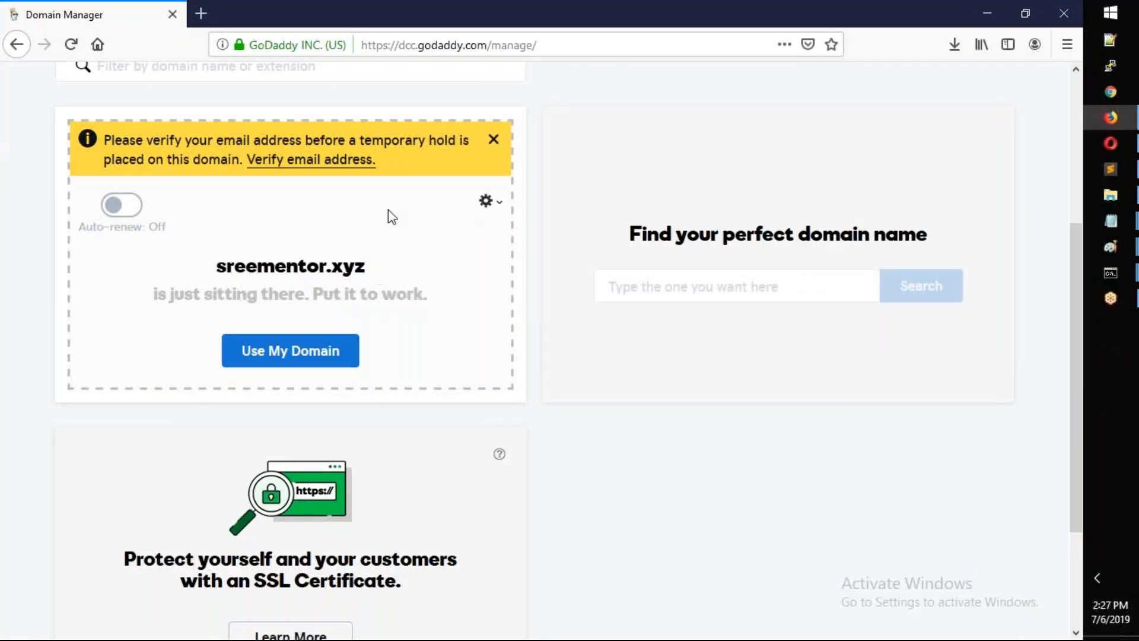
pyautogui.moveTo(414, 336)
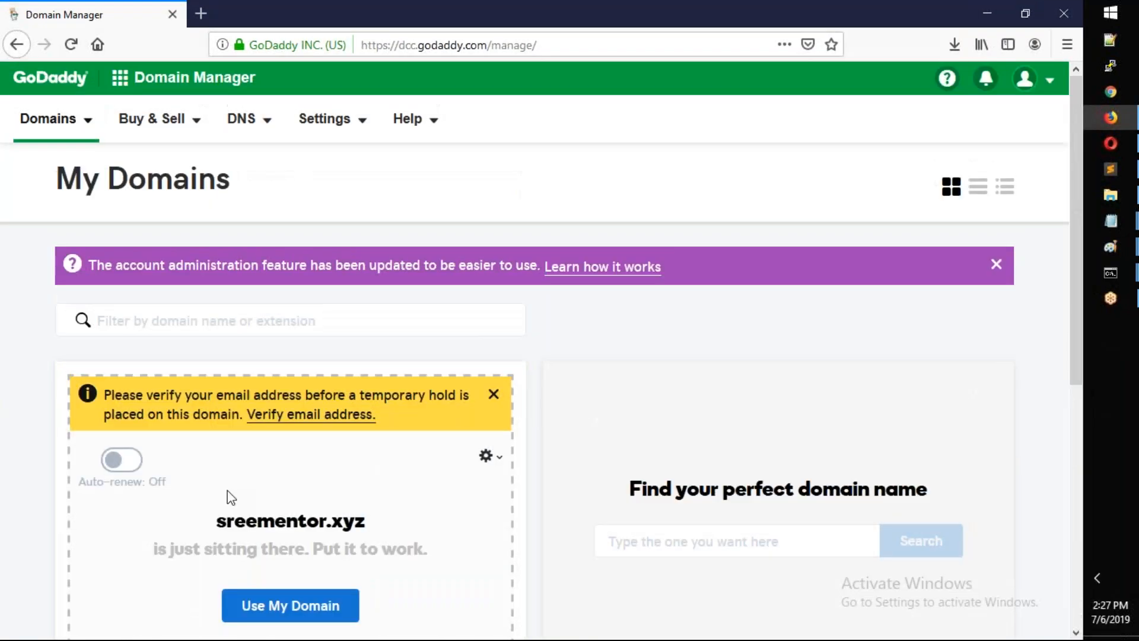
pyautogui.moveTo(235, 500)
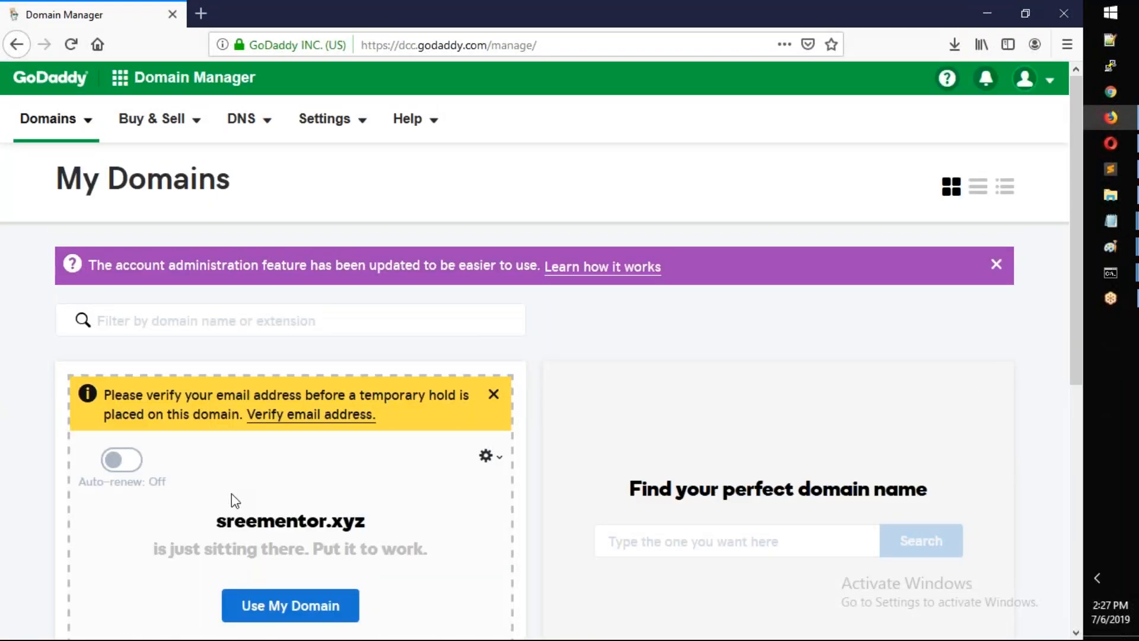
pyautogui.click(289, 605)
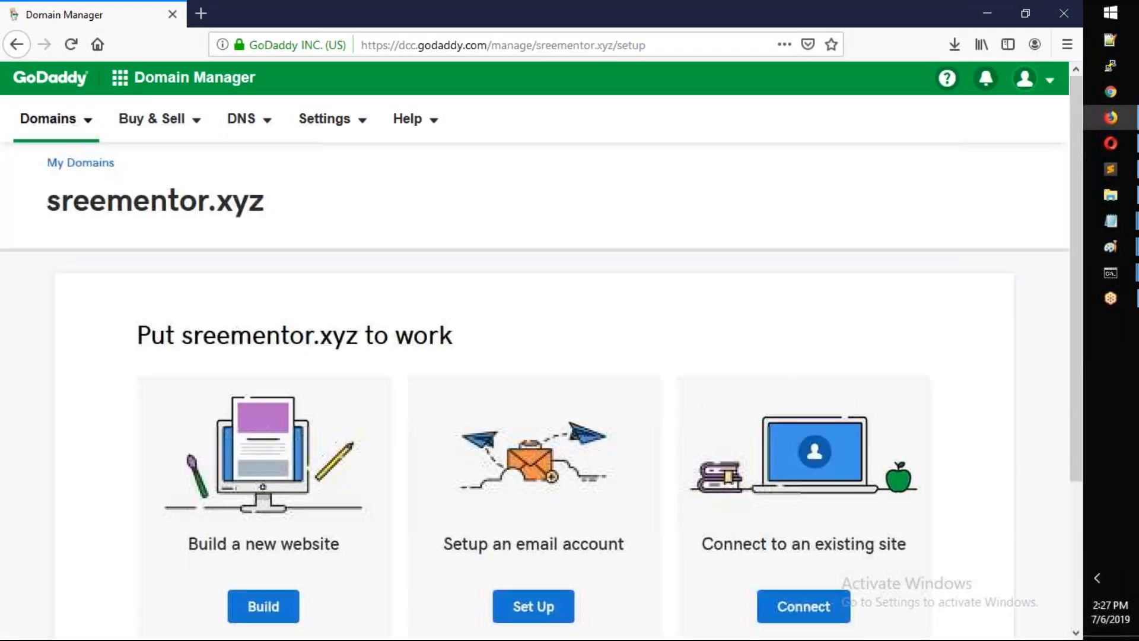
pyautogui.scroll(-3)
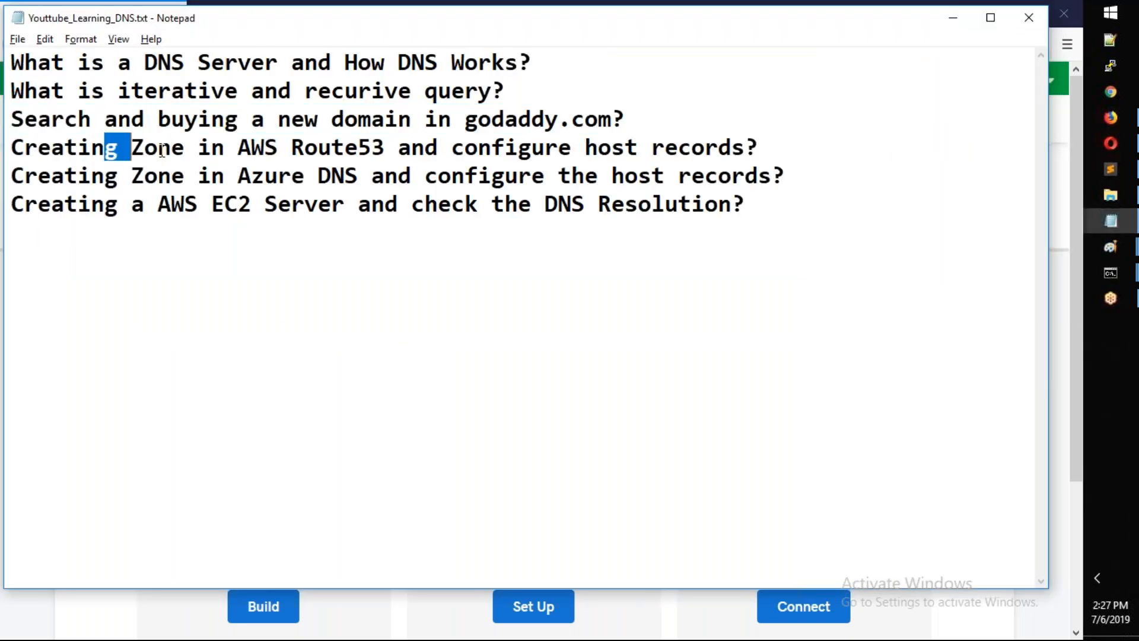
# Highlight the 'Creating Zone in AWS Route53' line in the Notepad DNS notes.
pyautogui.moveTo(120, 147); pyautogui.dragTo(646, 146)
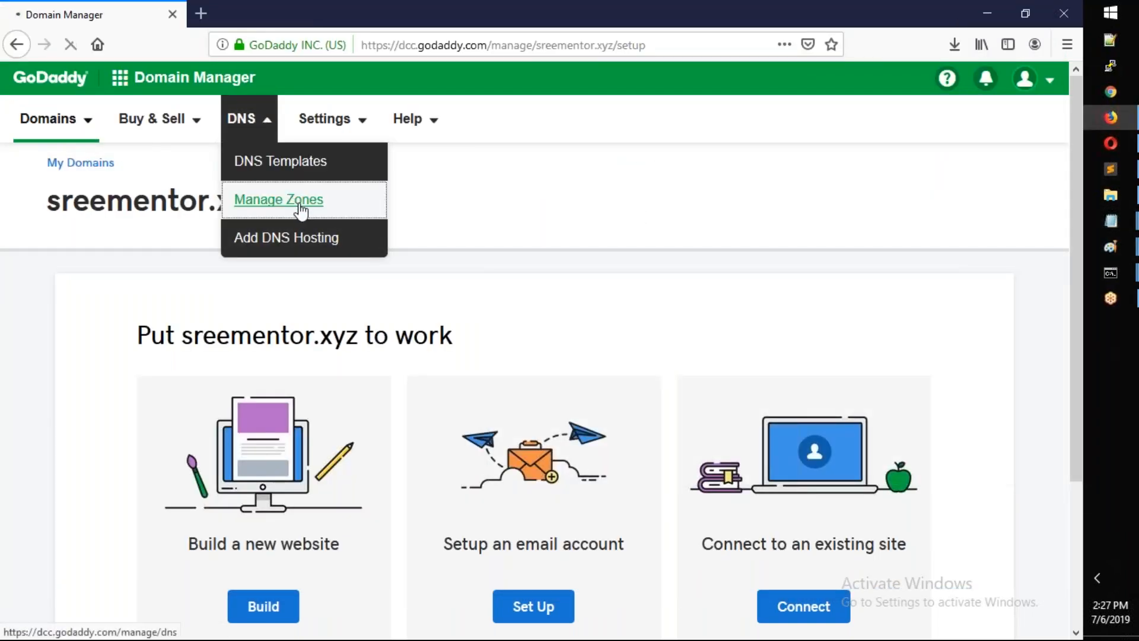
# Choose Manage Zones from GoDaddy's DNS menu to reach the domain name search.
pyautogui.click(278, 199)
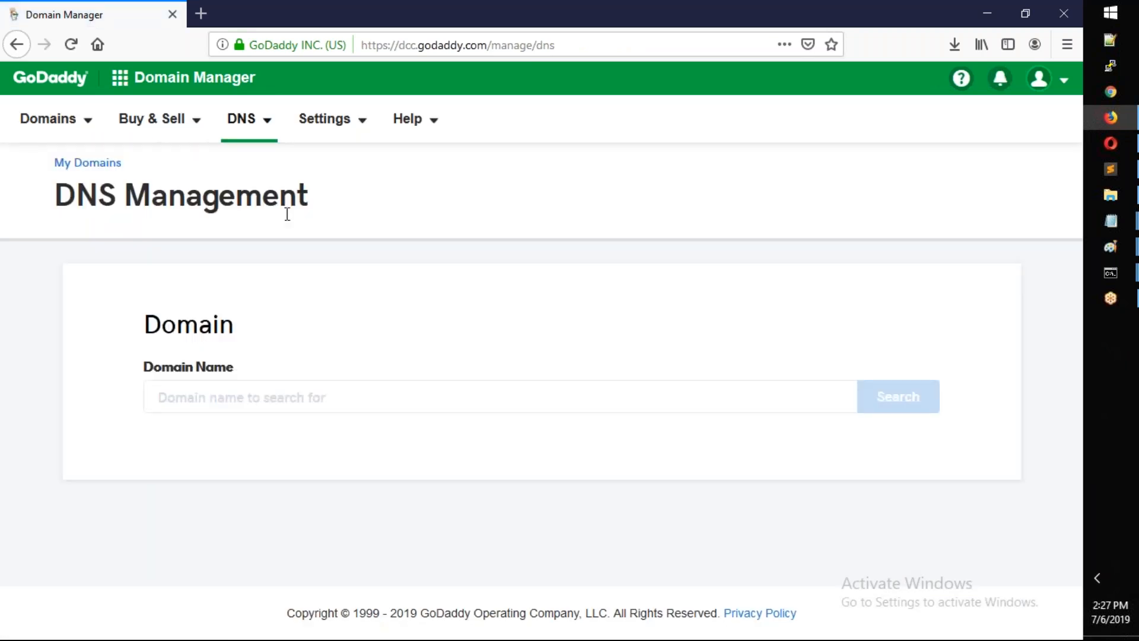
pyautogui.moveTo(88, 163)
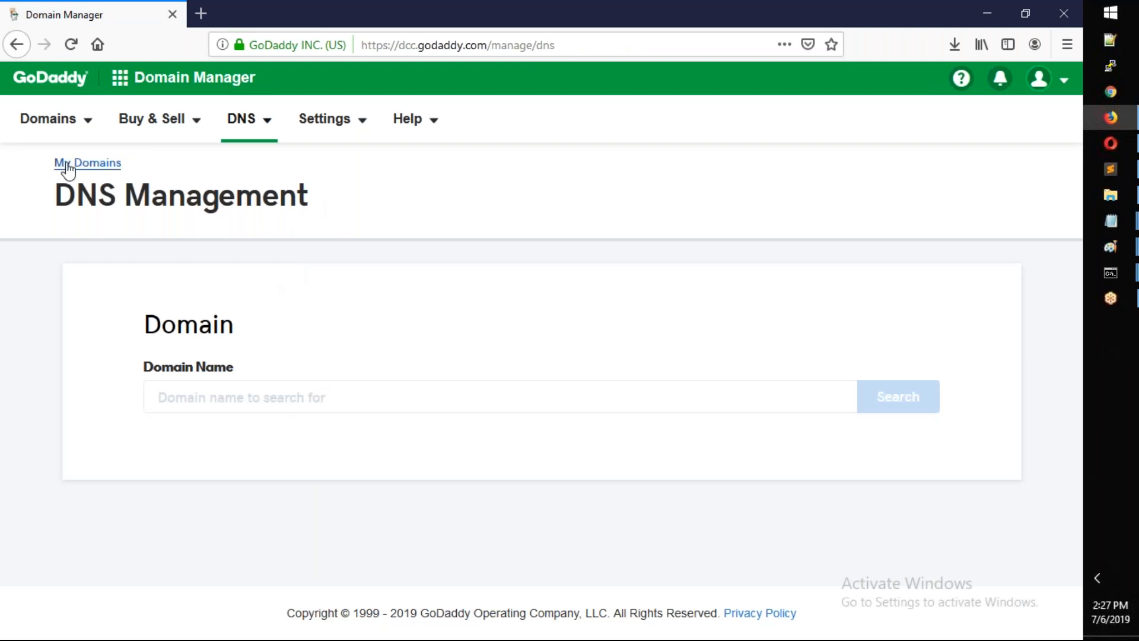
# Return to My Domains through the breadcrumb and scroll down the domain list.
pyautogui.click(88, 163)
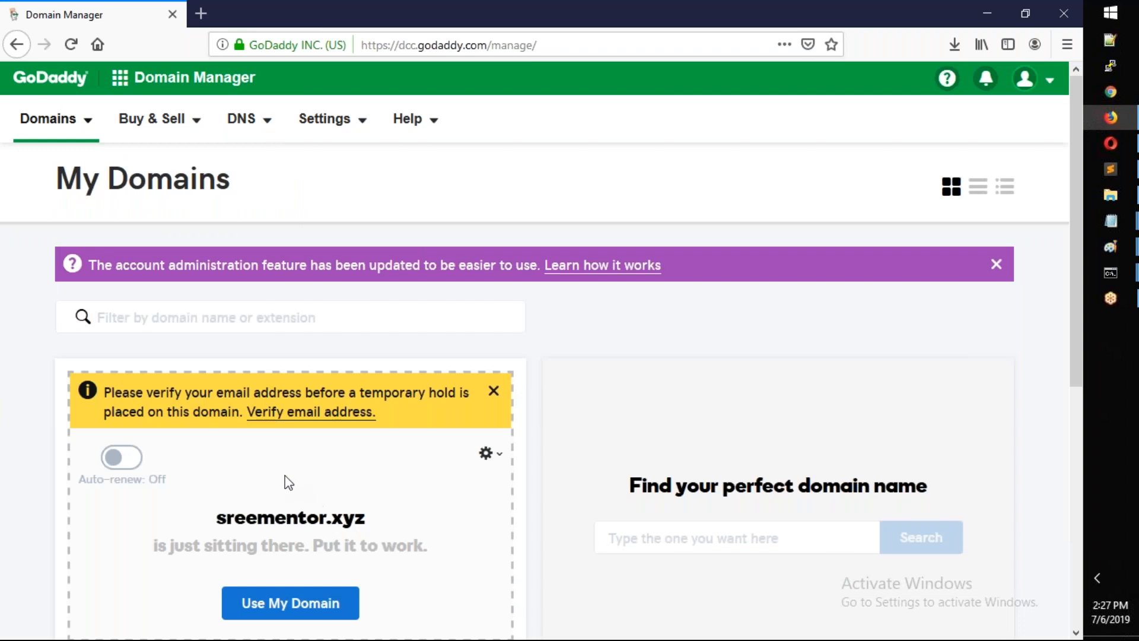
pyautogui.scroll(-3)
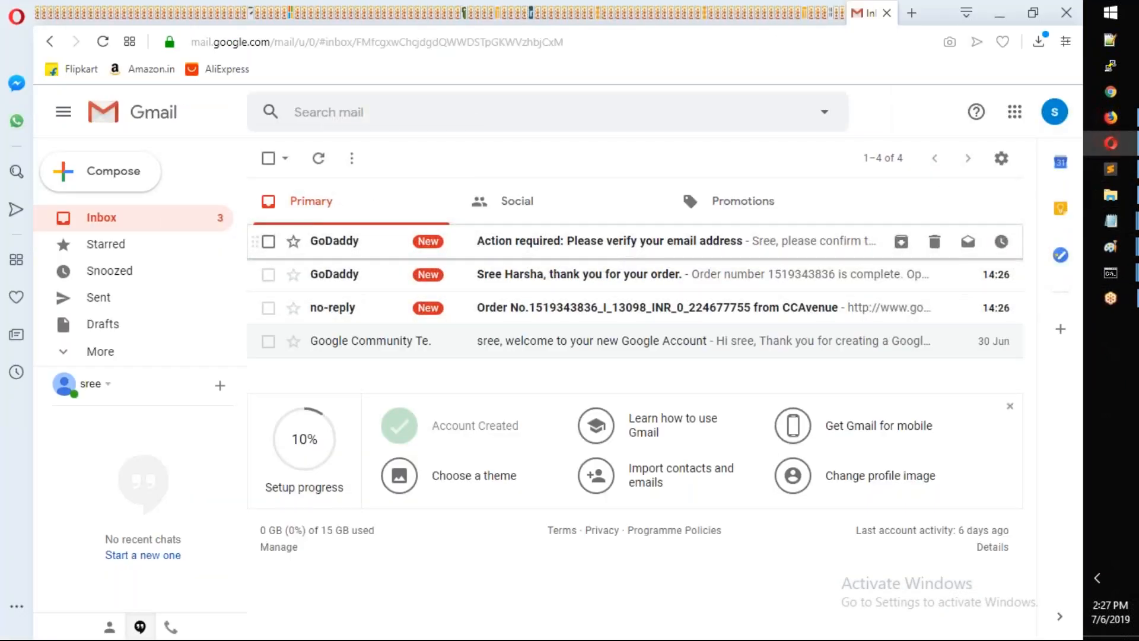
# Verify the domain email through GoDaddy's 'Action required' message, then follow View My Domains.
pyautogui.click(609, 240)
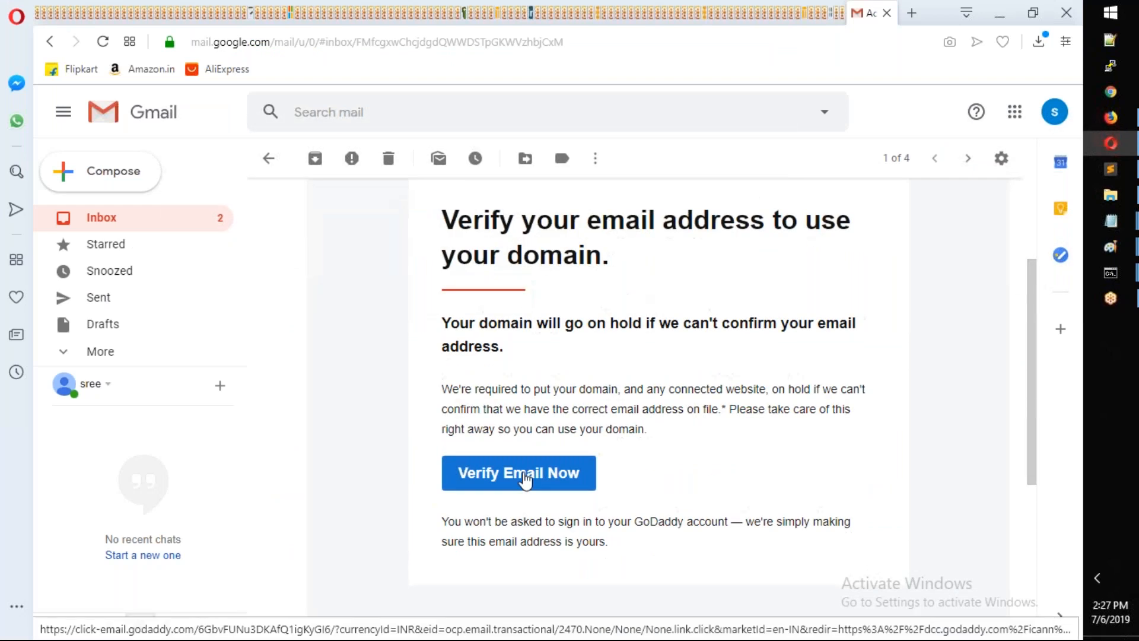
pyautogui.click(518, 473)
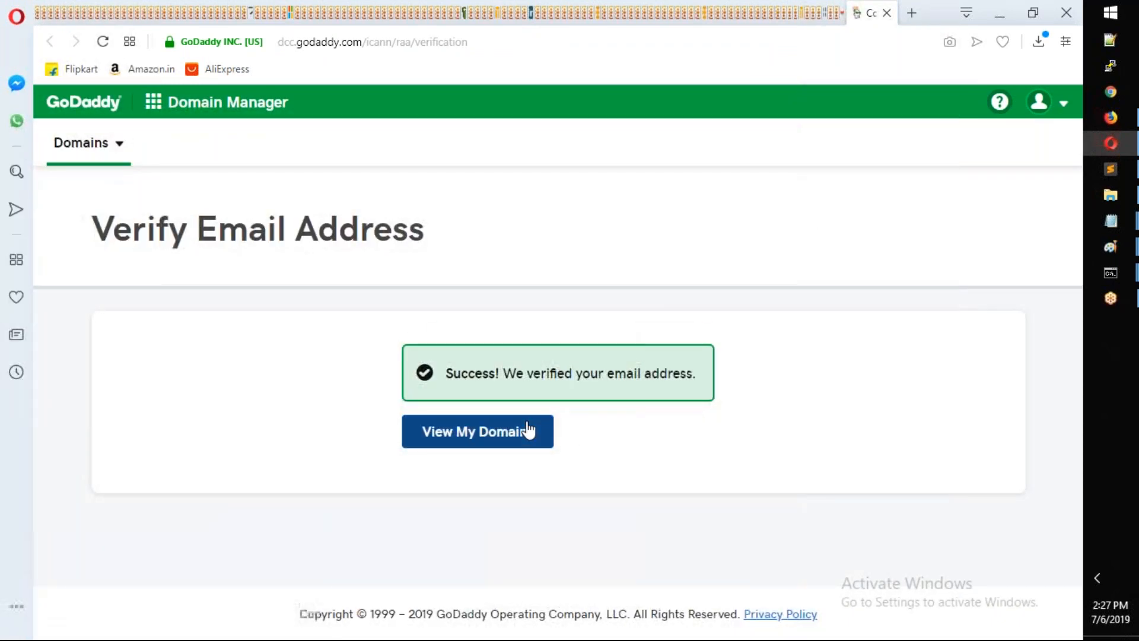
pyautogui.click(478, 430)
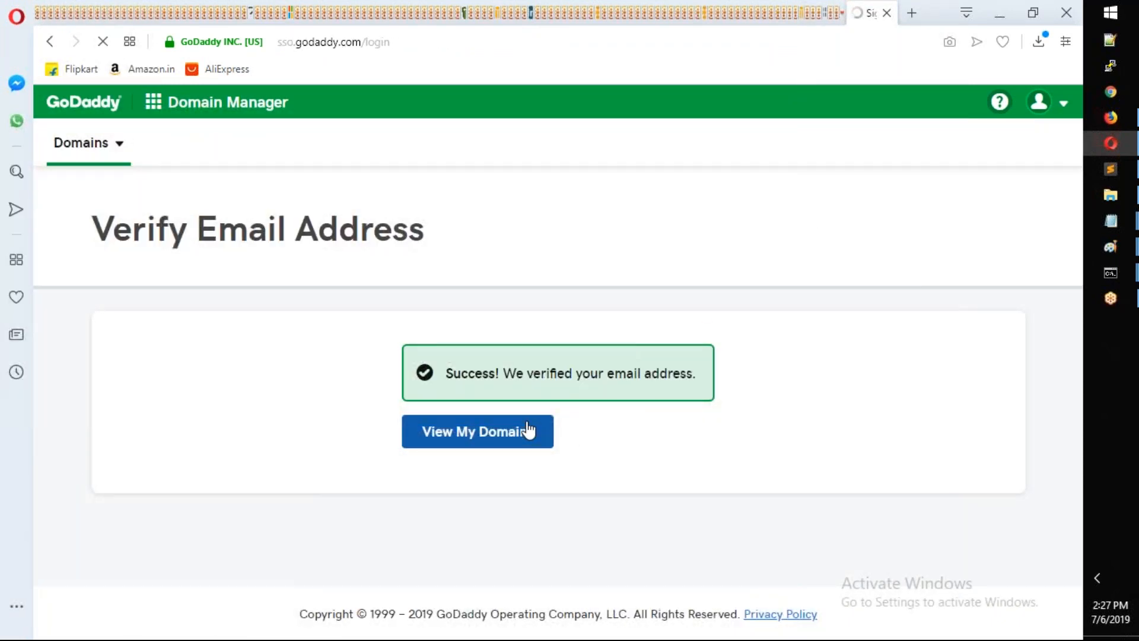
pyautogui.click(477, 431)
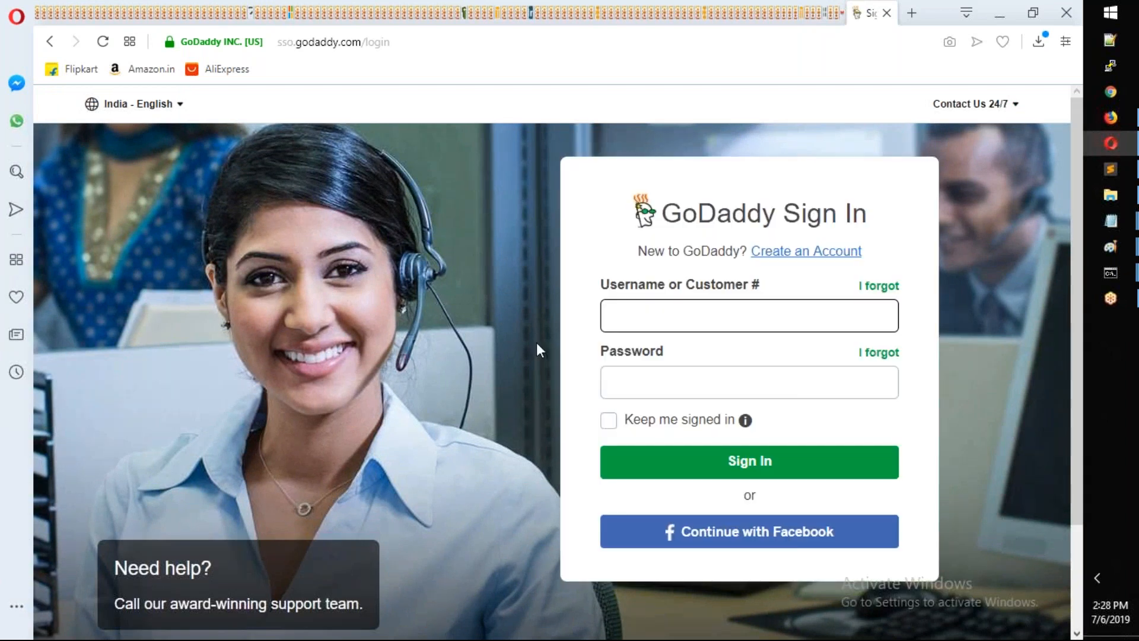
# Sign in to GoDaddy as 'reeyutube' to reach the list showing sreementor.xyz.
pyautogui.click(749, 315)
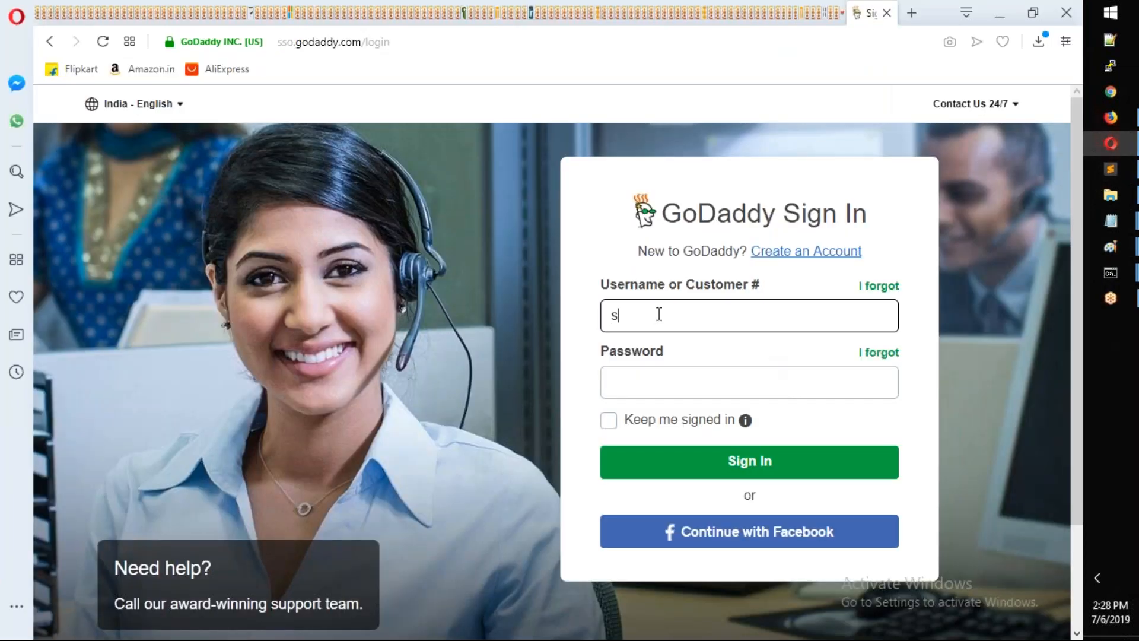
pyautogui.write('reeyut')
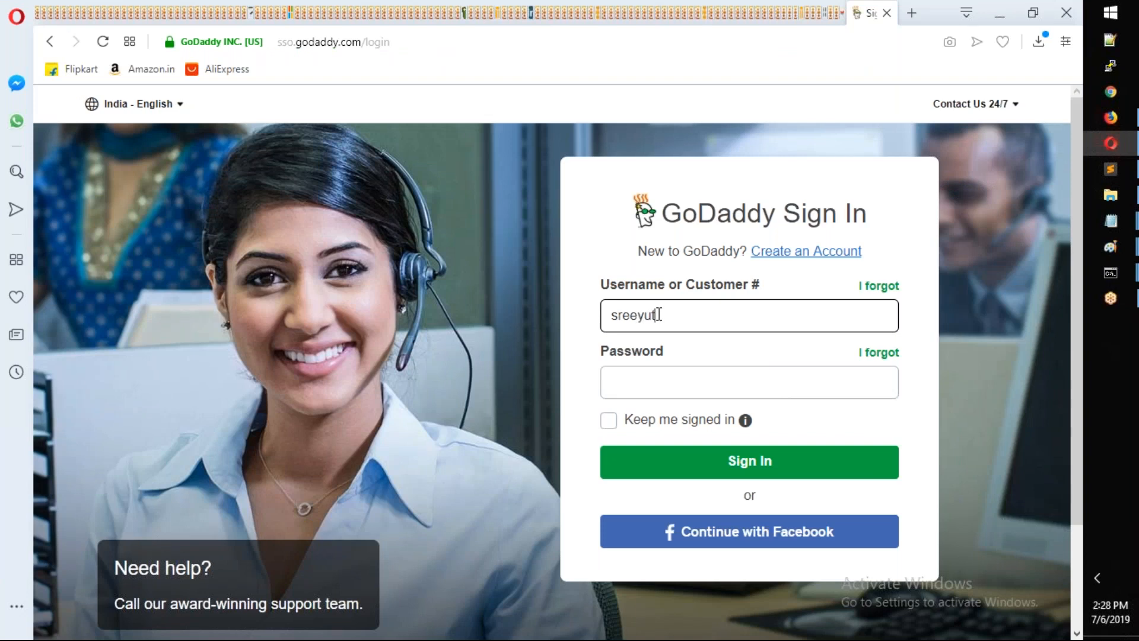
pyautogui.write('ube')
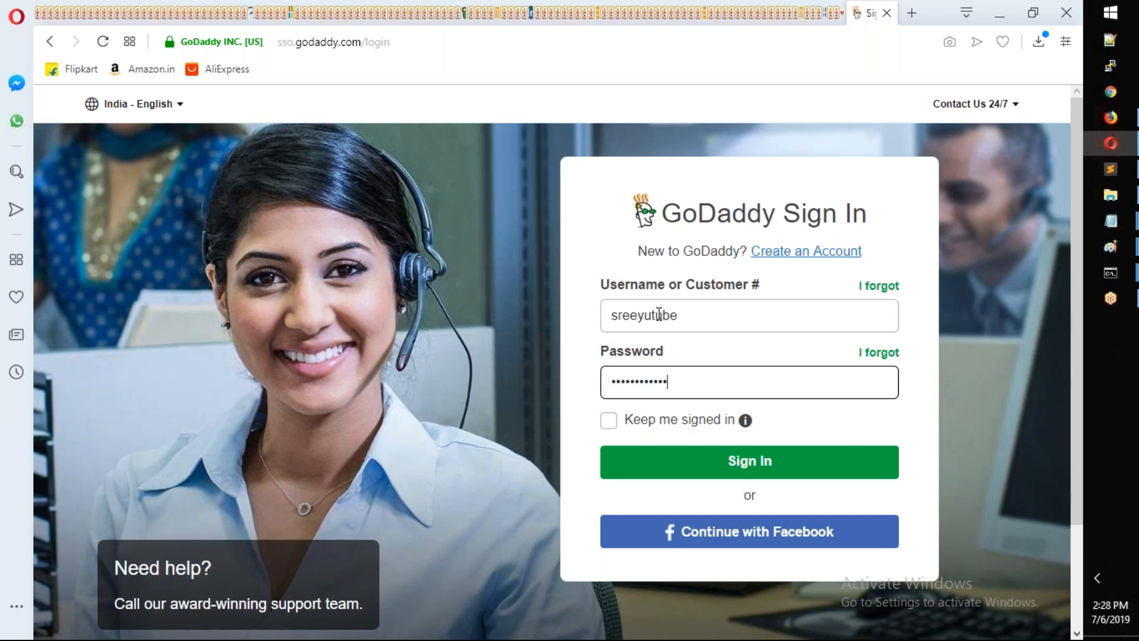
pyautogui.click(749, 462)
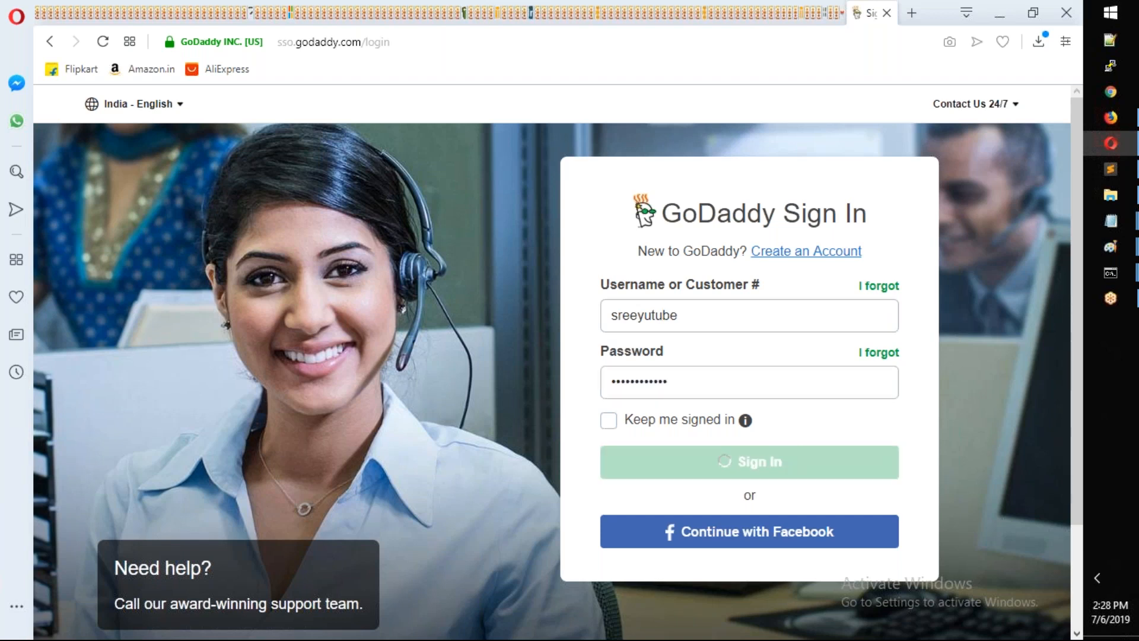
pyautogui.click(748, 461)
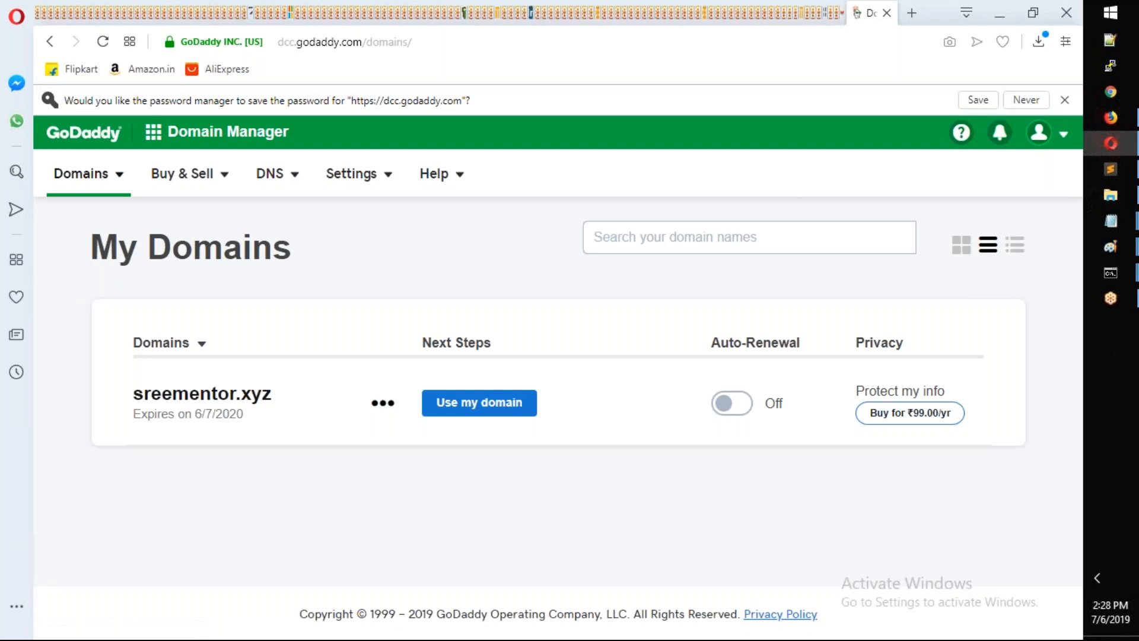
pyautogui.moveTo(365, 434)
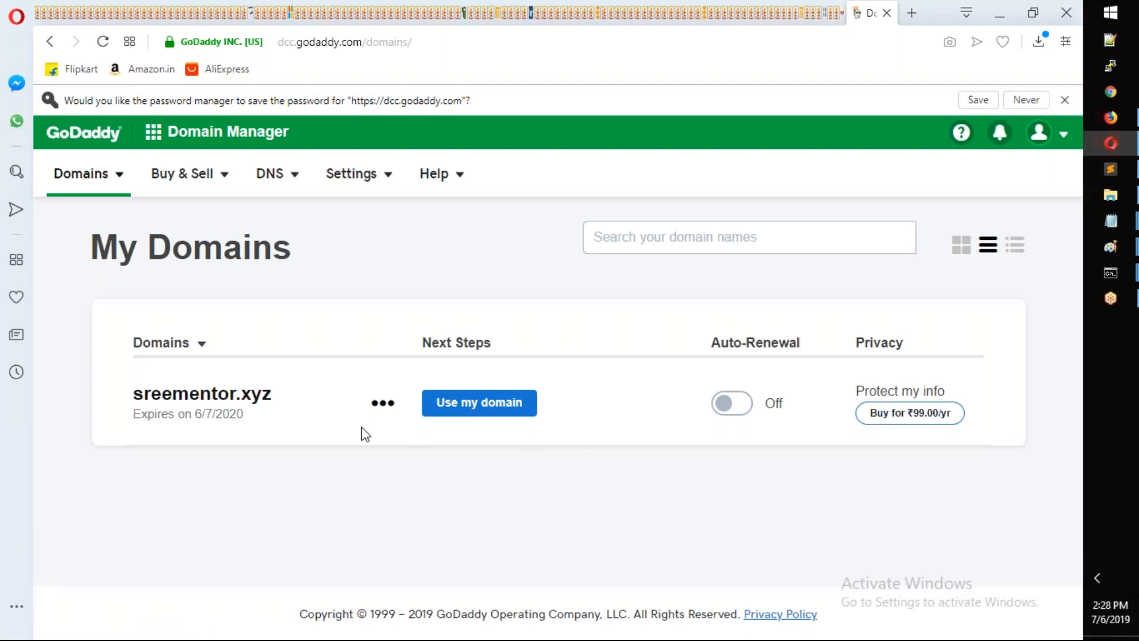
# Choose Manage DNS from sreementor.xyz's ••• options menu in My Domains.
pyautogui.click(382, 402)
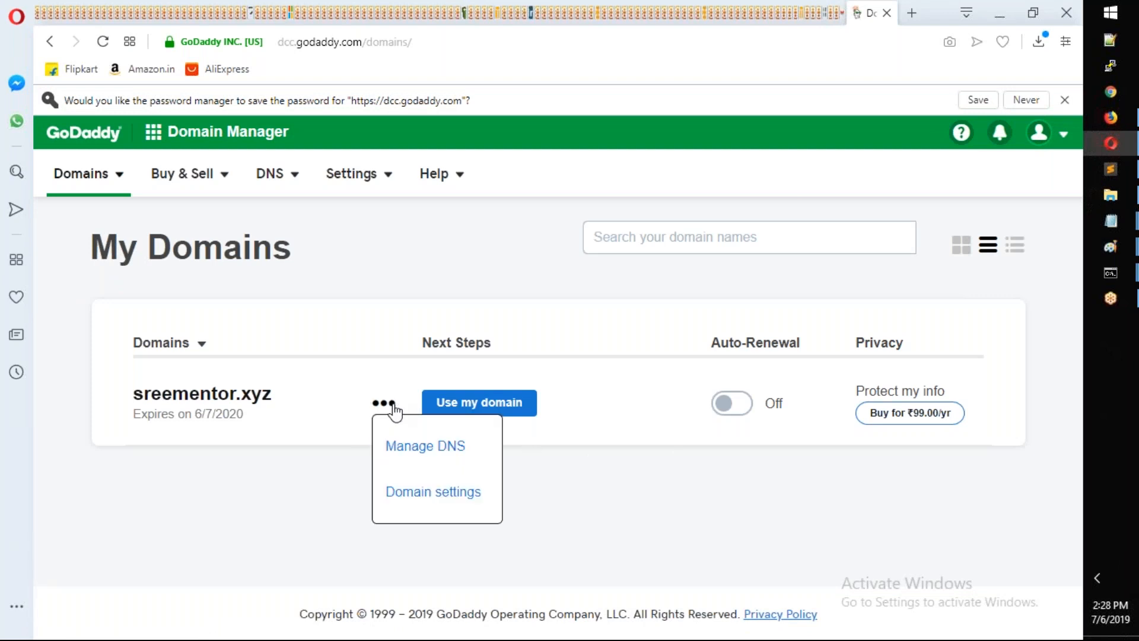
pyautogui.moveTo(425, 446)
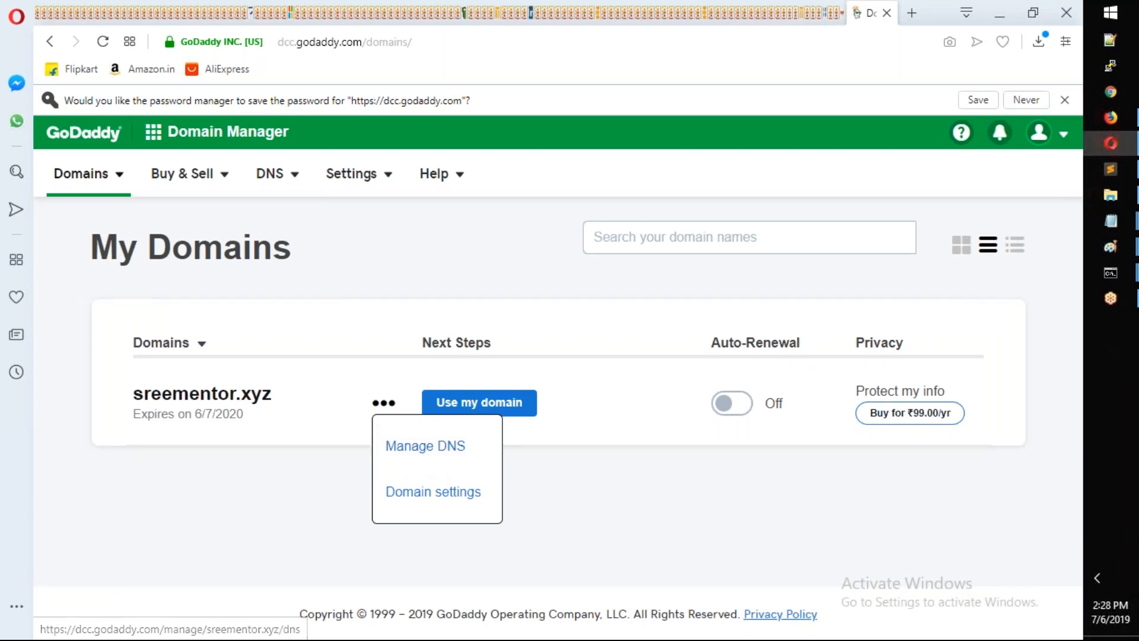
pyautogui.click(384, 402)
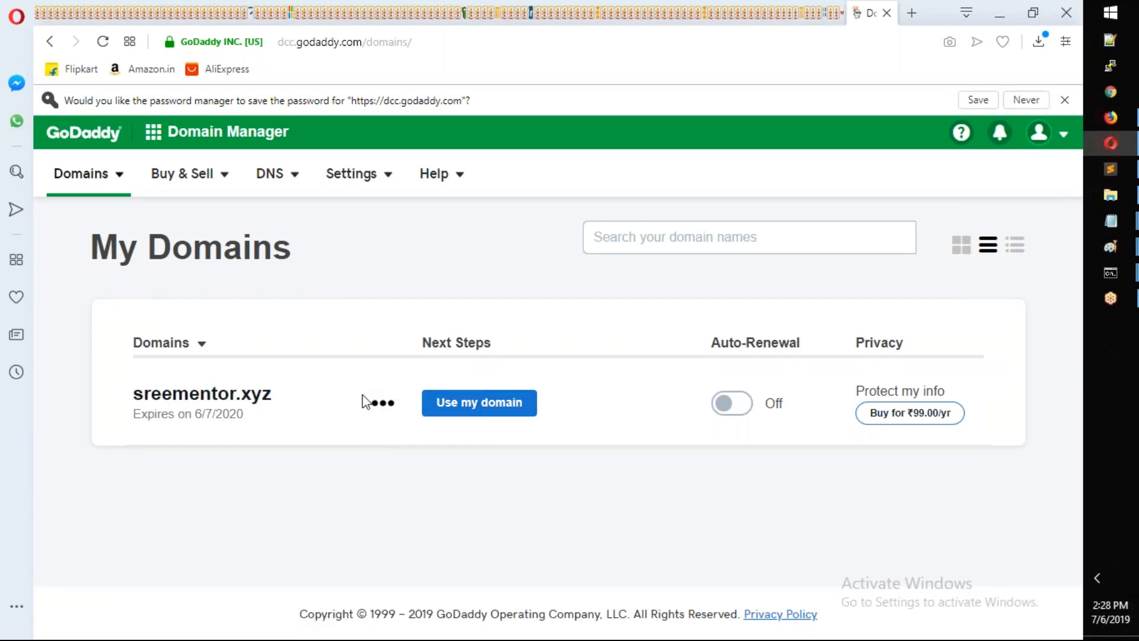
pyautogui.click(377, 402)
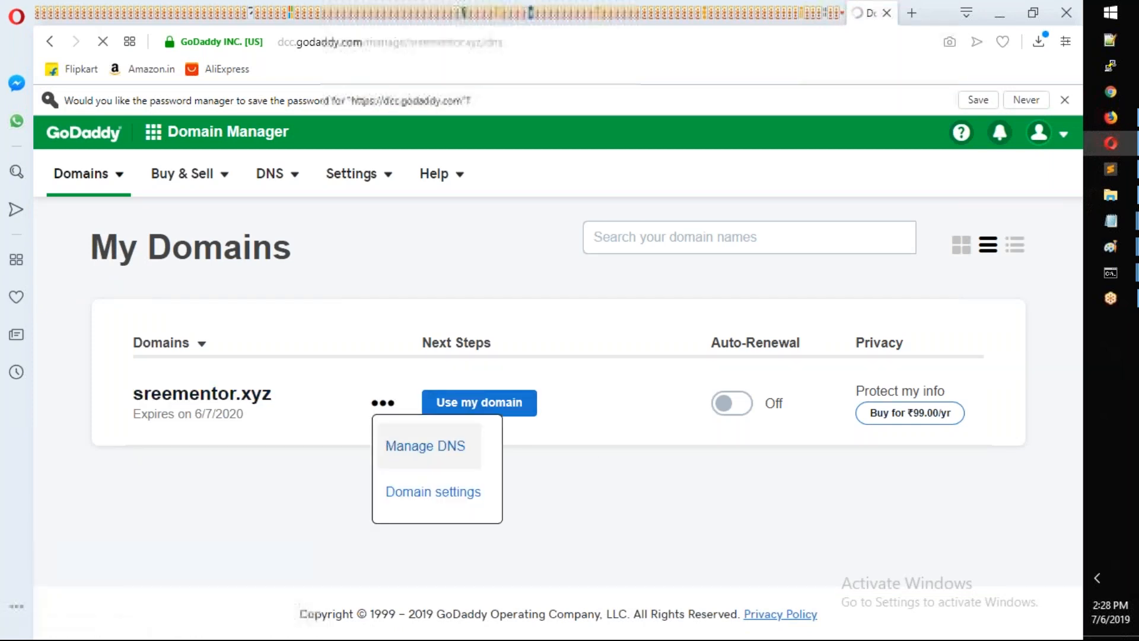
pyautogui.click(424, 445)
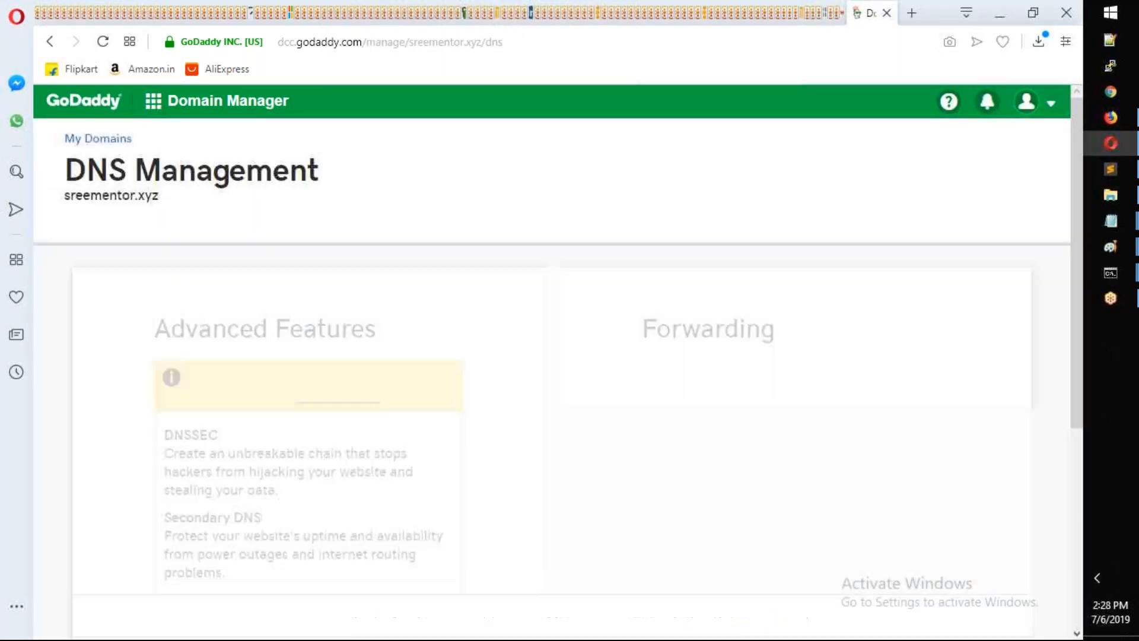
# Review sreementor.xyz's records and nameservers, opening and cancelling the parked A record editor.
pyautogui.scroll(-3)
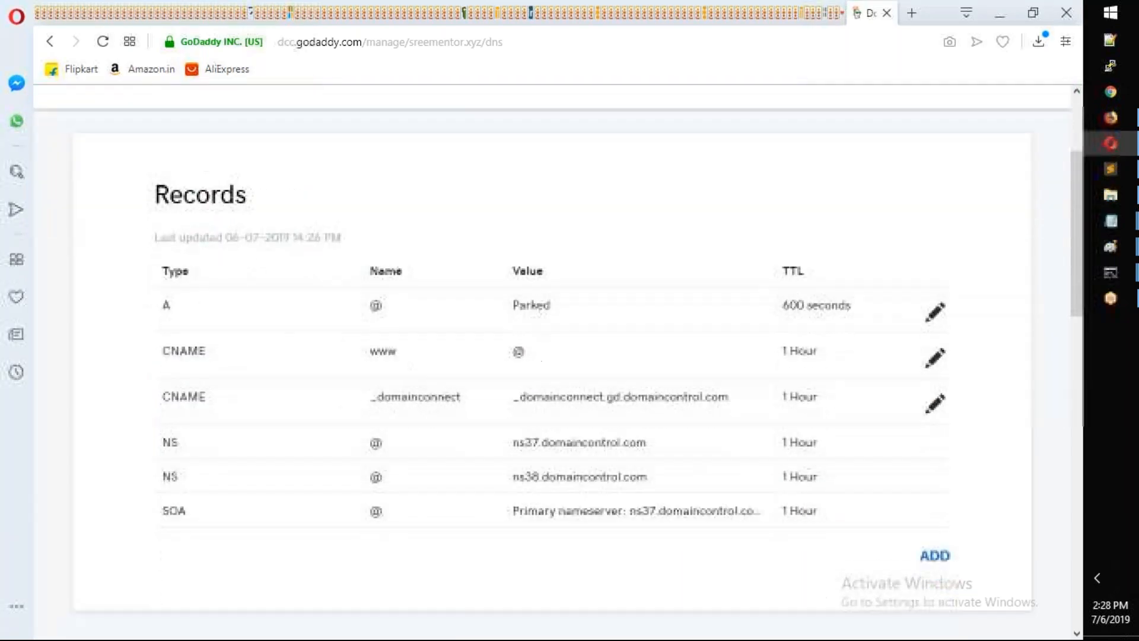
pyautogui.scroll(-3)
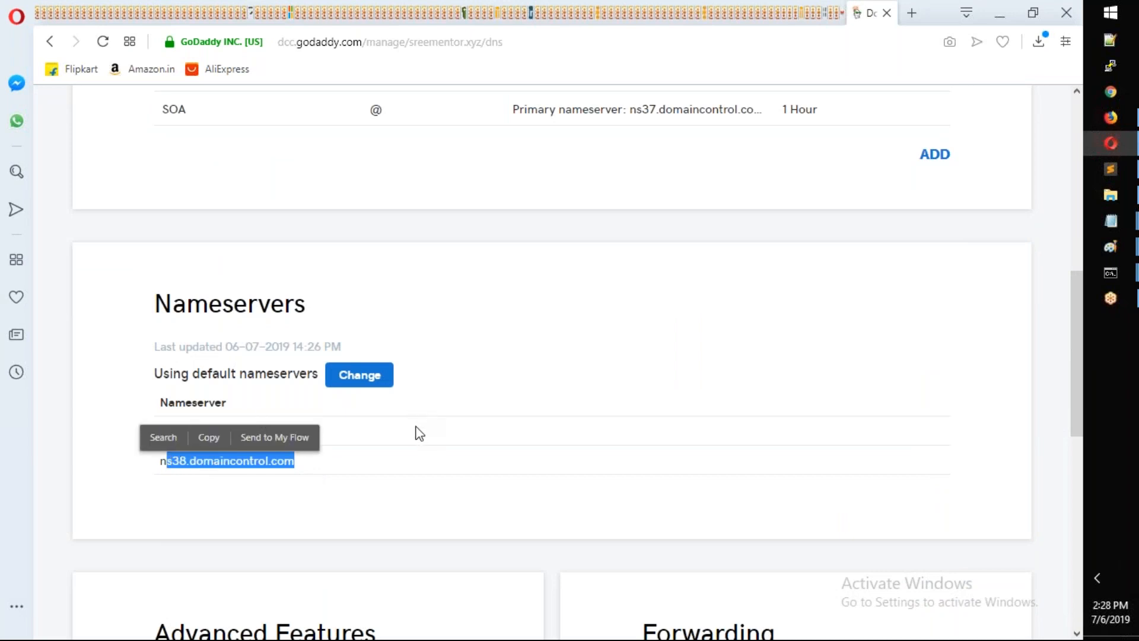
pyautogui.scroll(3)
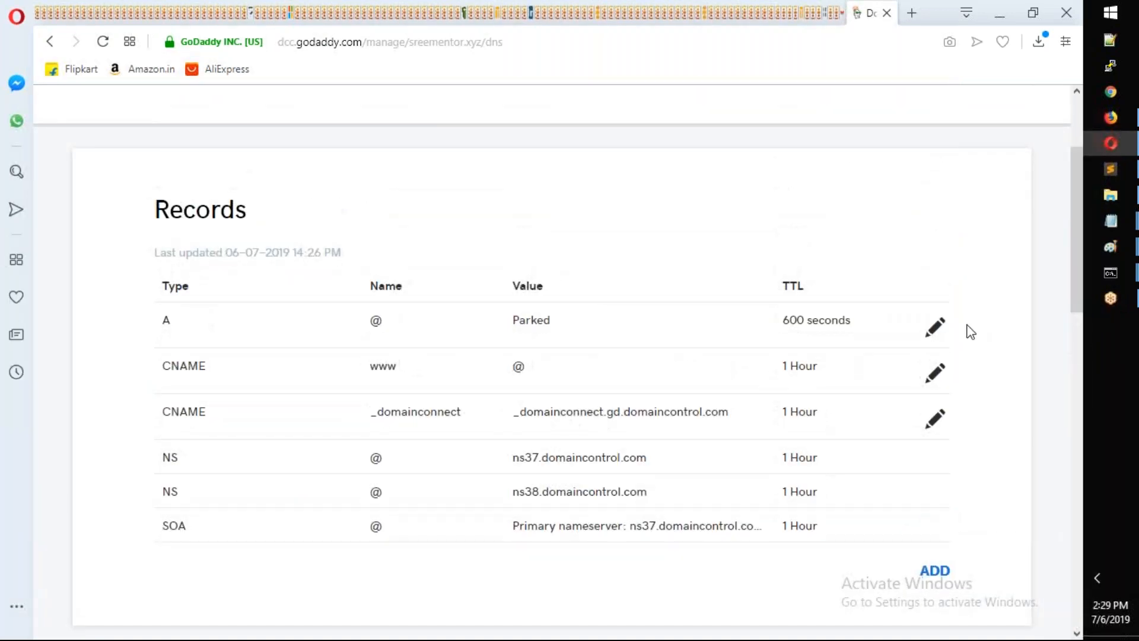
pyautogui.click(935, 327)
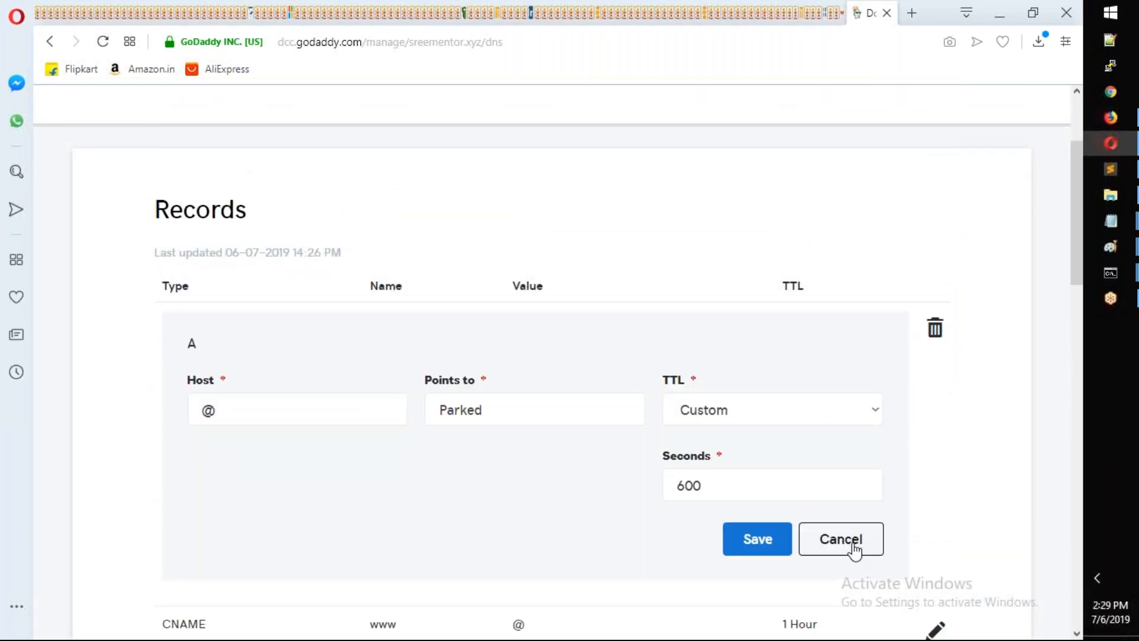
pyautogui.click(841, 539)
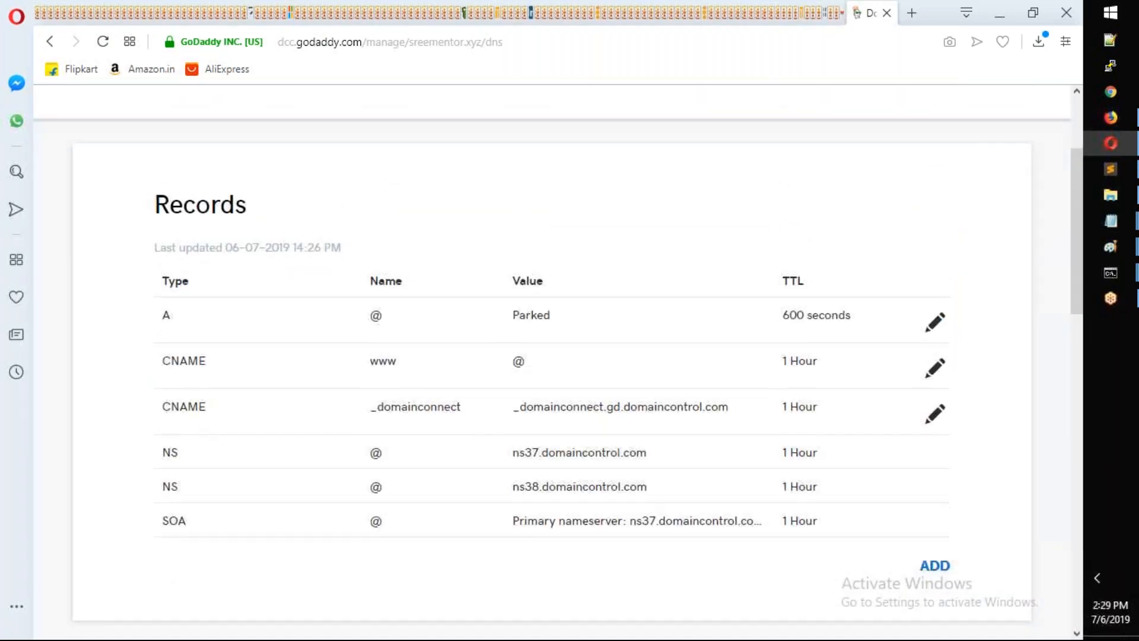
pyautogui.scroll(-3)
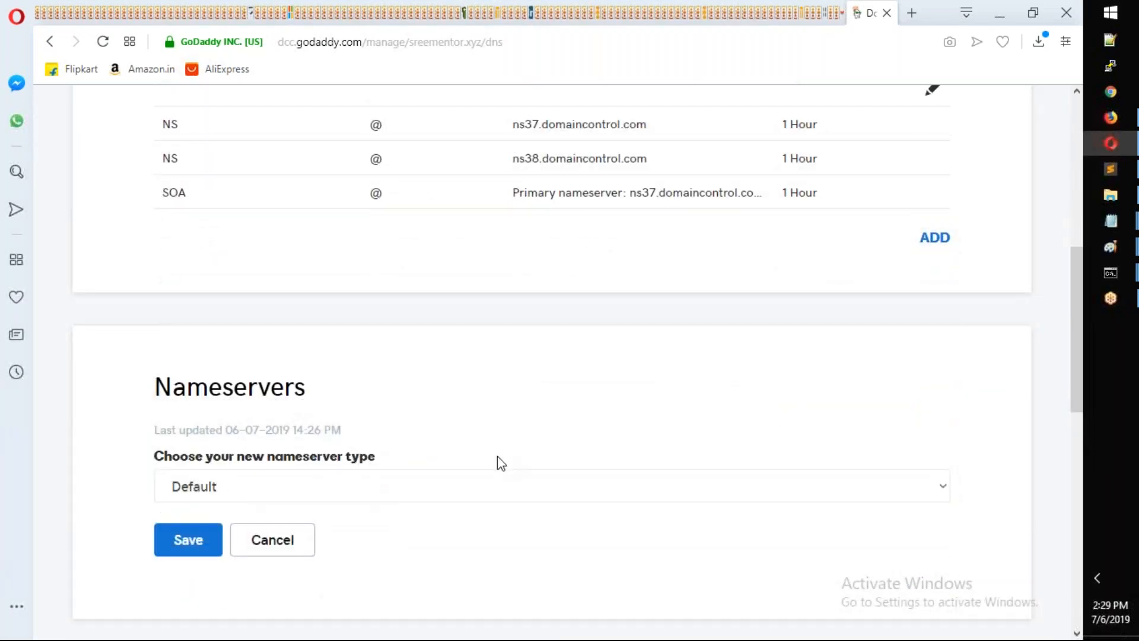
# Select Custom nameservers after one cancelled attempt, and add two more blank nameserver fields.
pyautogui.click(550, 486)
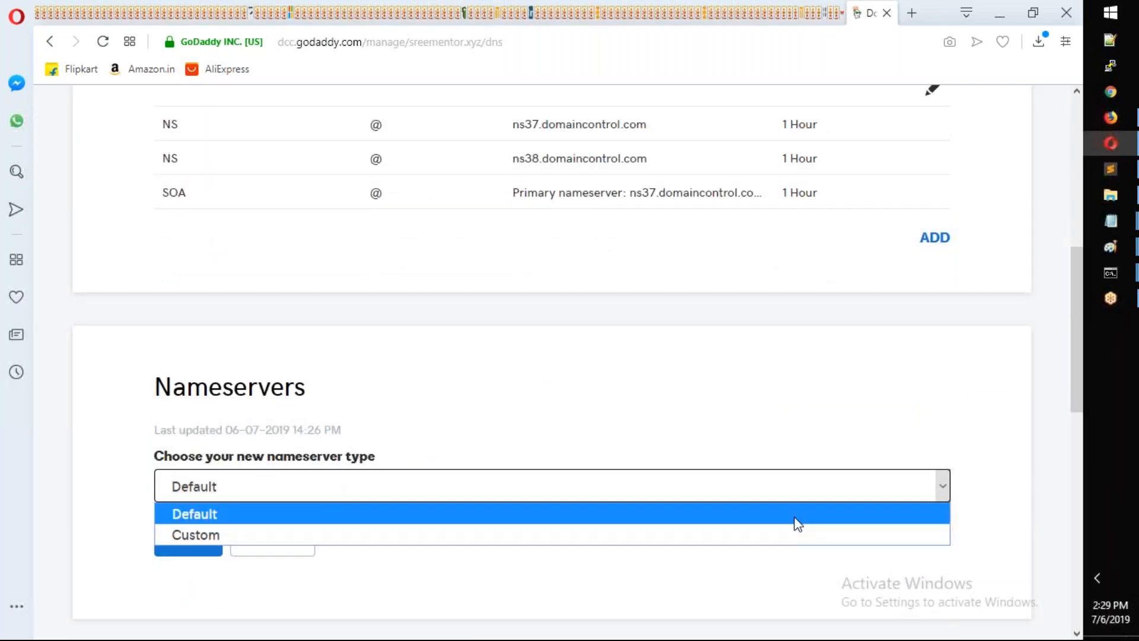
pyautogui.click(195, 535)
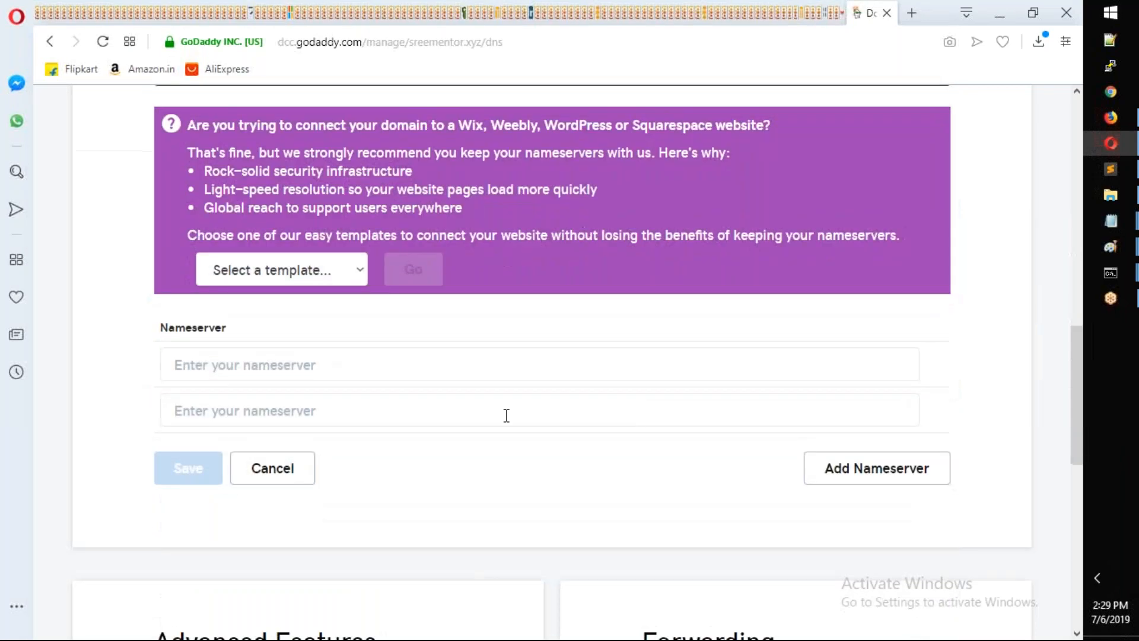
pyautogui.click(272, 468)
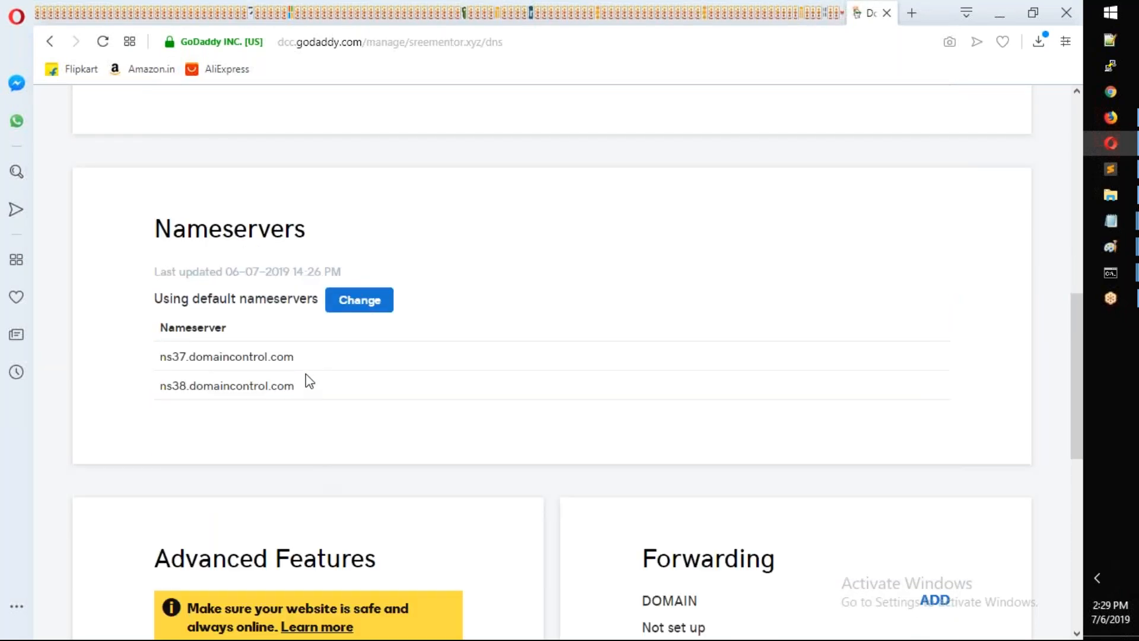
pyautogui.click(359, 299)
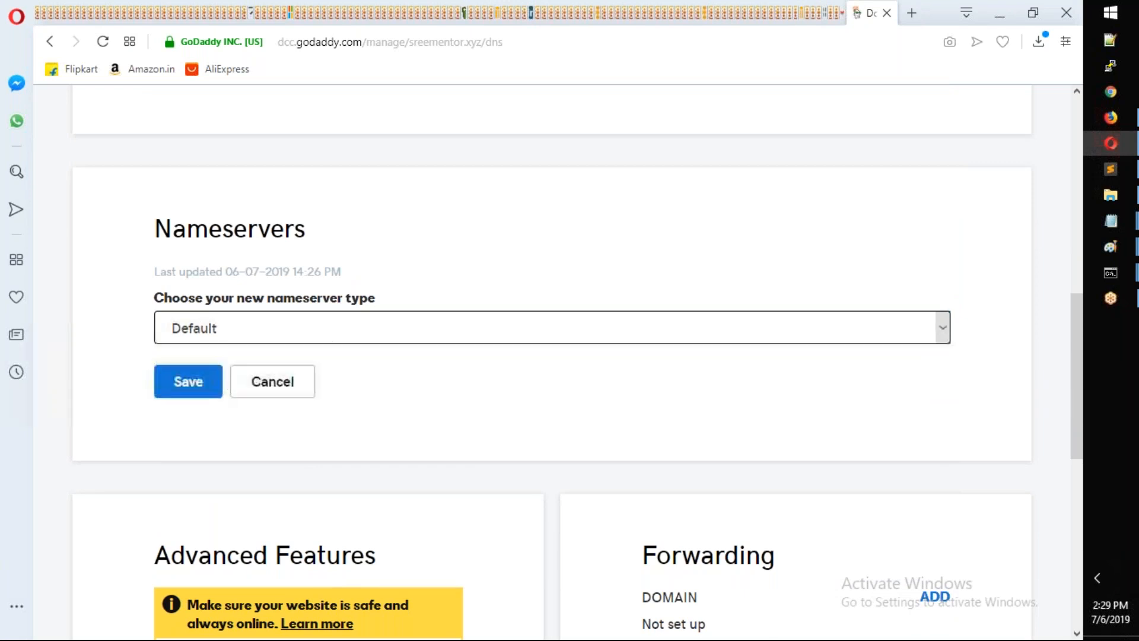
pyautogui.click(550, 328)
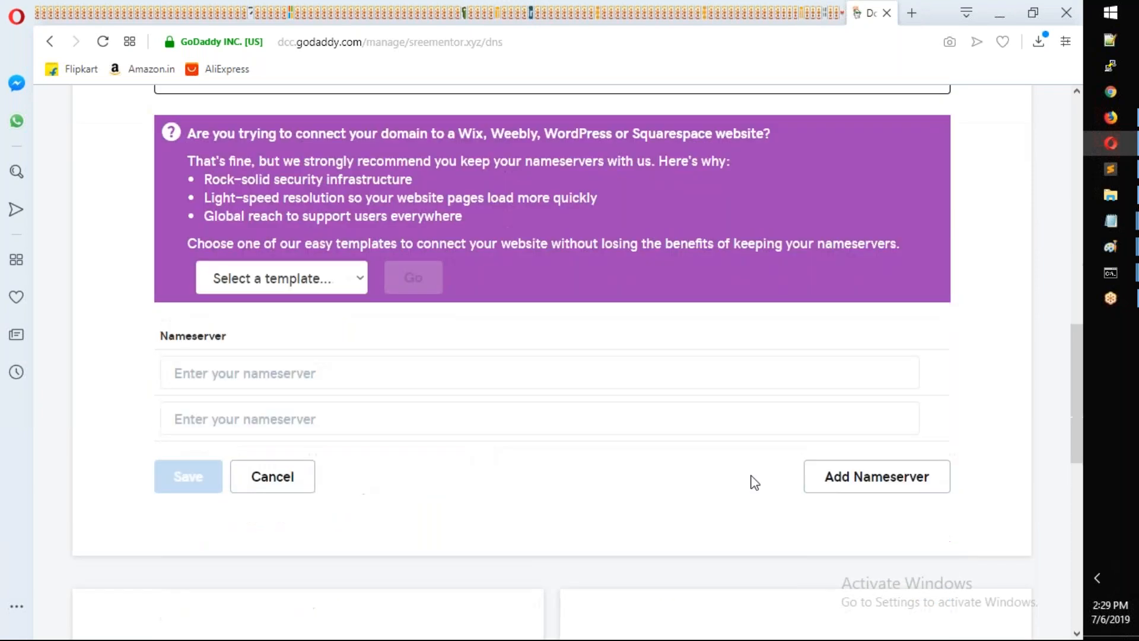
pyautogui.click(877, 476)
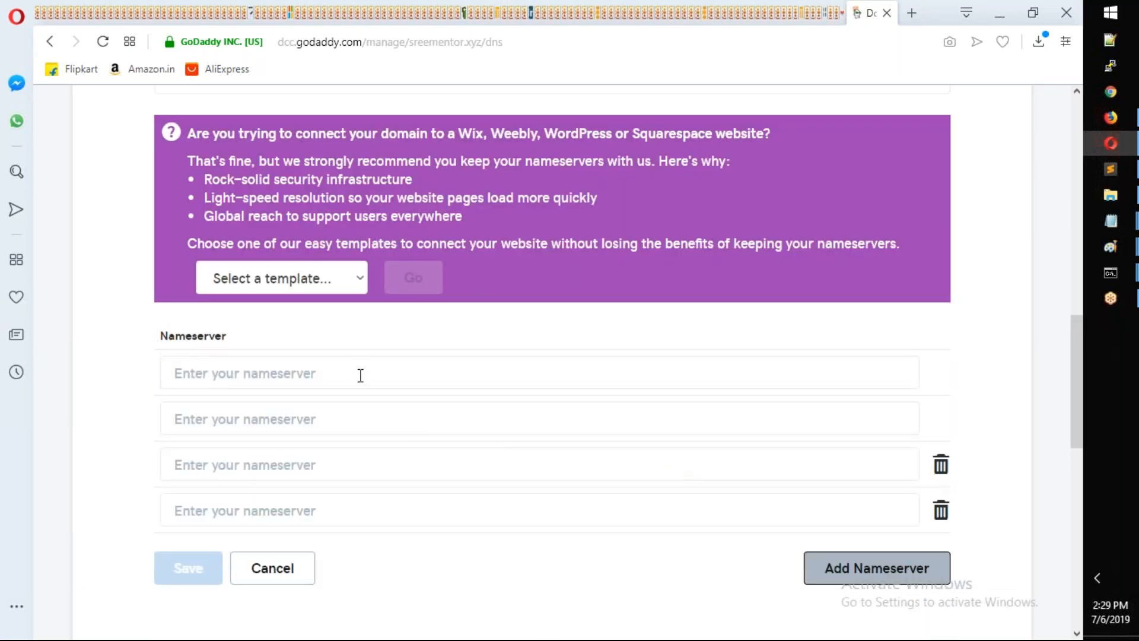
pyautogui.click(509, 511)
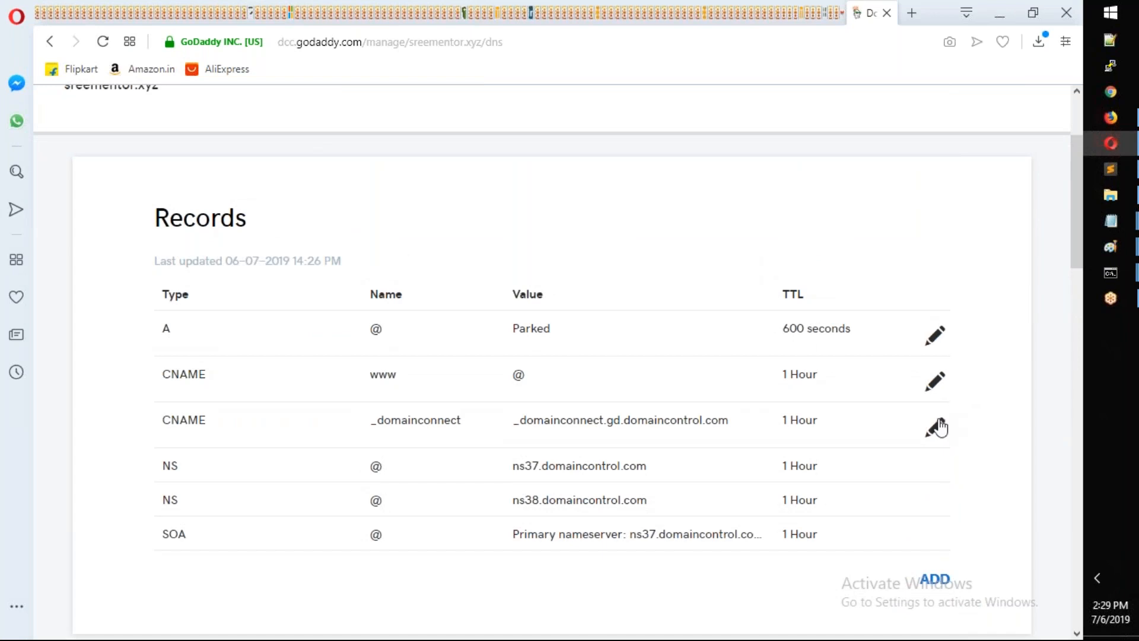
# Delete the _domainconnect CNAME record, then open and close the A record editor unchanged.
pyautogui.click(935, 425)
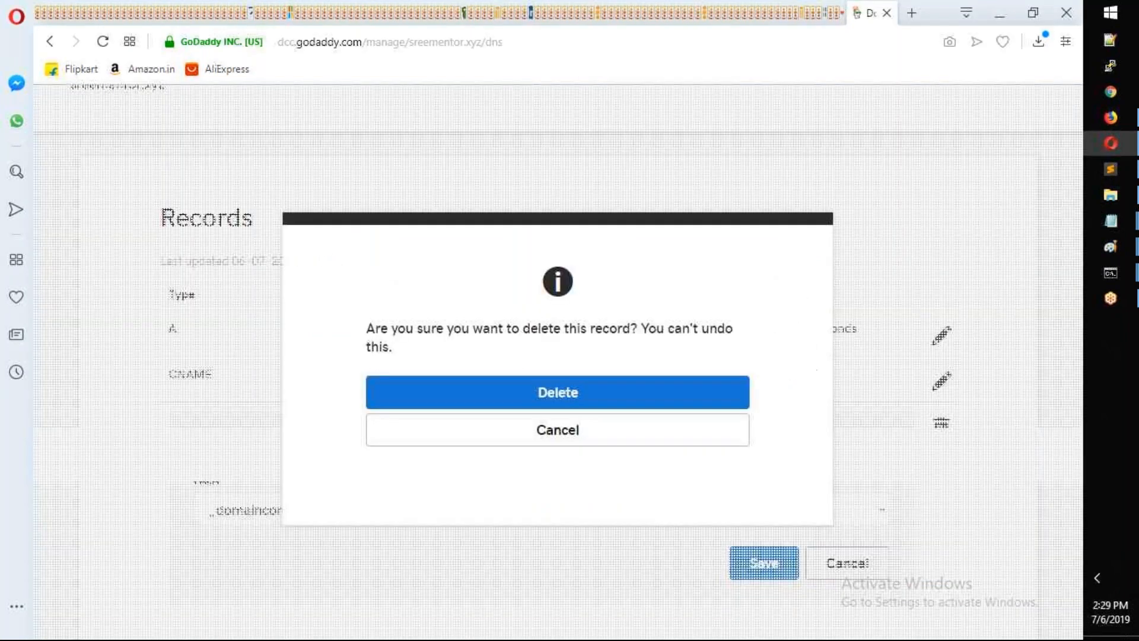
pyautogui.click(557, 430)
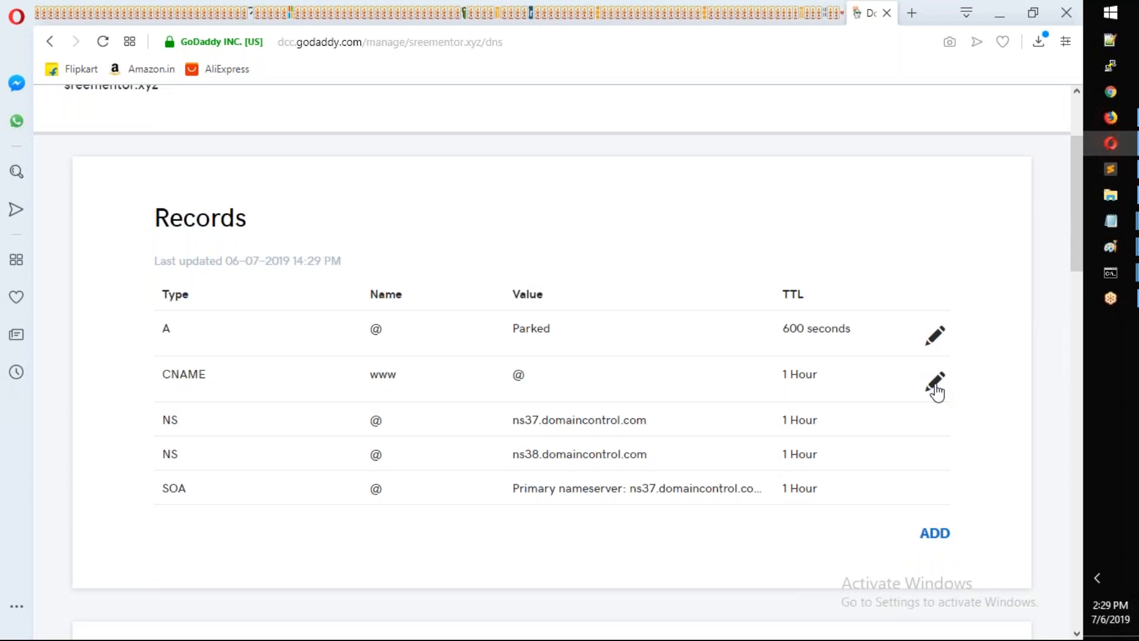
pyautogui.click(935, 381)
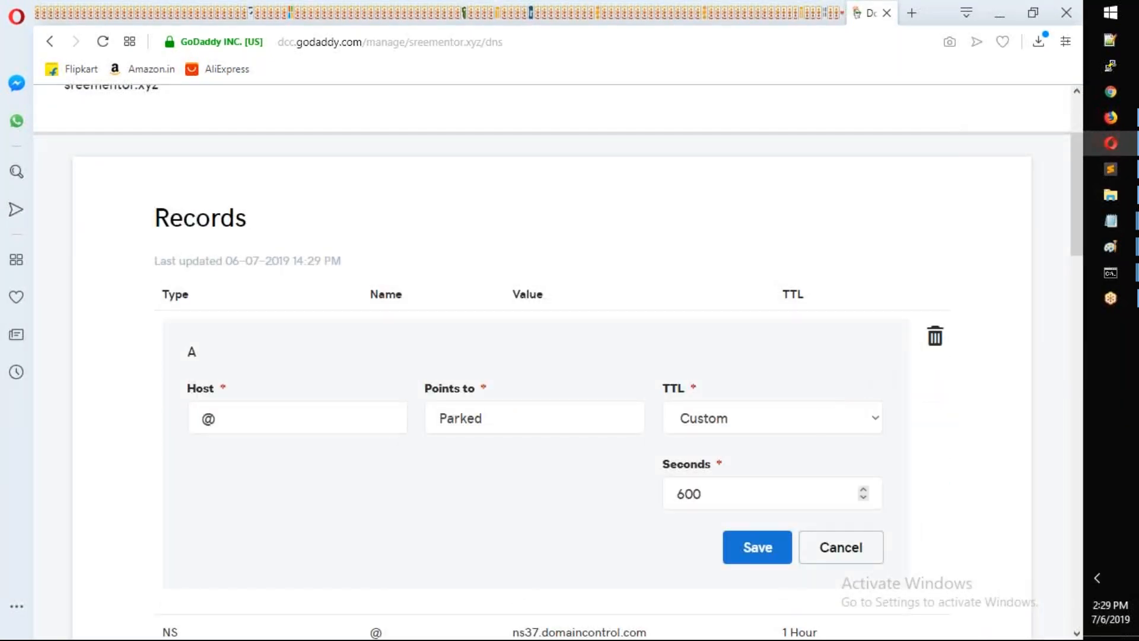
pyautogui.click(935, 336)
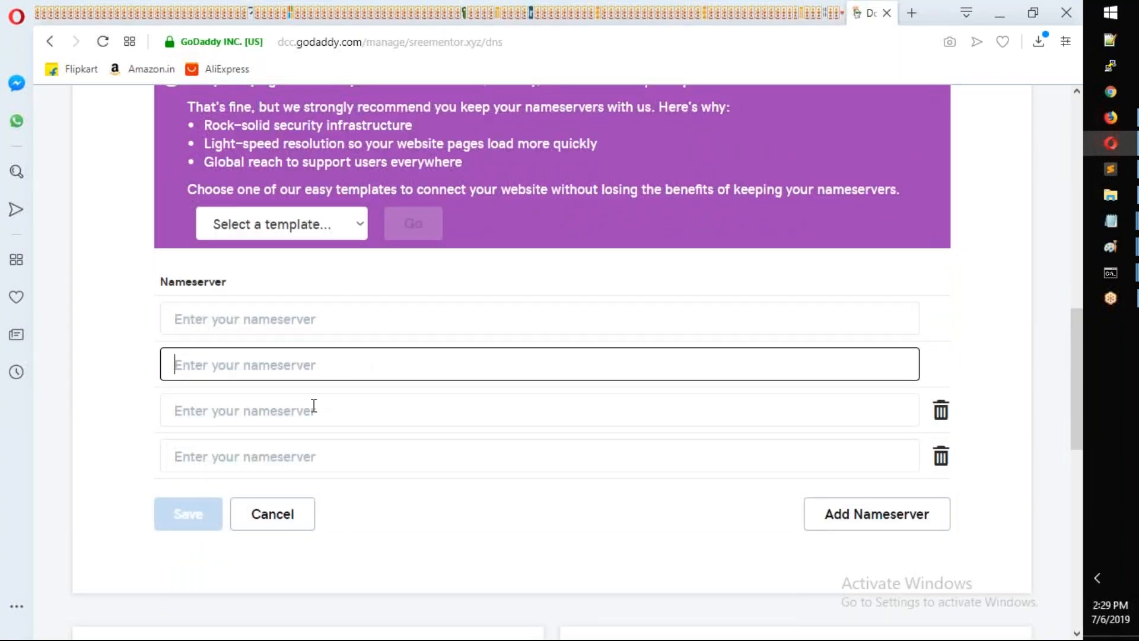
pyautogui.click(538, 456)
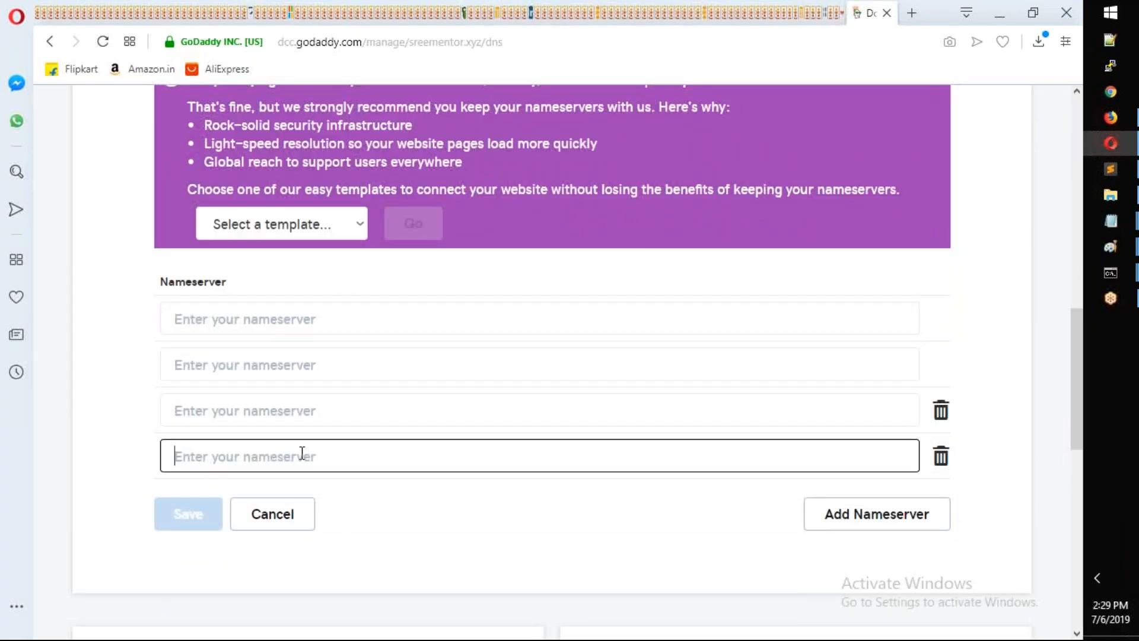
pyautogui.moveTo(373, 353)
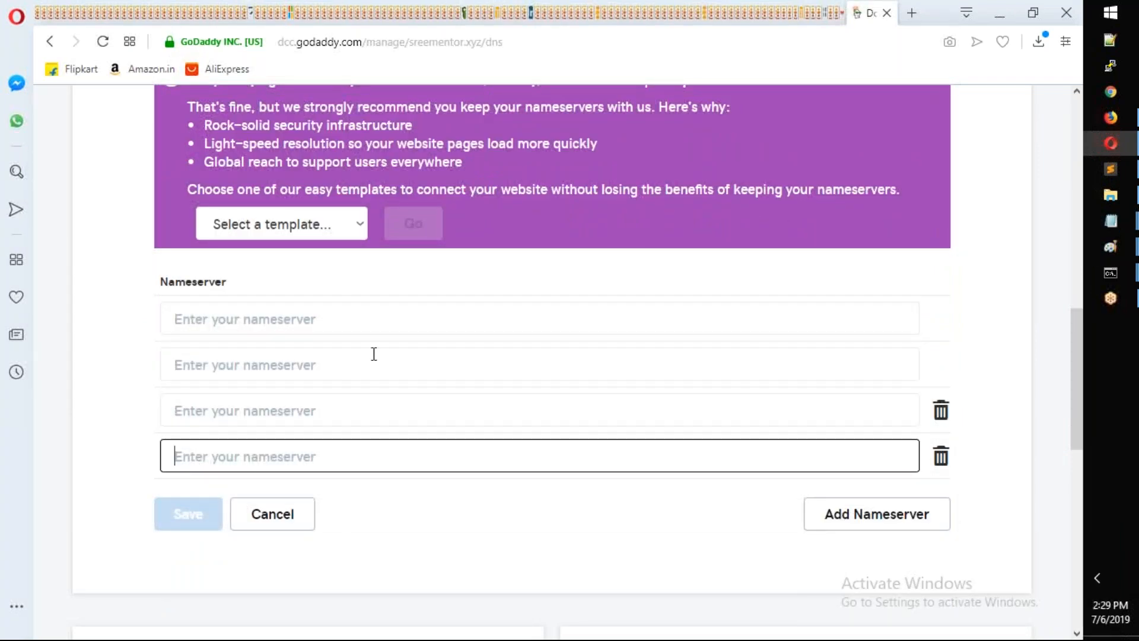
pyautogui.moveTo(421, 322)
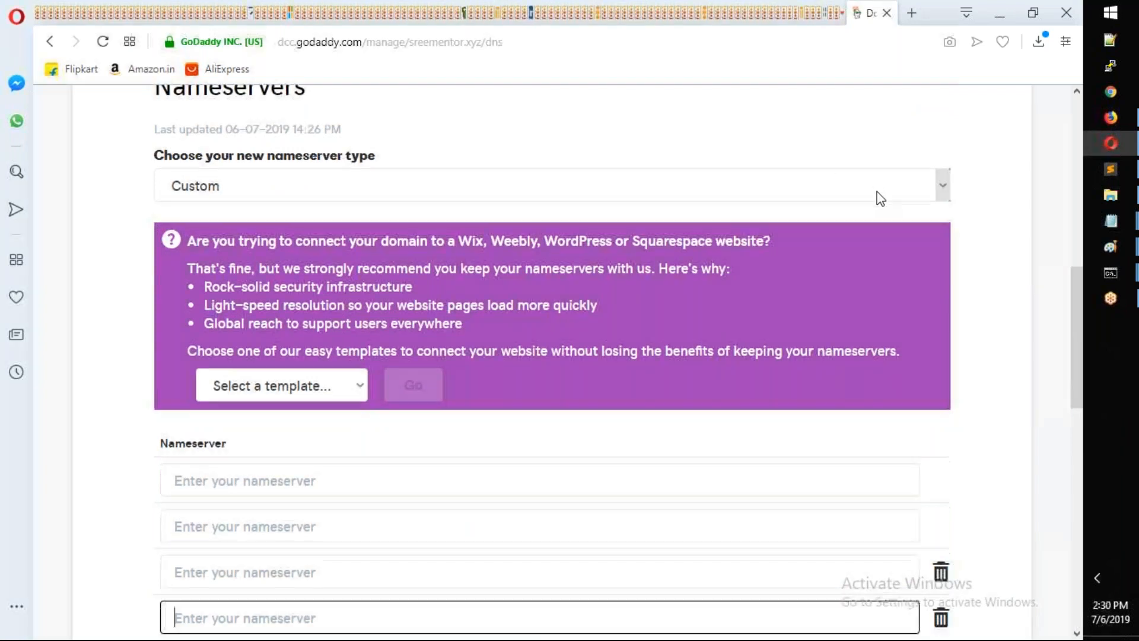
pyautogui.scroll(-3)
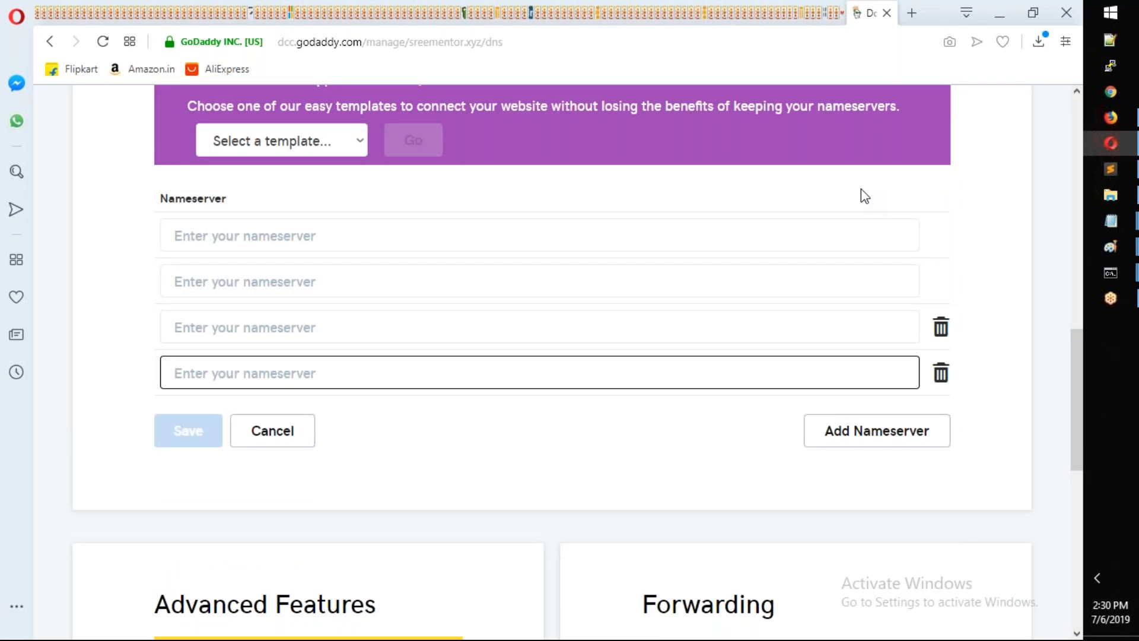
pyautogui.scroll(-3)
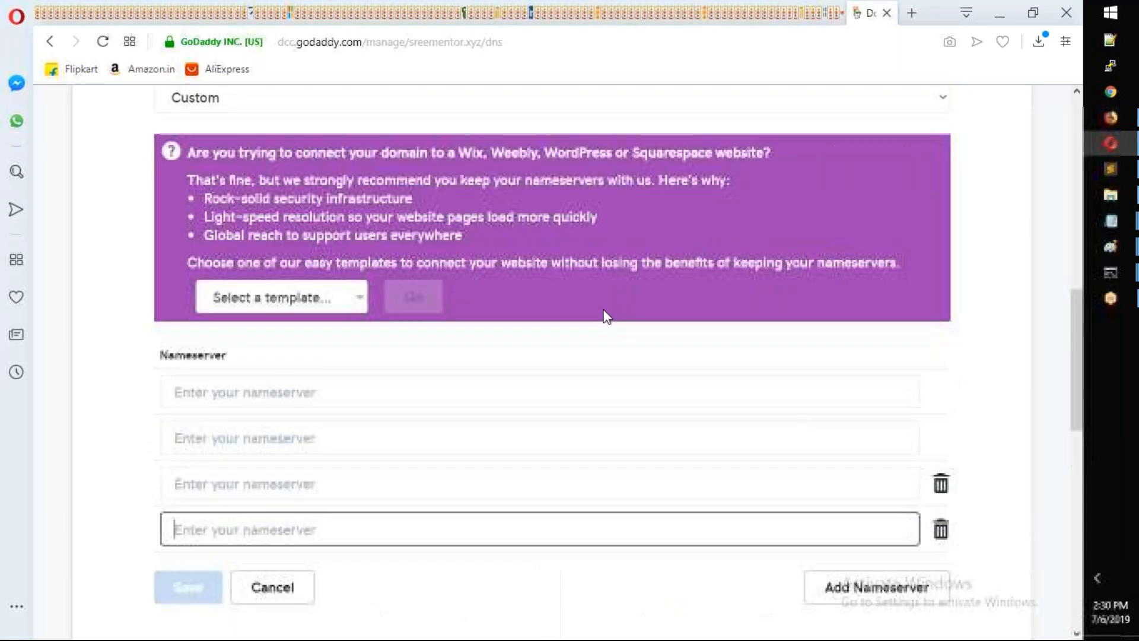